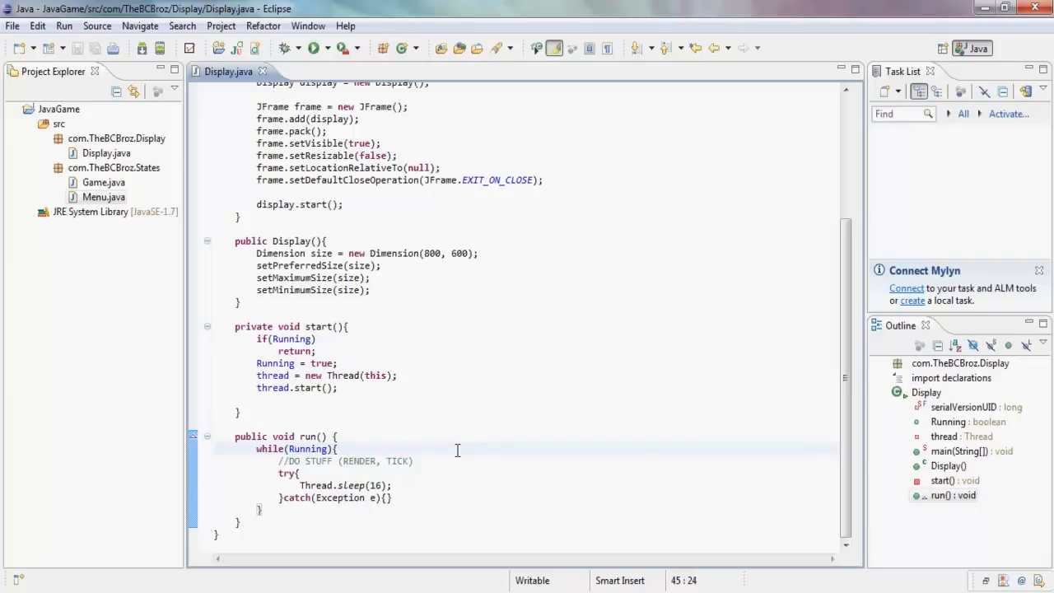
mouse_move(403, 355)
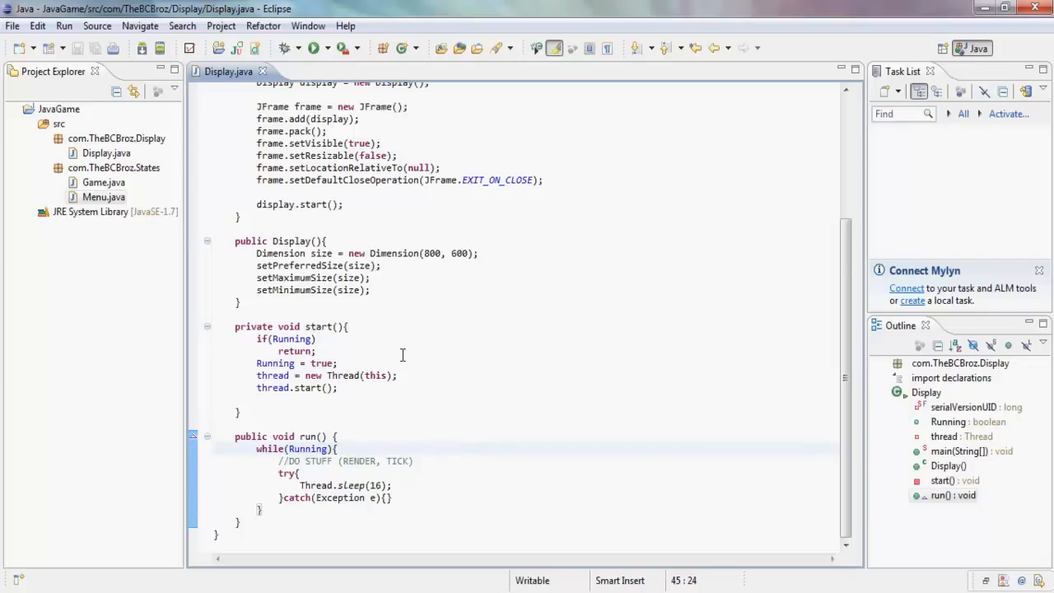
Declare fields Image i and Graphics dbg below the thread field, then save Display.java
scroll(up, 3)
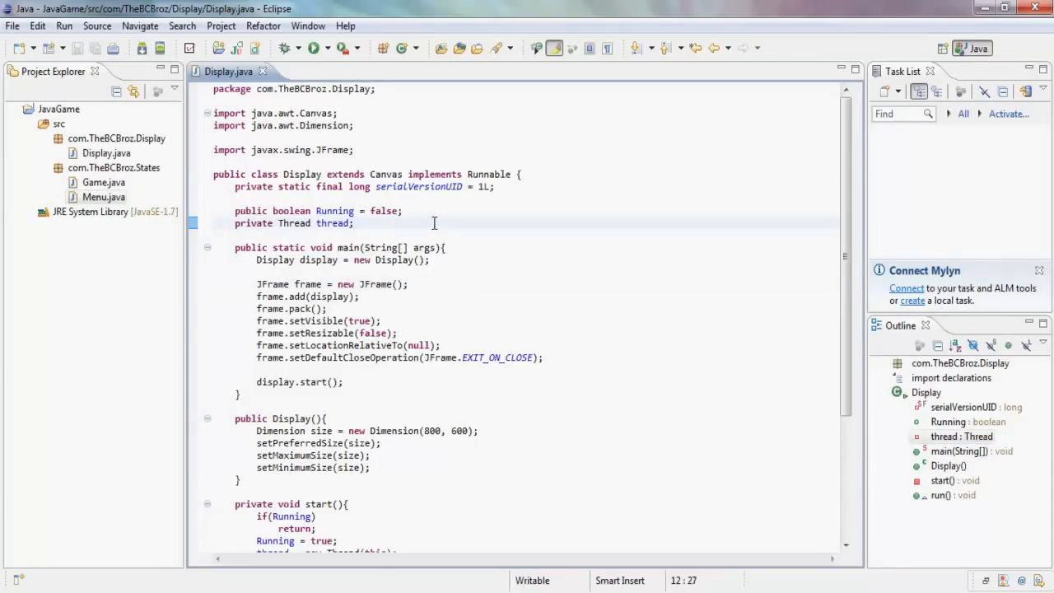
key(Enter)
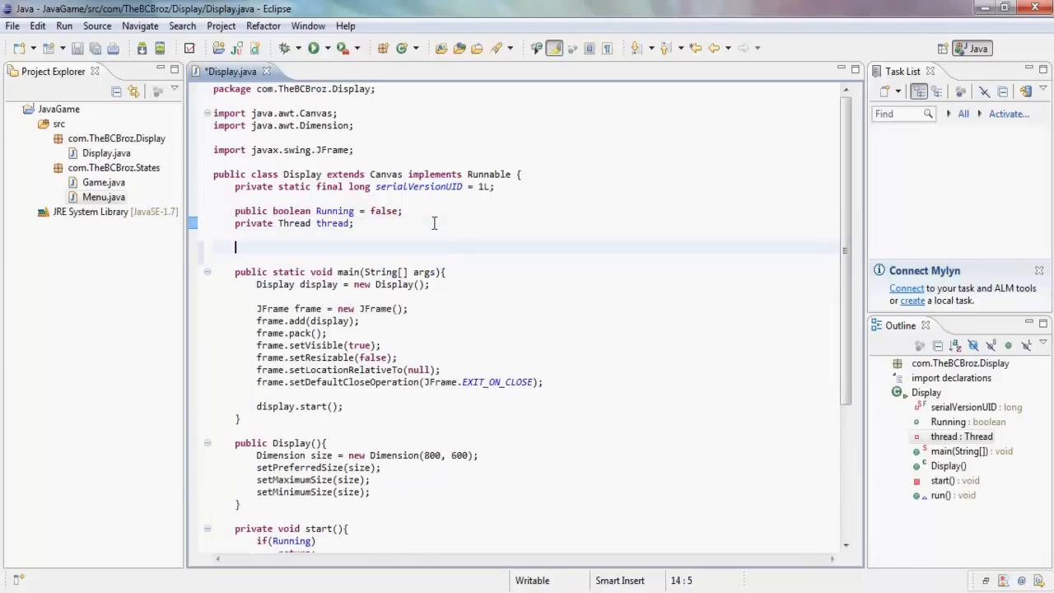
text(Image i;)
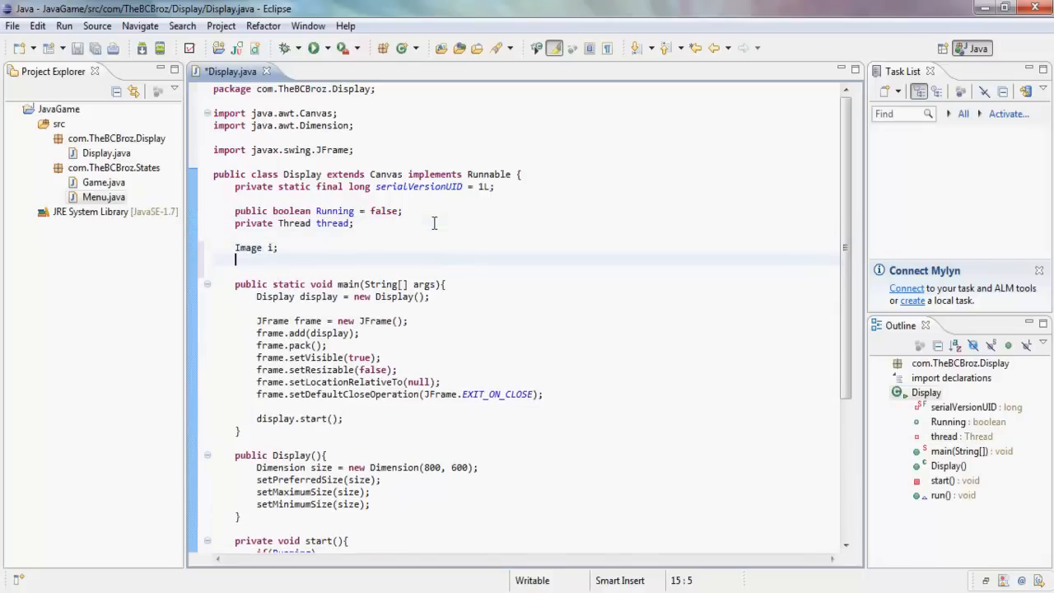
text(Graph)
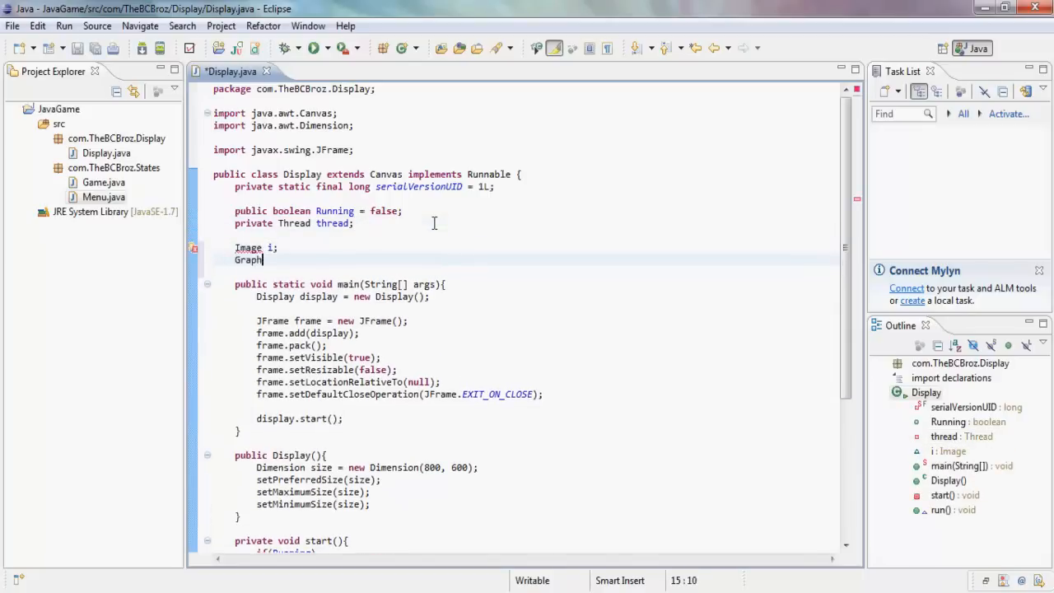
text(ics dbg;)
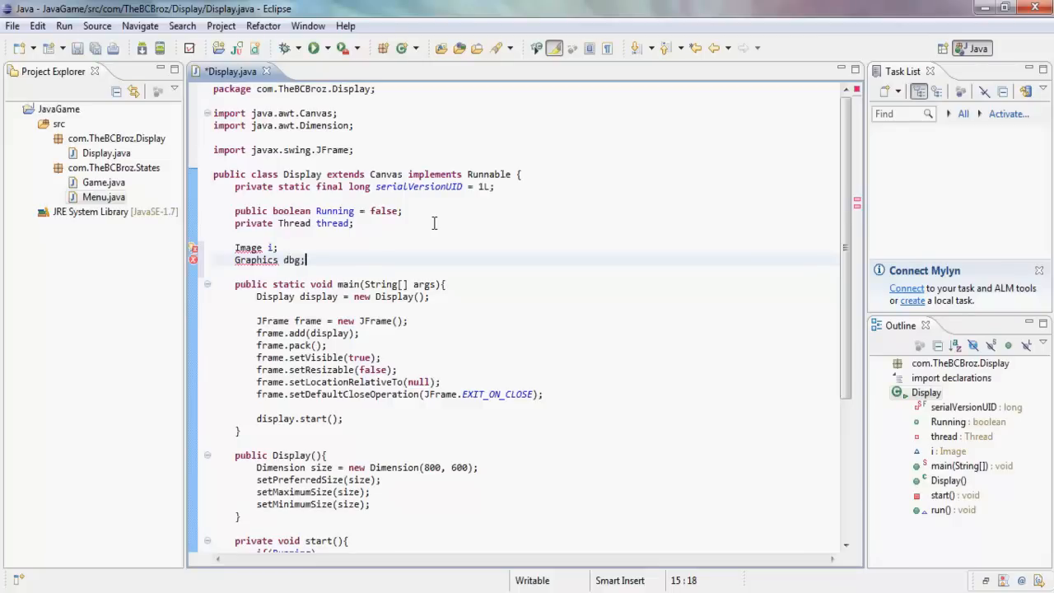
key(ctrl+s)
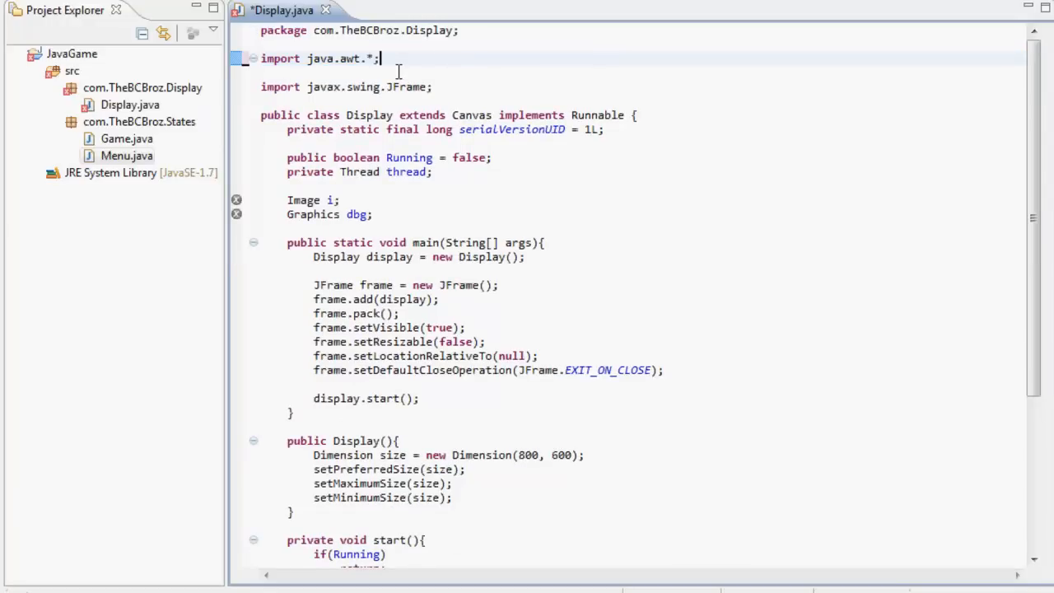
key(ctrl+s)
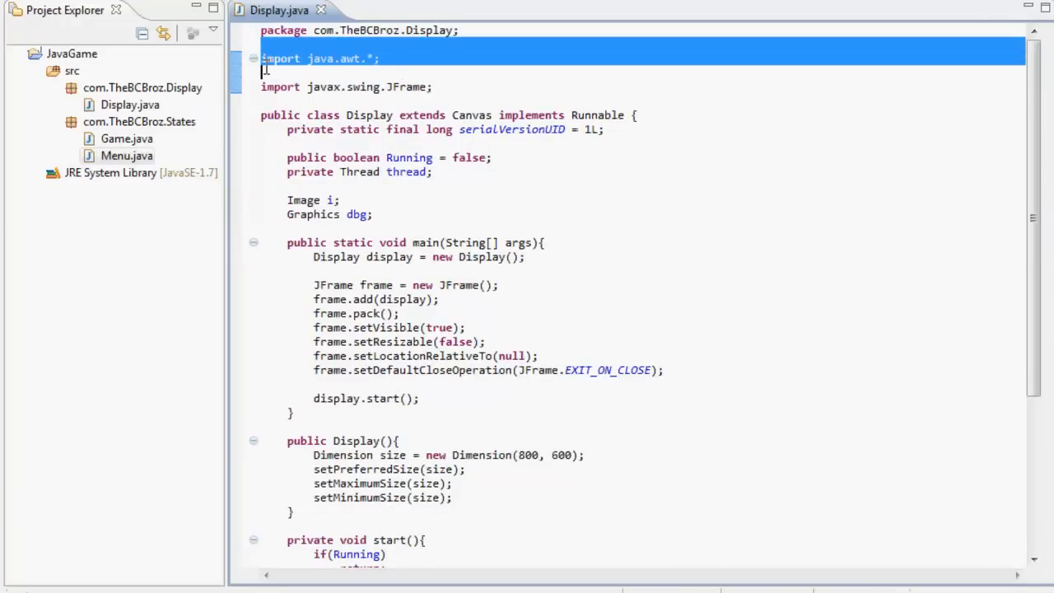
Replace the run-loop comment with a call to render()
scroll(down, 3)
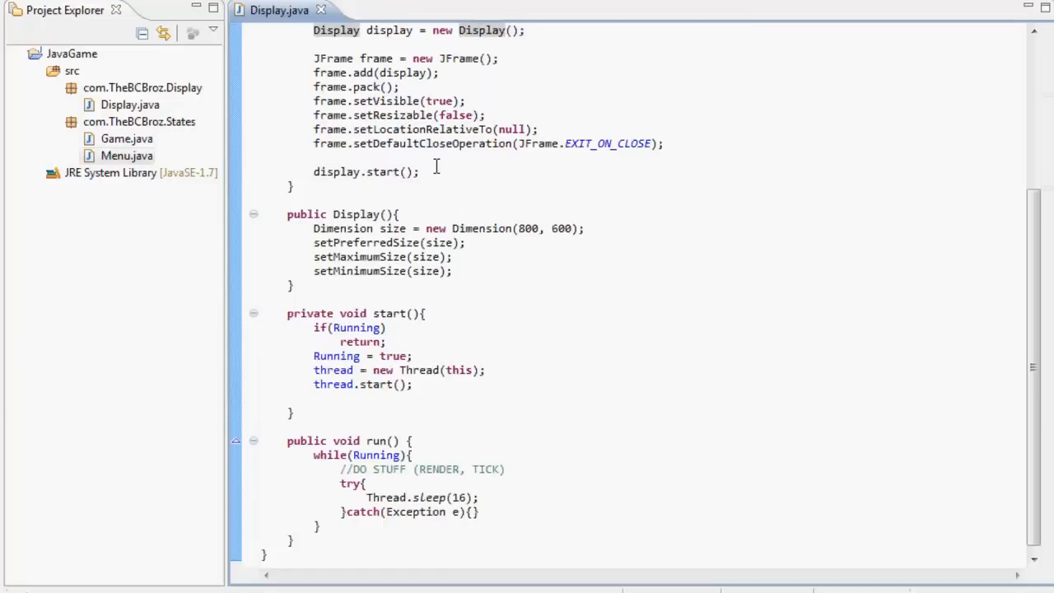
mouse_move(399, 143)
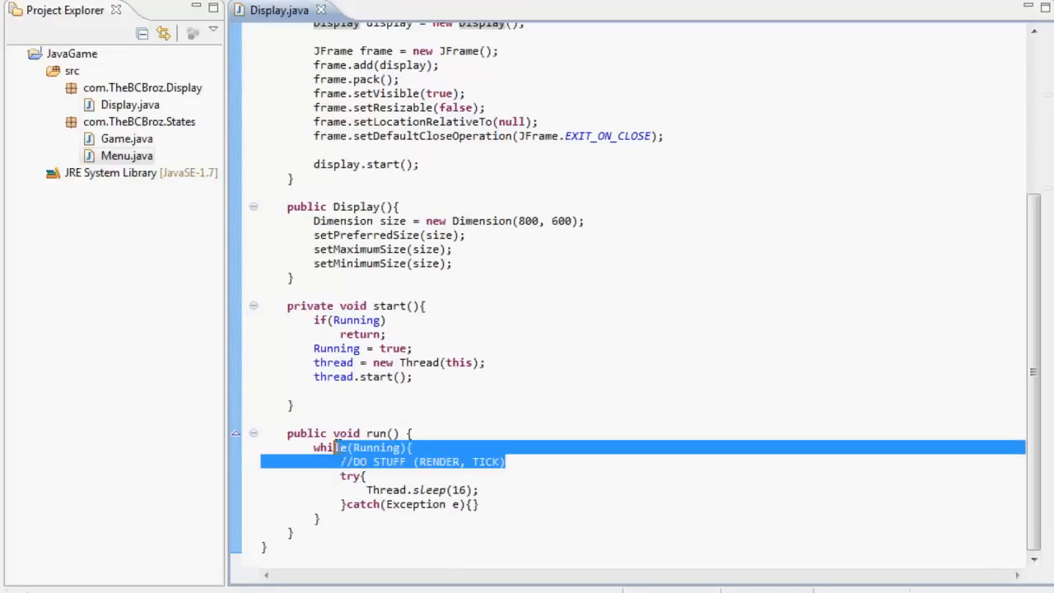
text(re)
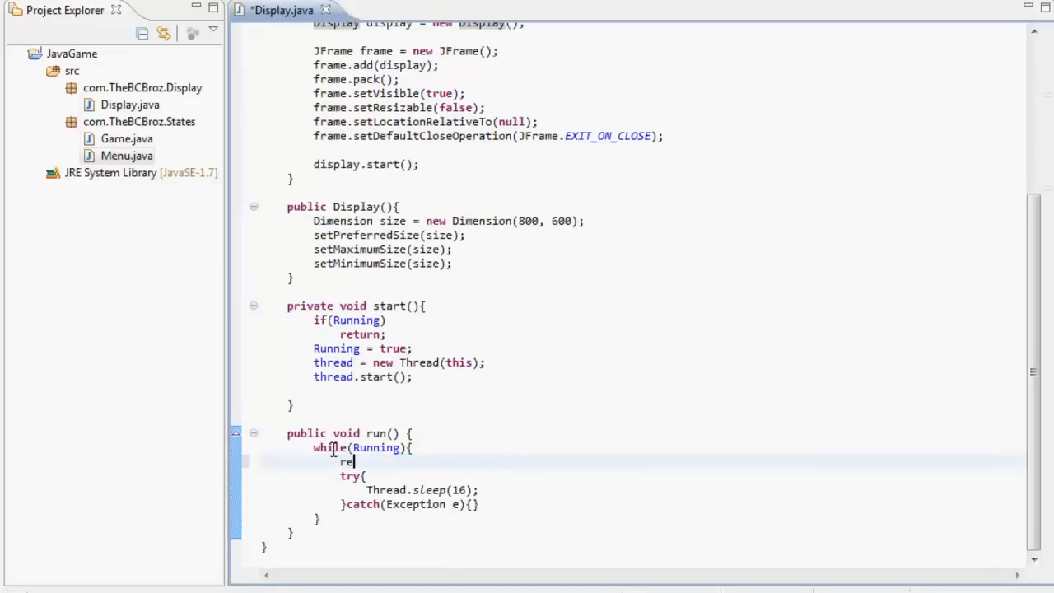
text(nder();)
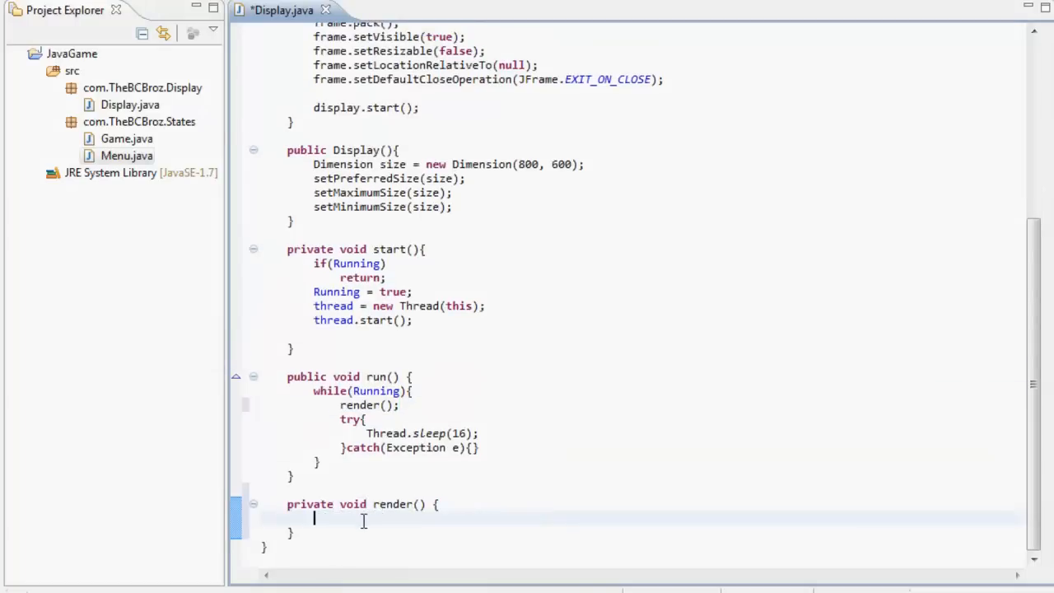
mouse_move(369, 520)
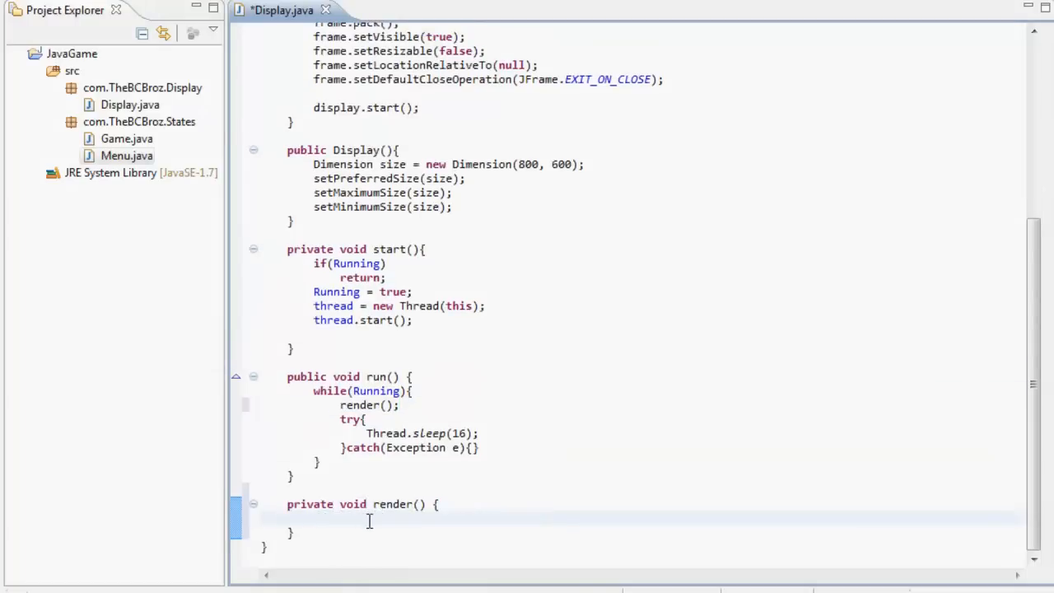
Start the new render() method with BufferStrategy bs = getBufferStrategy();
text(BufferSt)
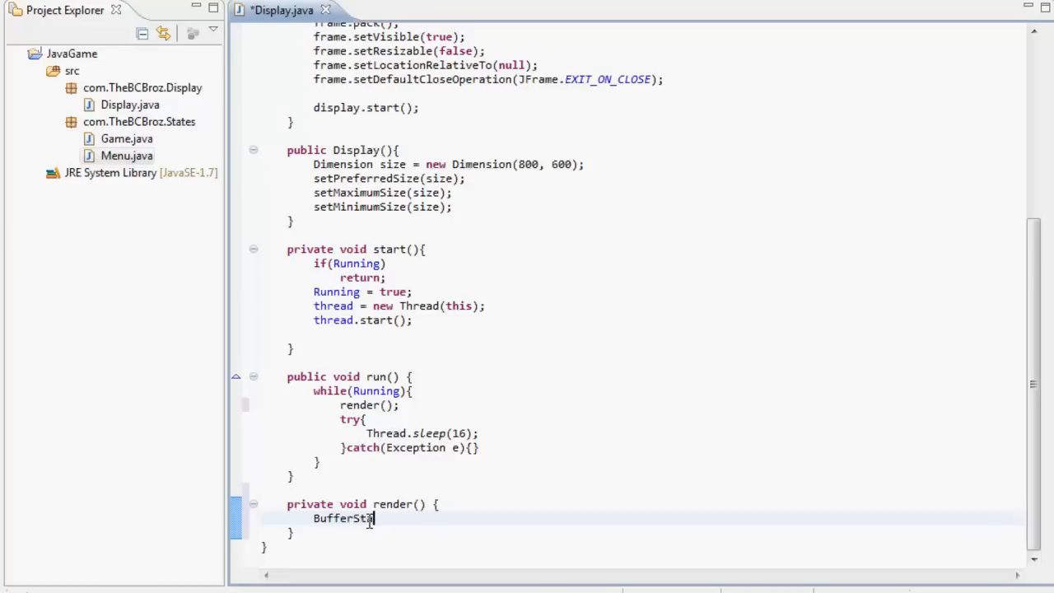
text(rategy)
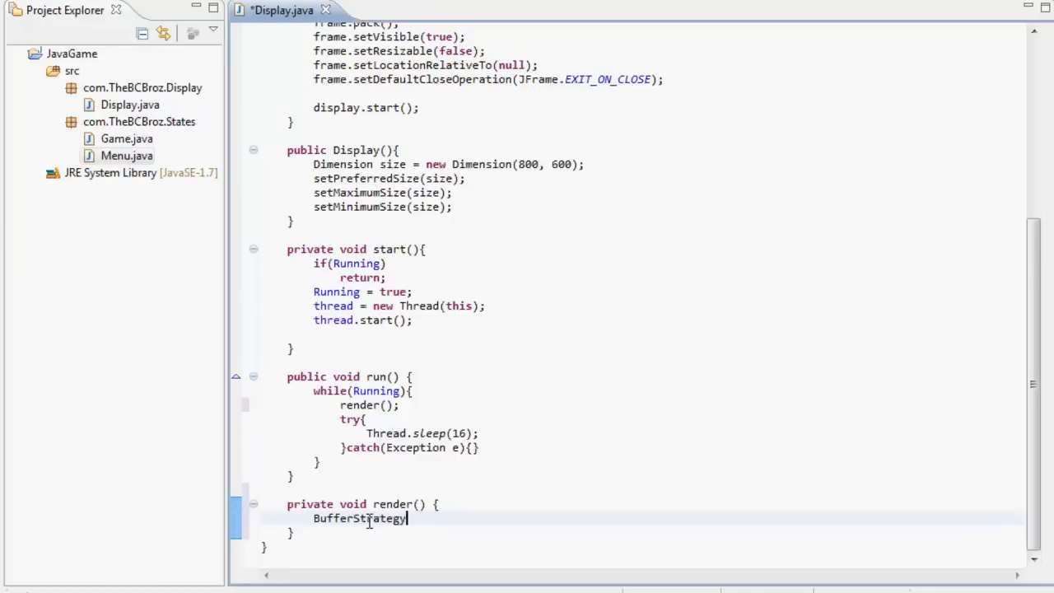
text(bs)
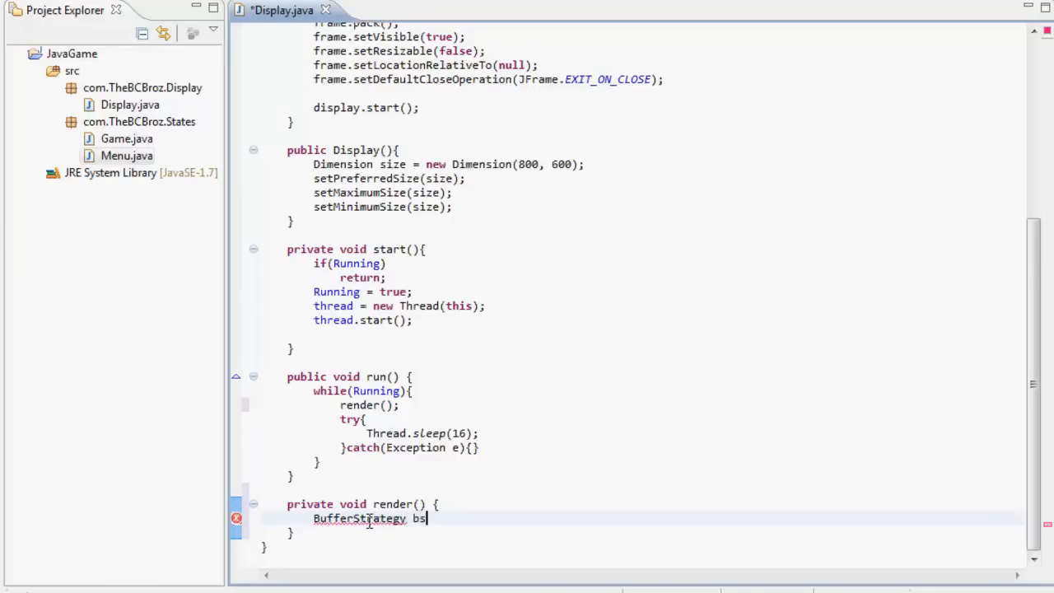
text(= thi)
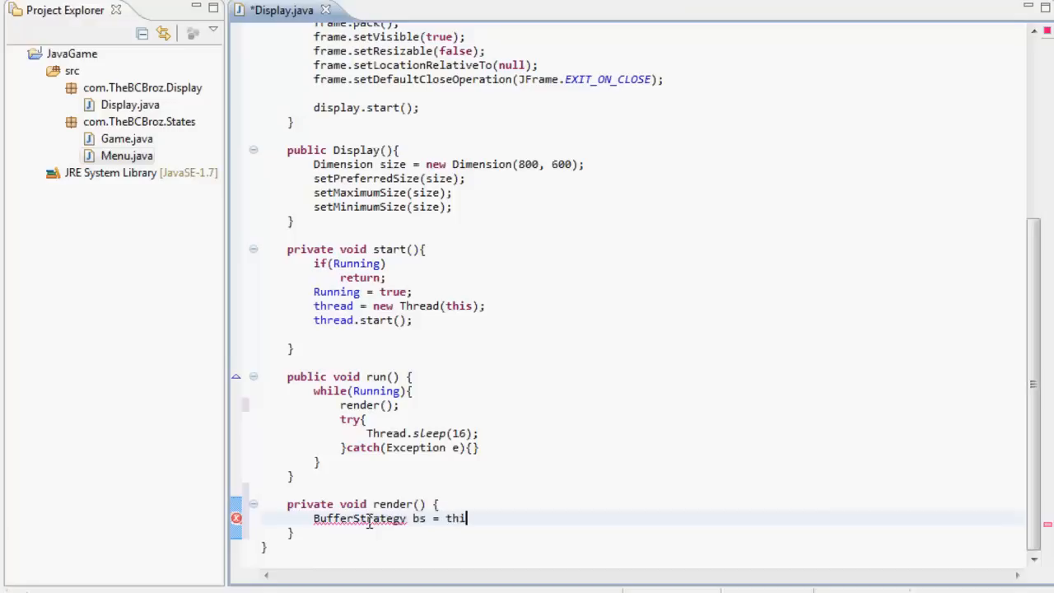
text(getBufferStrategy();)
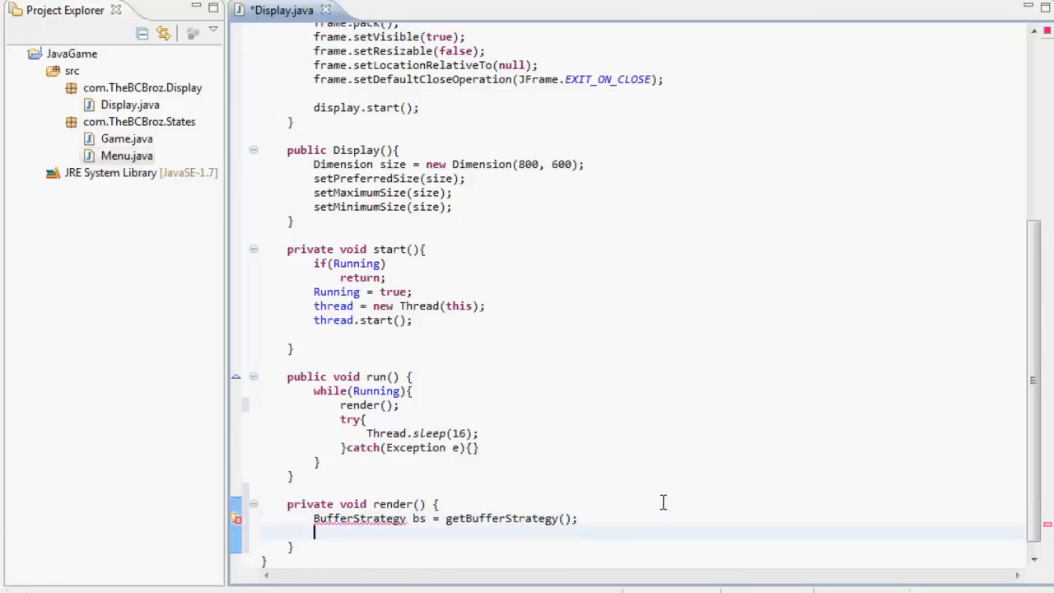
If bs is null, createBufferStrategy(2) and return; then get Graphics g from bs.getDrawGraphics()
scroll(up, 3)
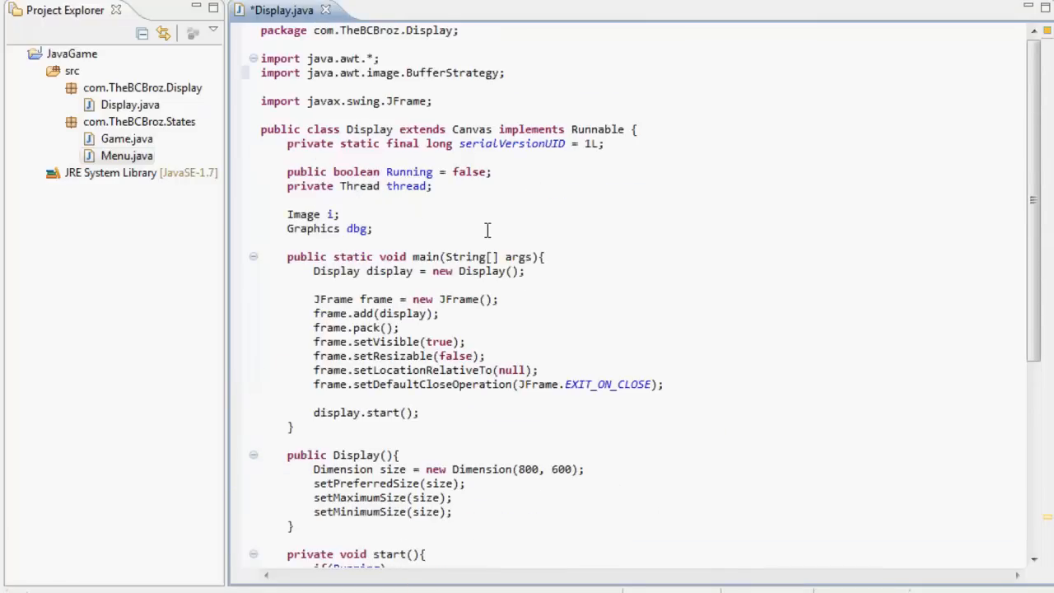
scroll(down, 3)
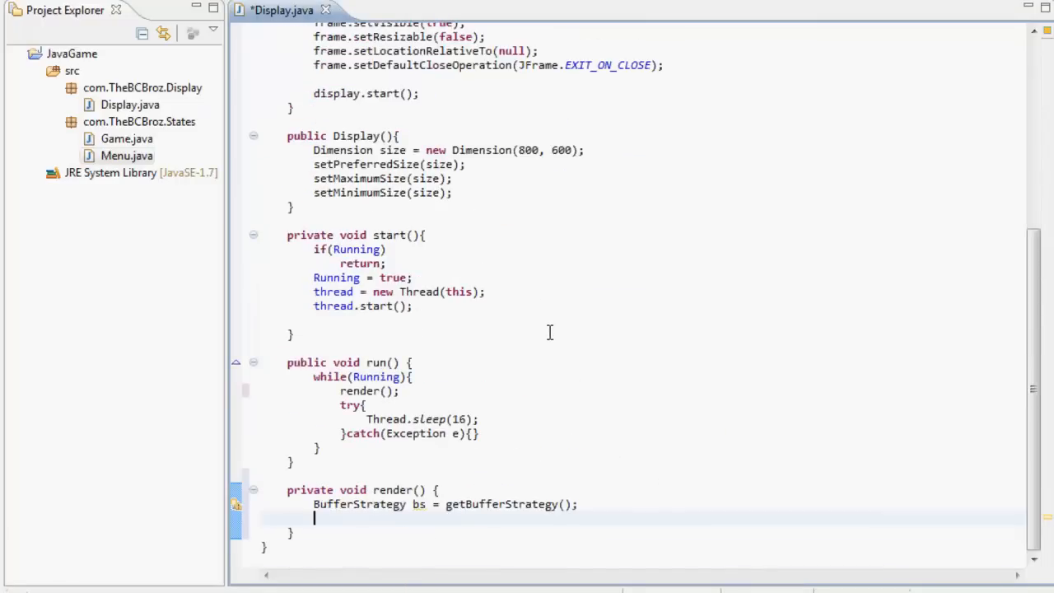
text(if(bs ==)
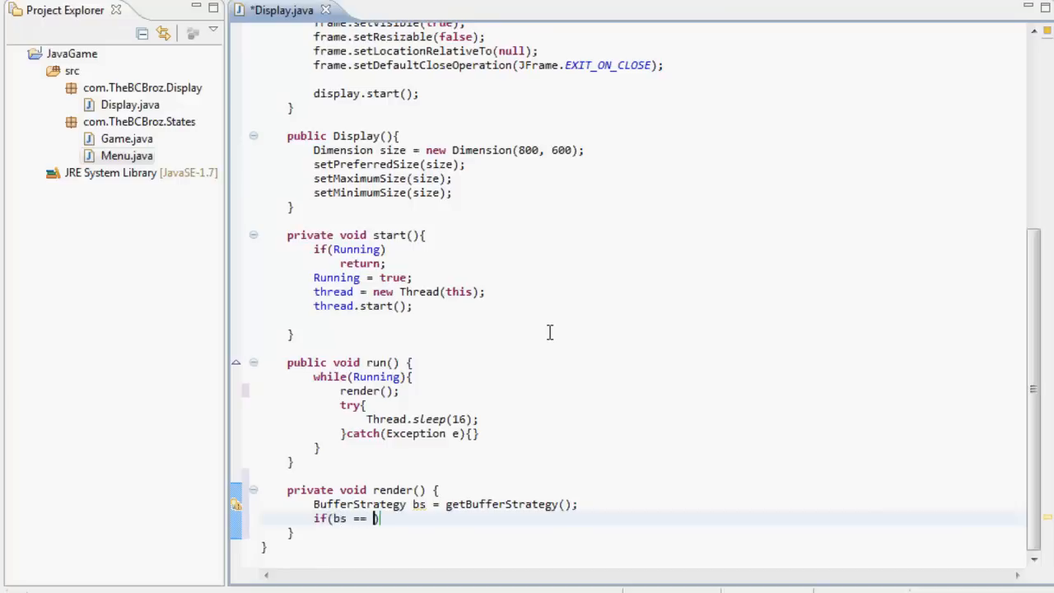
text(null){)
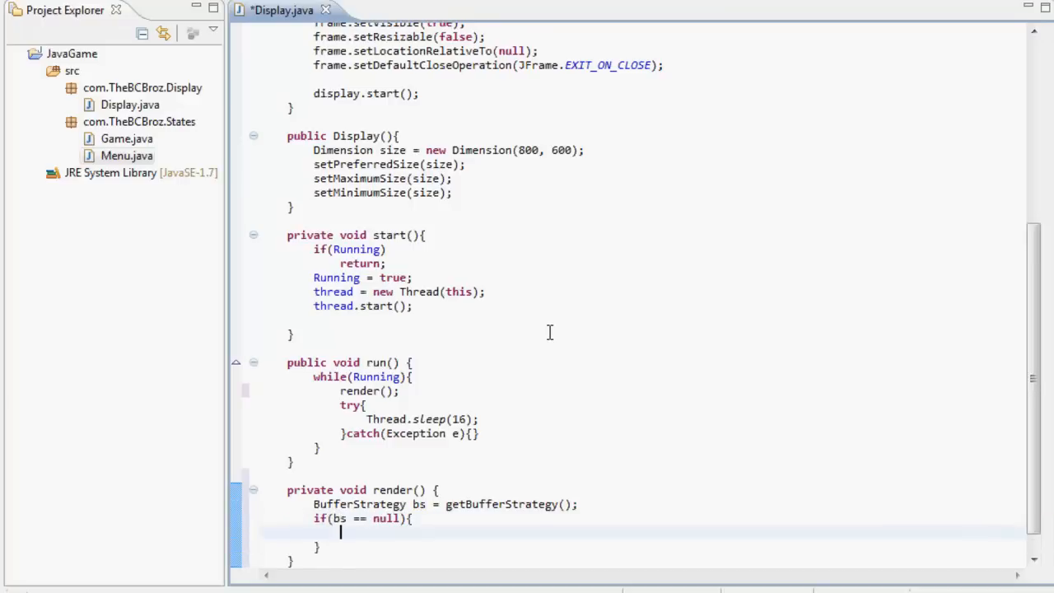
text(createBufferStrategy(2);)
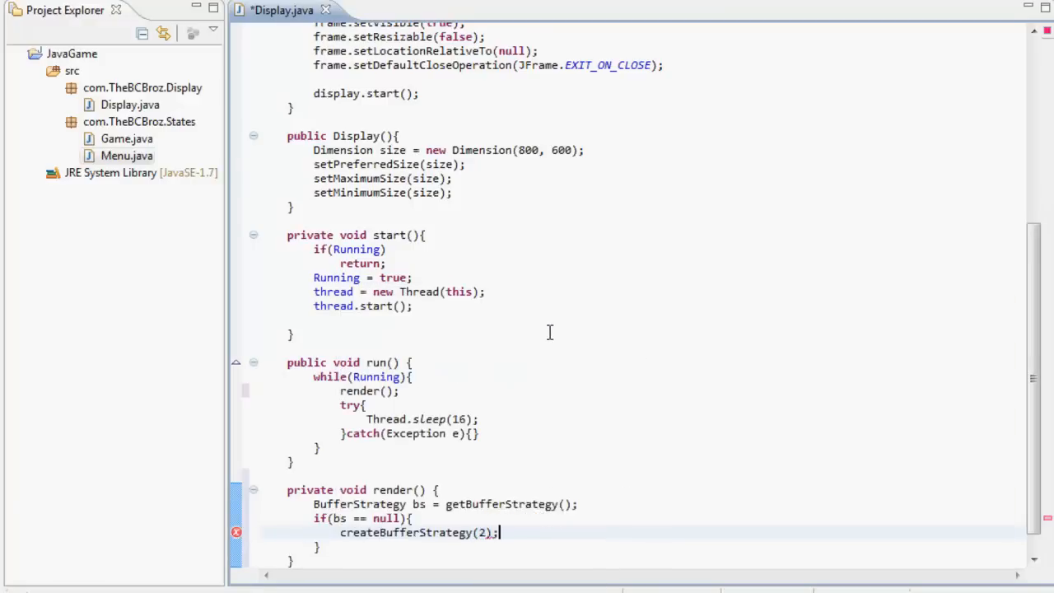
key(Return)
text(return;)
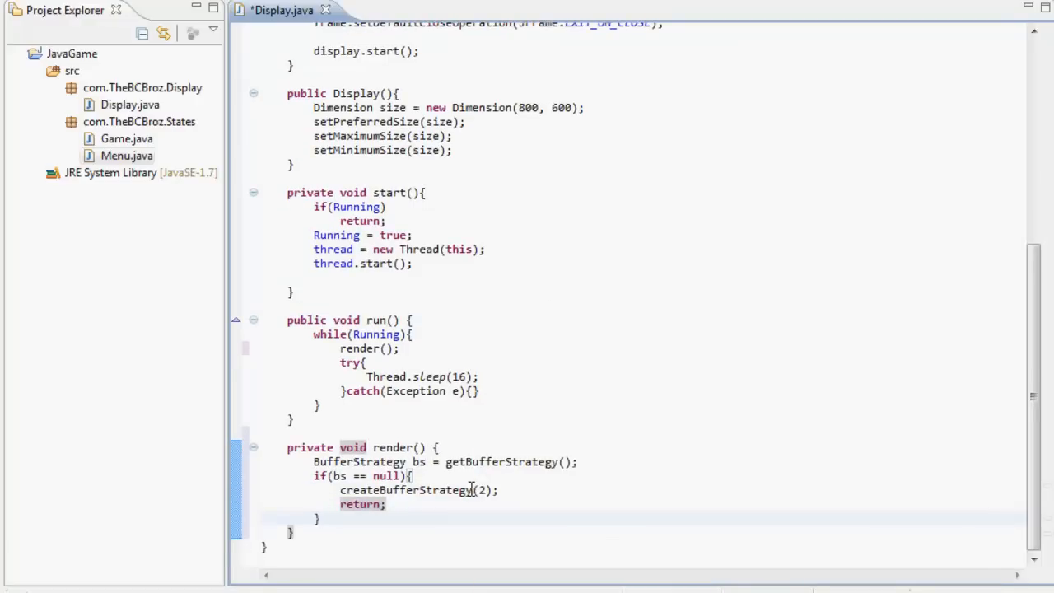
text(Graphics g = bs.getDrawGraphics();)
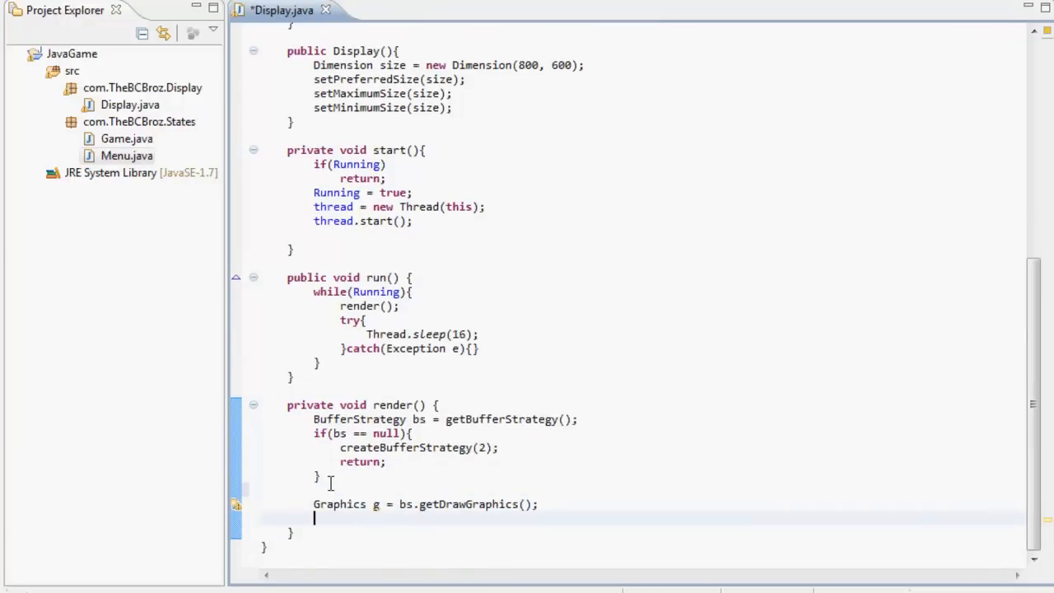
Add setBackground(new Color(10, 62, 91)) to render(), correcting the green value to 62
text(setBackgr)
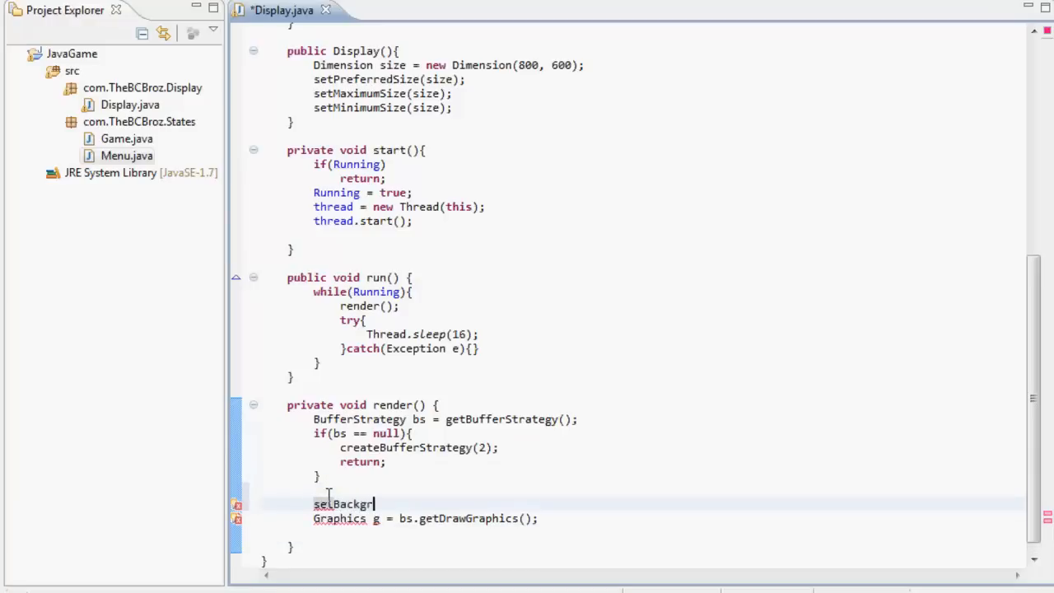
text(ound(new CO)
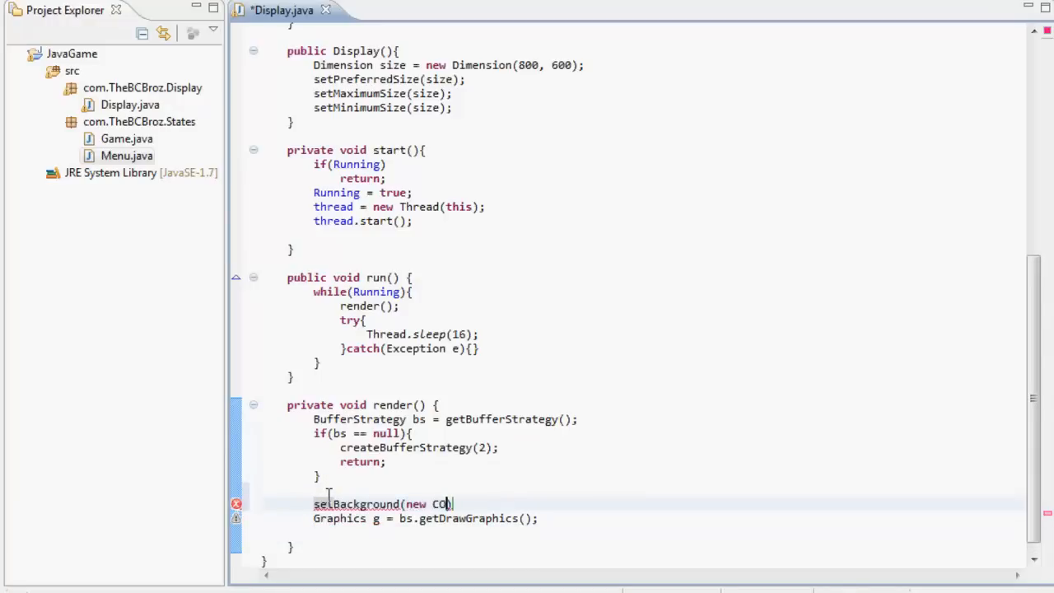
text(lo)
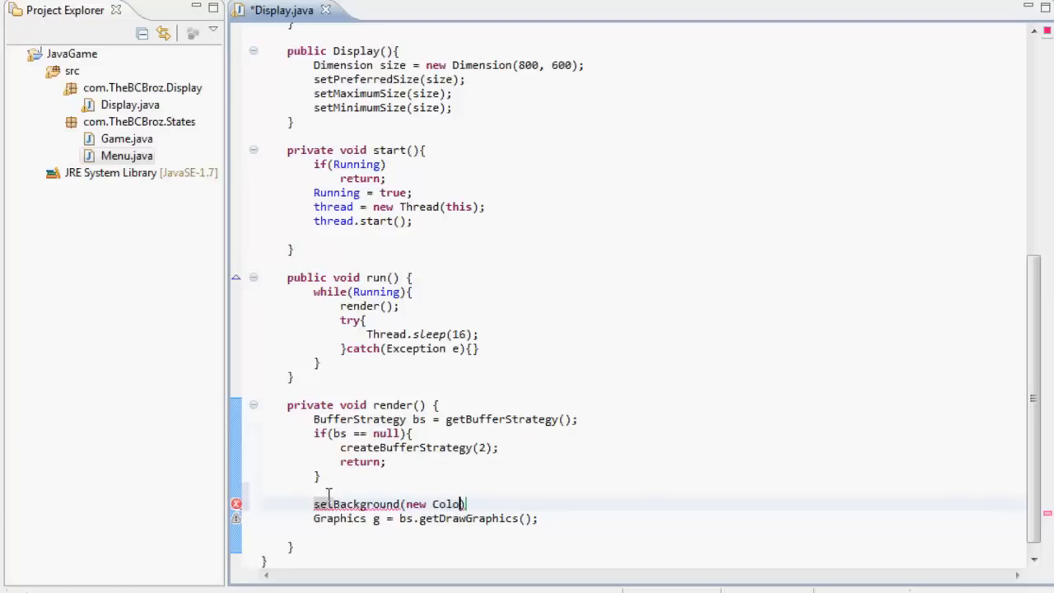
key(BackSpace)
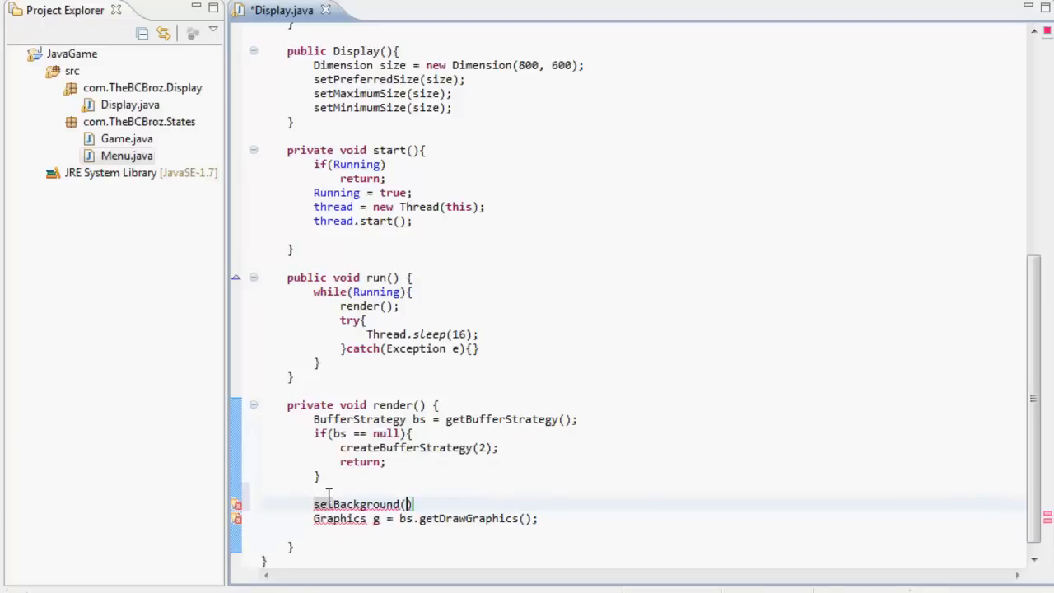
text(Color()
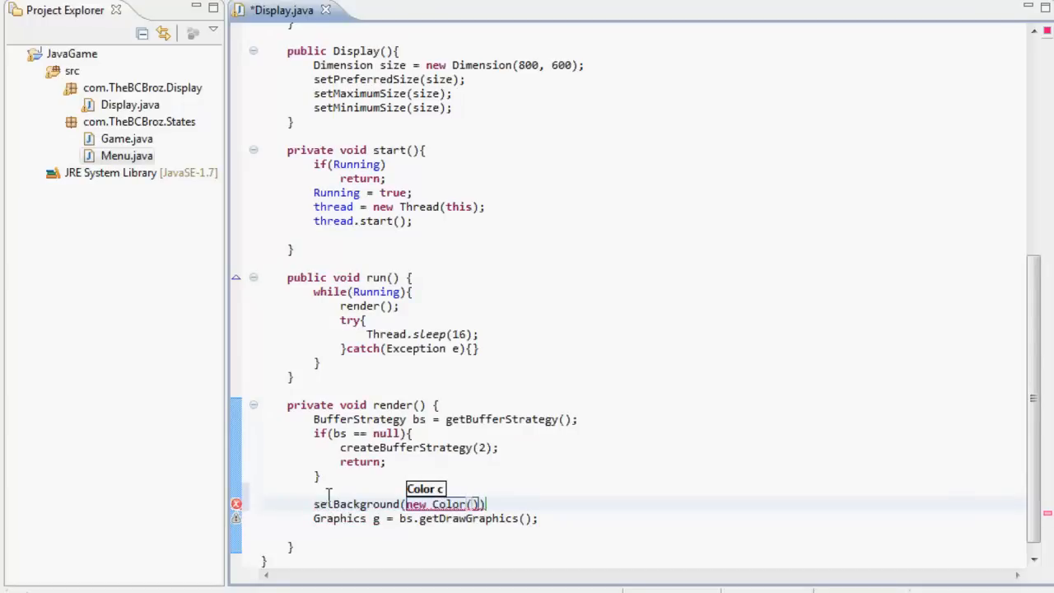
text(10, 62,)
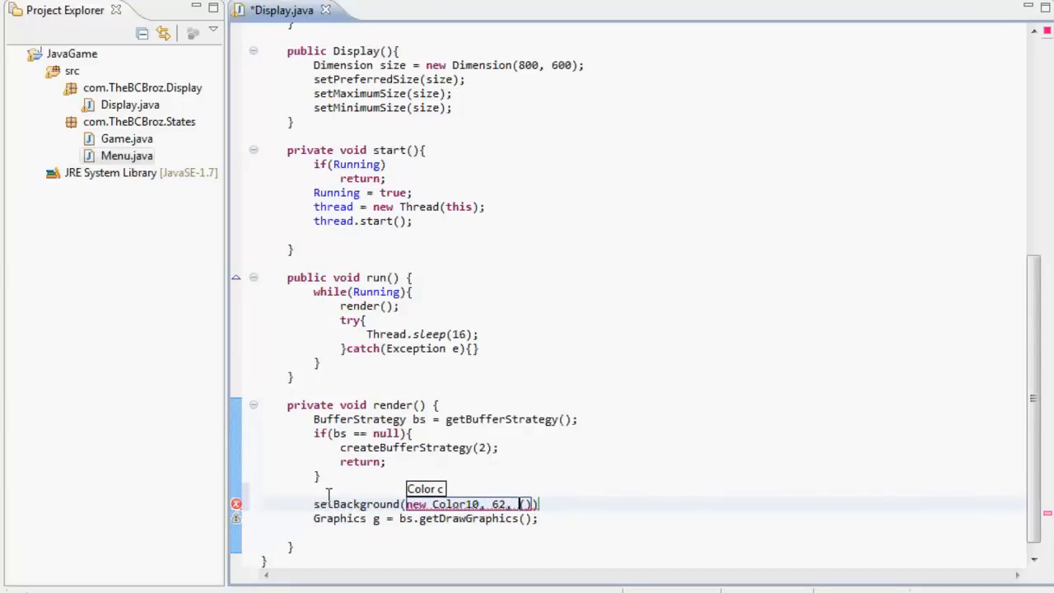
key(BackSpace)
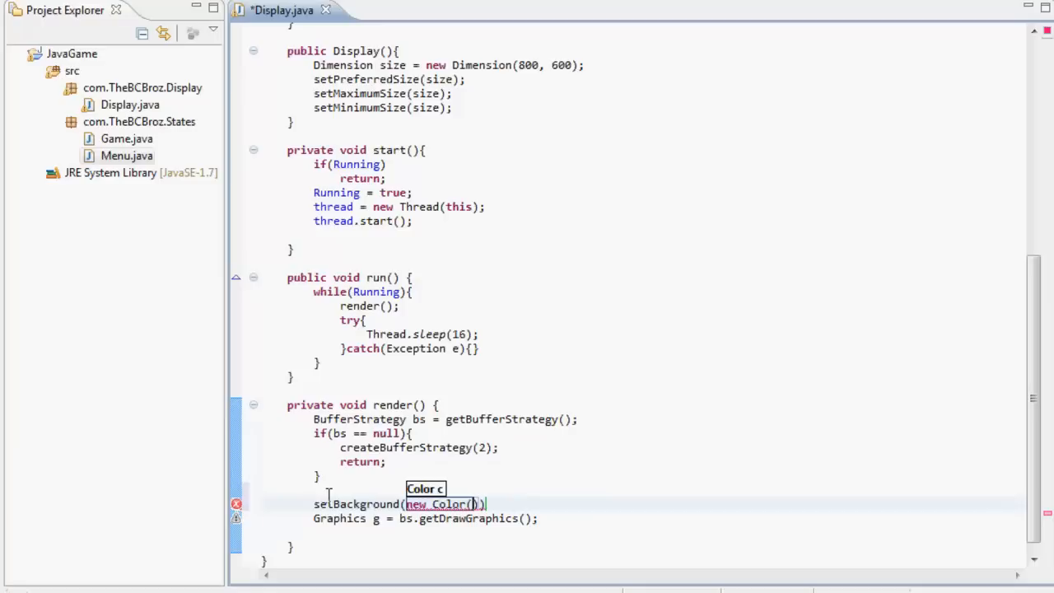
text(10, 62, 91)
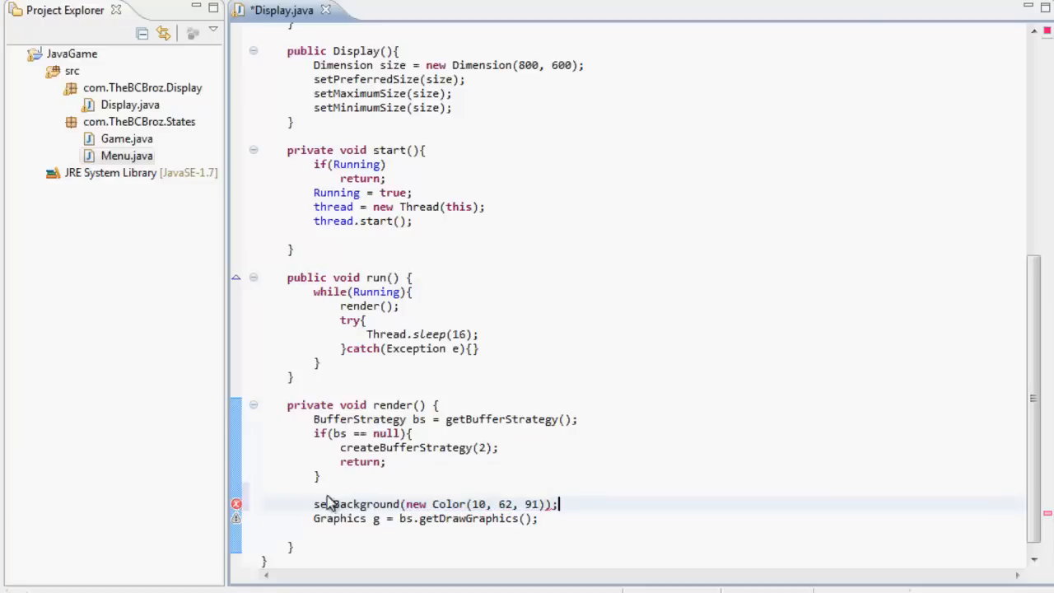
double_click(504, 504)
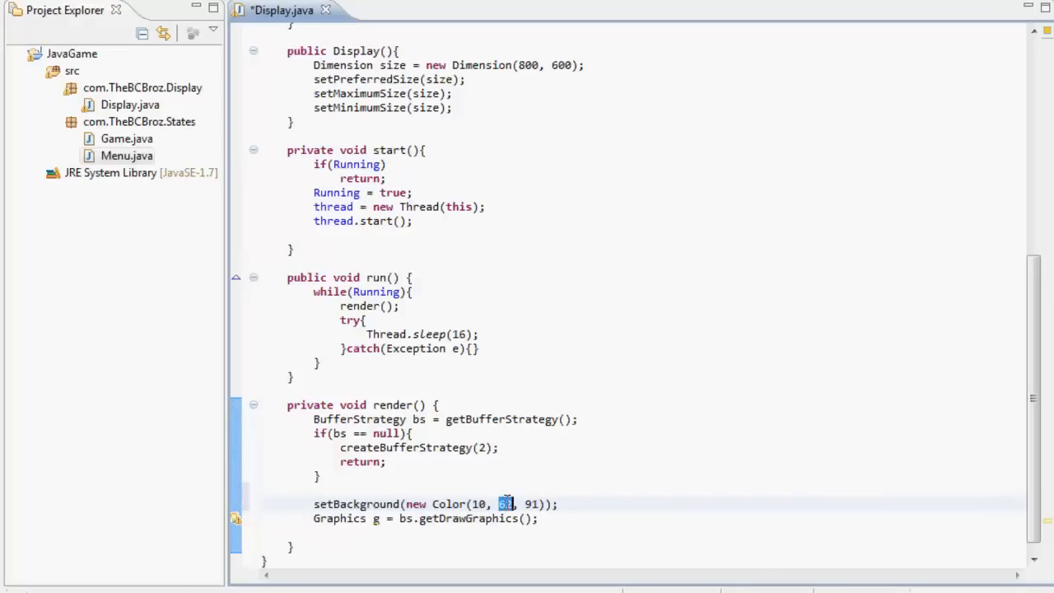
text(62)
text(g.set)
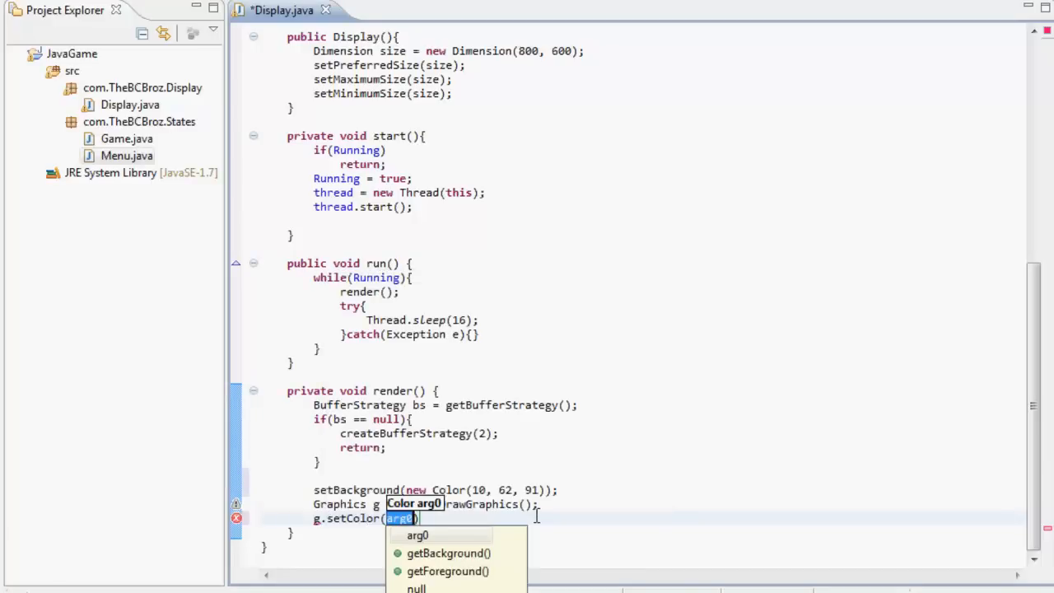
Draw a white rectangle with g.setColor(Color.WHITE) and g.fillRect(350, 250, 50, 50)
text(Color.w)
text(g.fillRect(x, y, width, height)
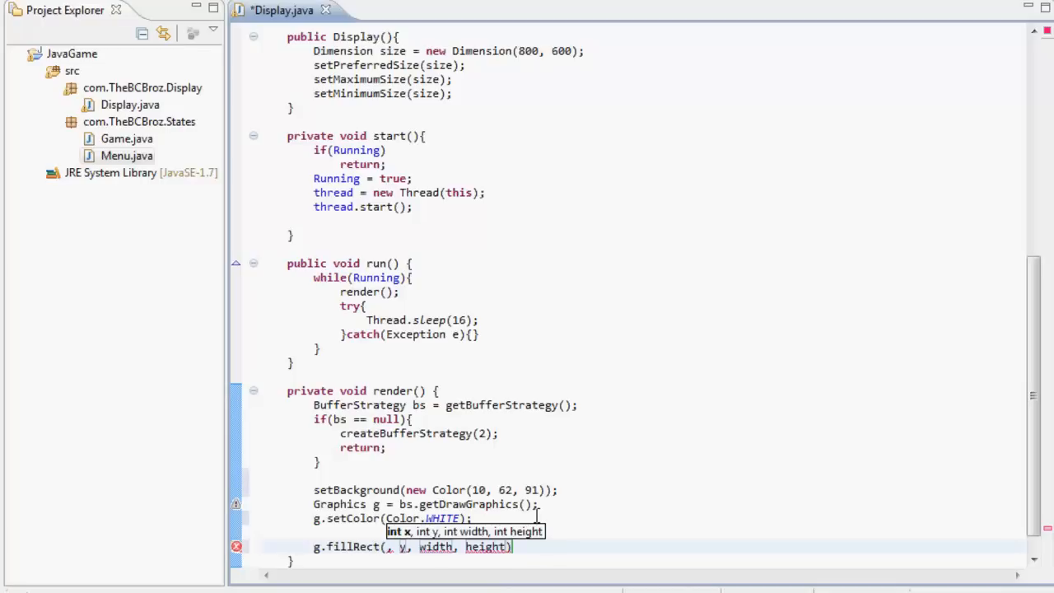
text(40)
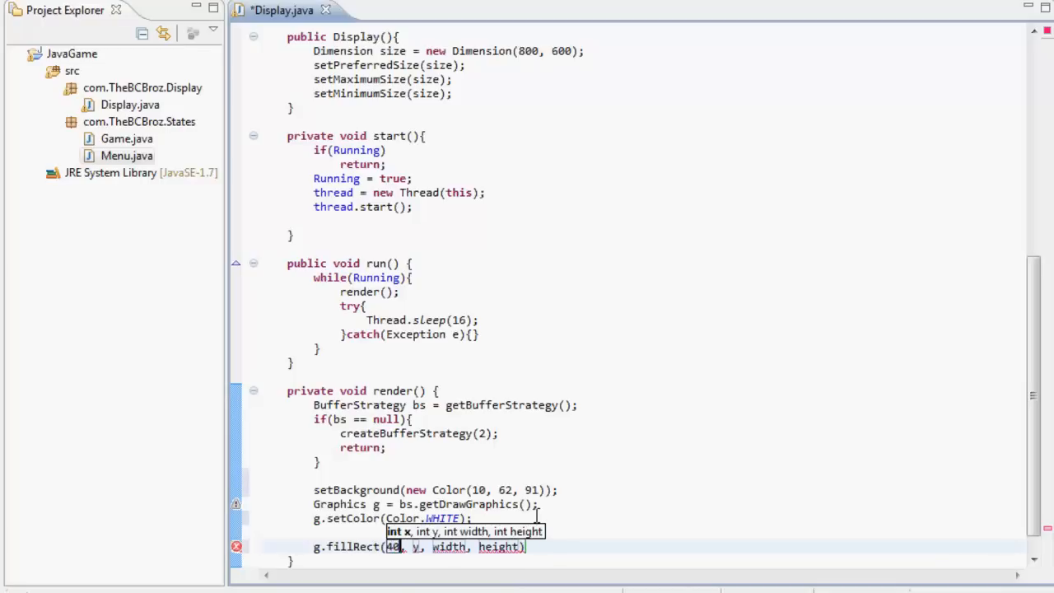
text(00-)
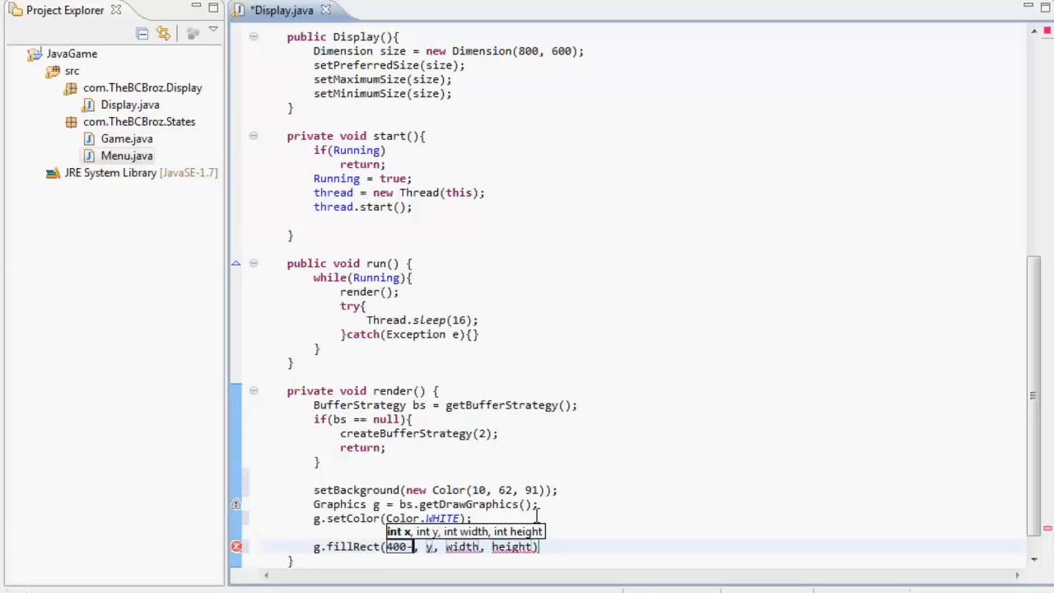
key(BackSpace)
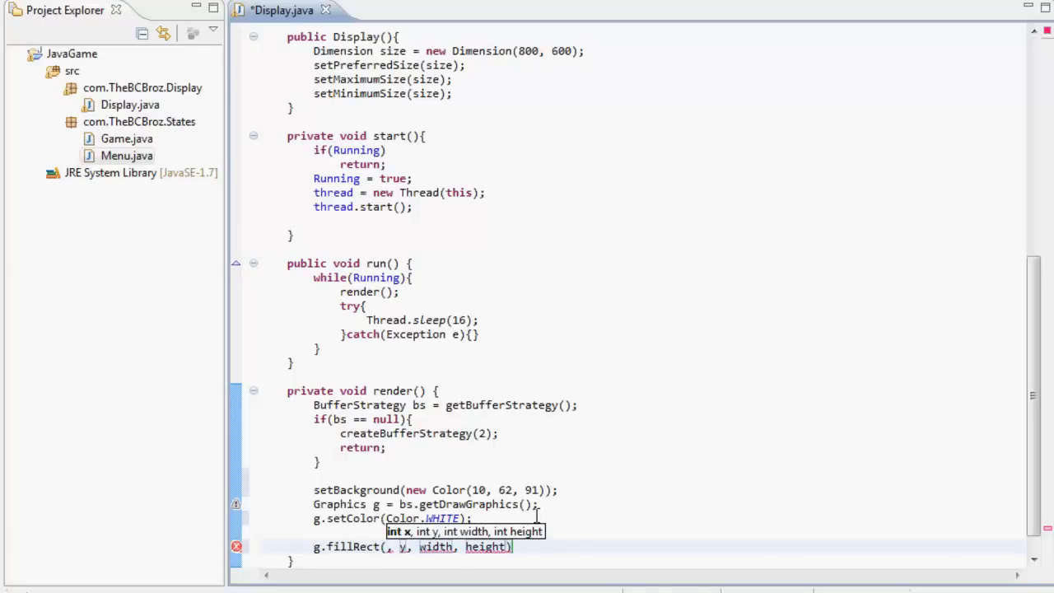
text(350)
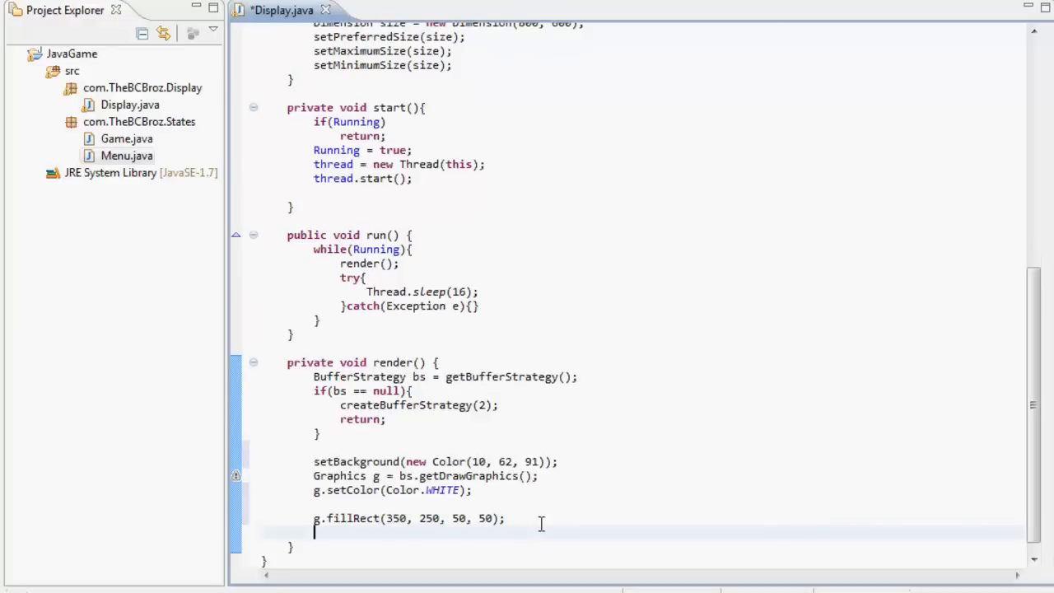
Add bs.show(), a commented //update(g);, and bs.dispose(), then save and launch the game
click(451, 519)
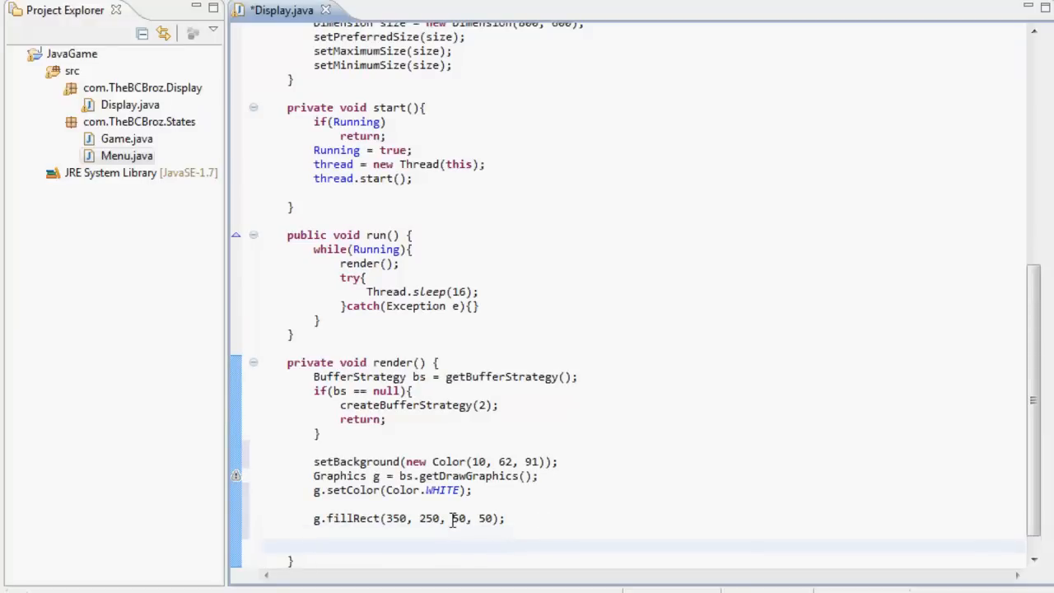
text(bs.show();)
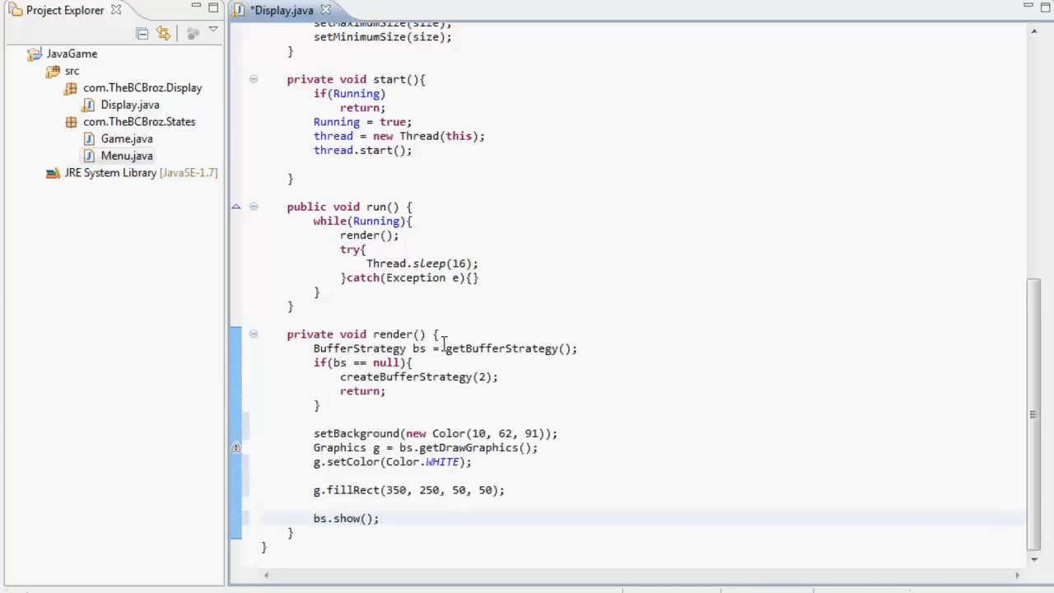
mouse_move(542, 459)
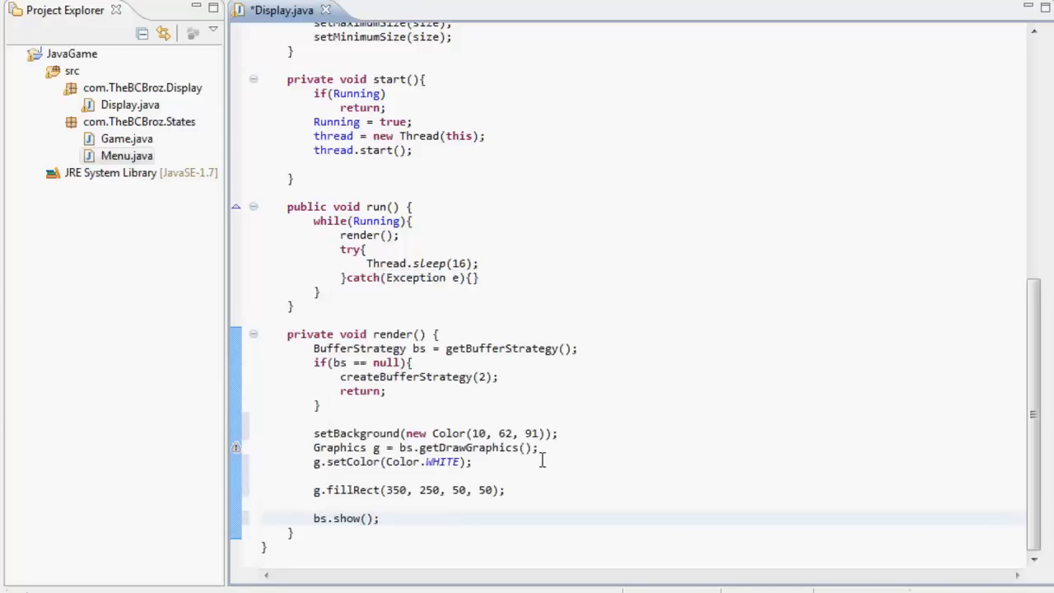
text(up)
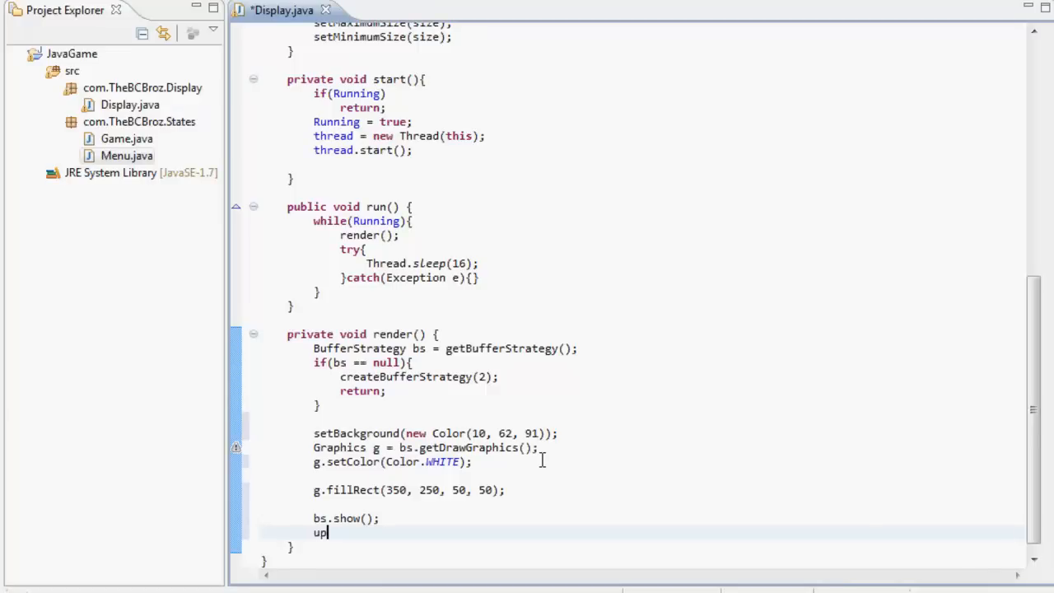
key(BackSpace)
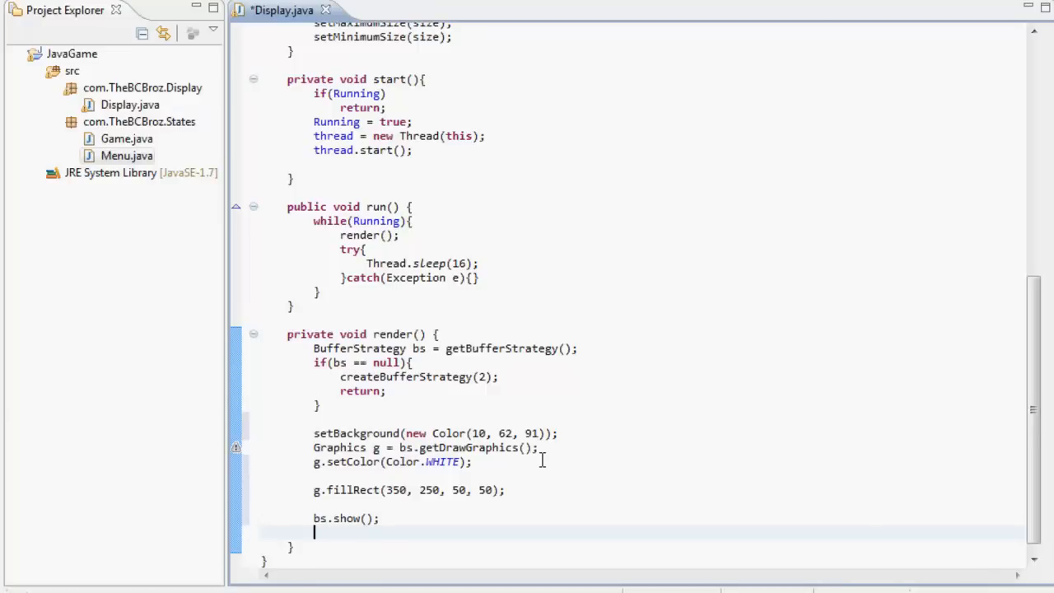
text(//u)
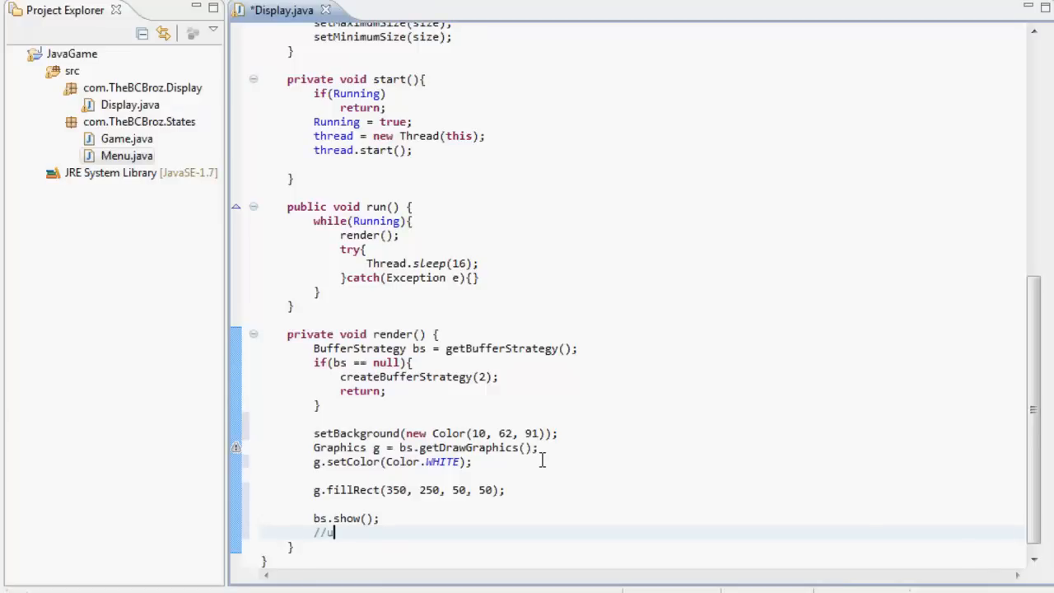
text(pdate(g);)
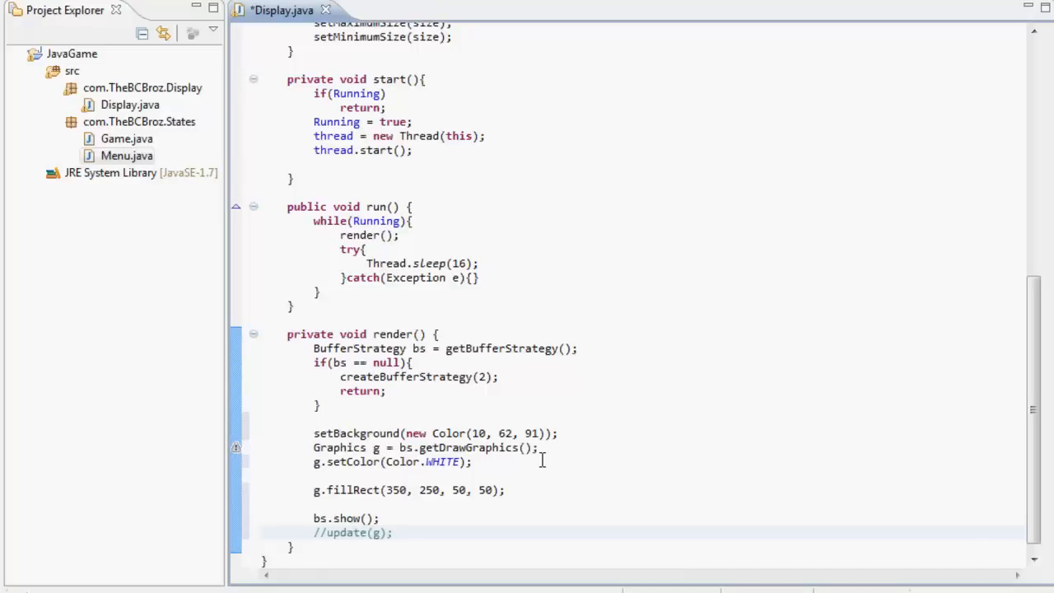
text(b)
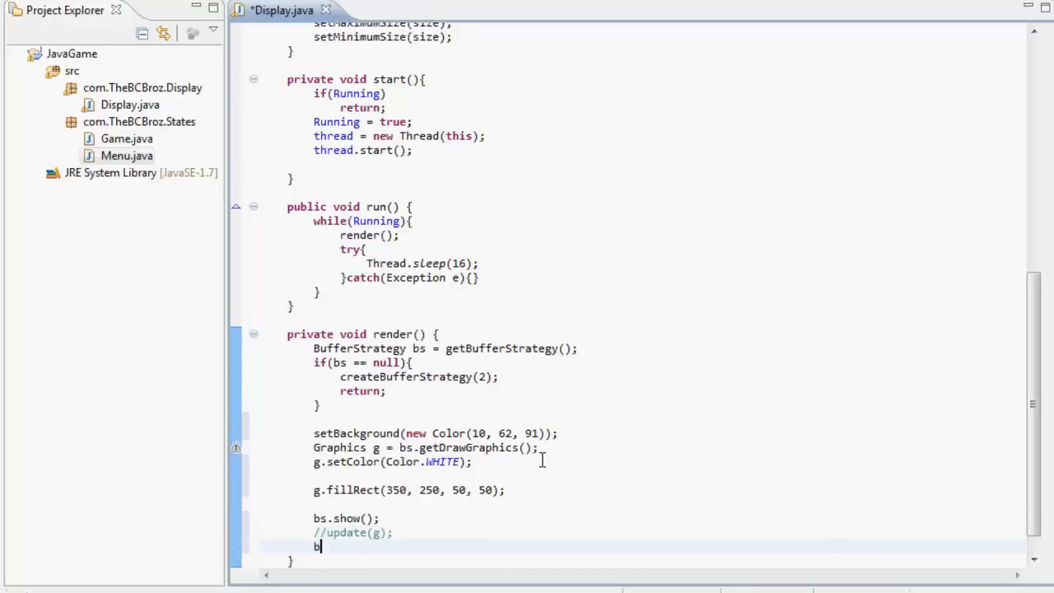
text(s.dispose();)
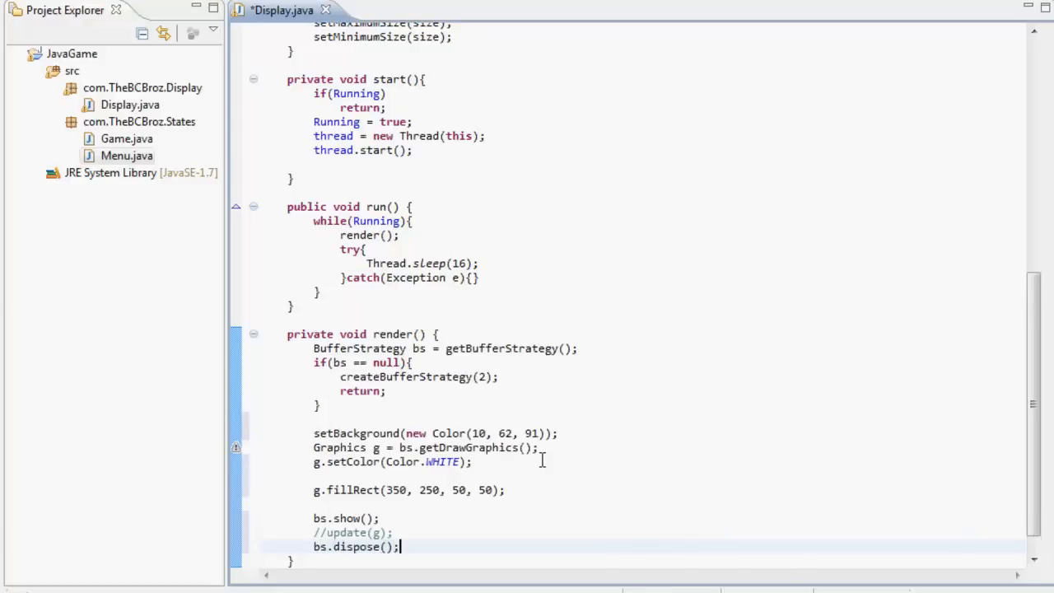
key(ctrl+s)
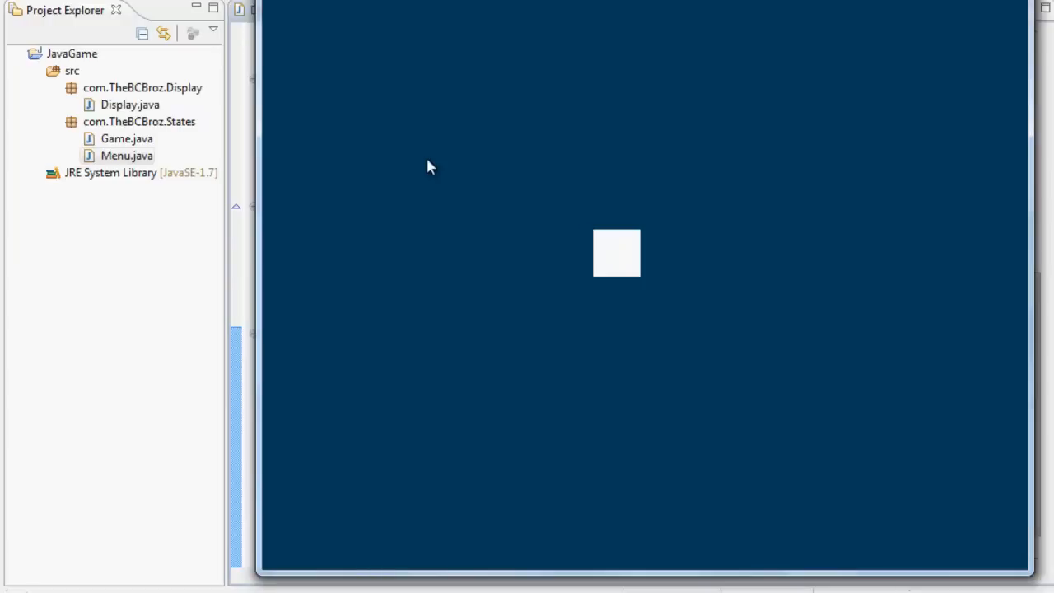
mouse_move(728, 239)
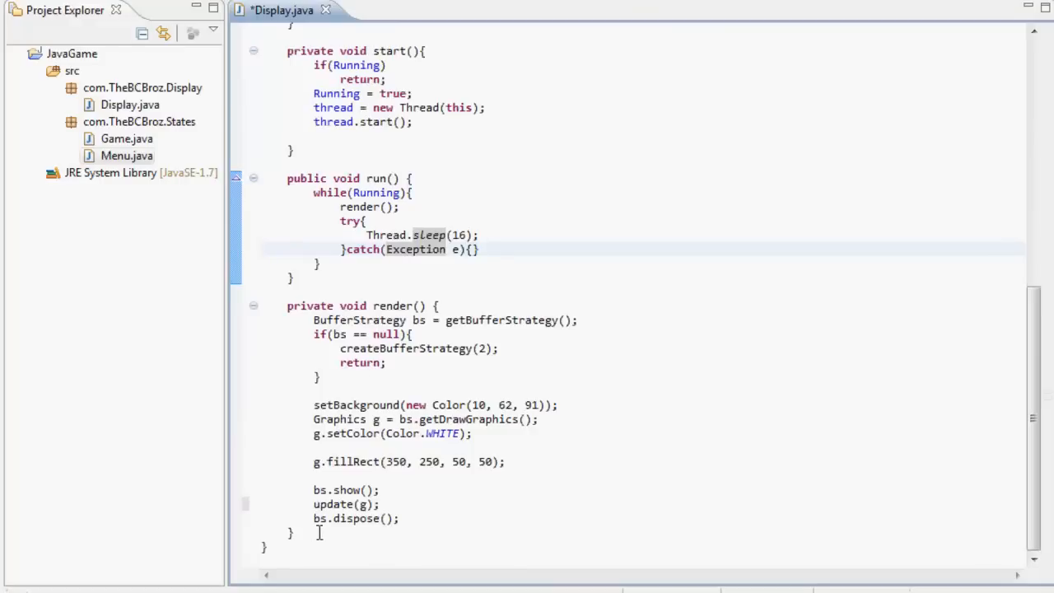
Insert an empty public update(Graphics g) override below render() from content assist
scroll(up, 3)
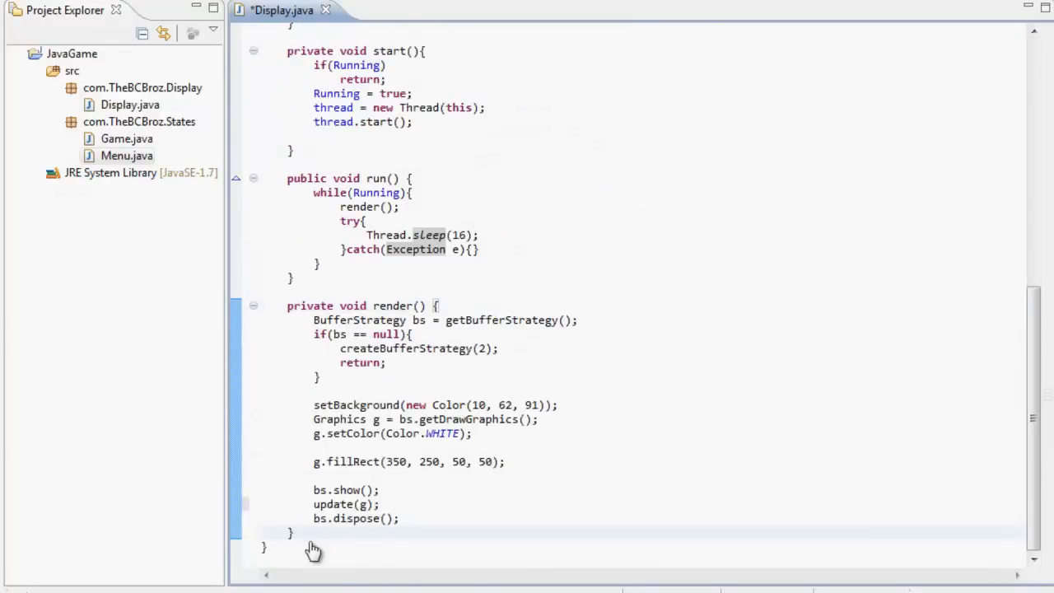
text(up)
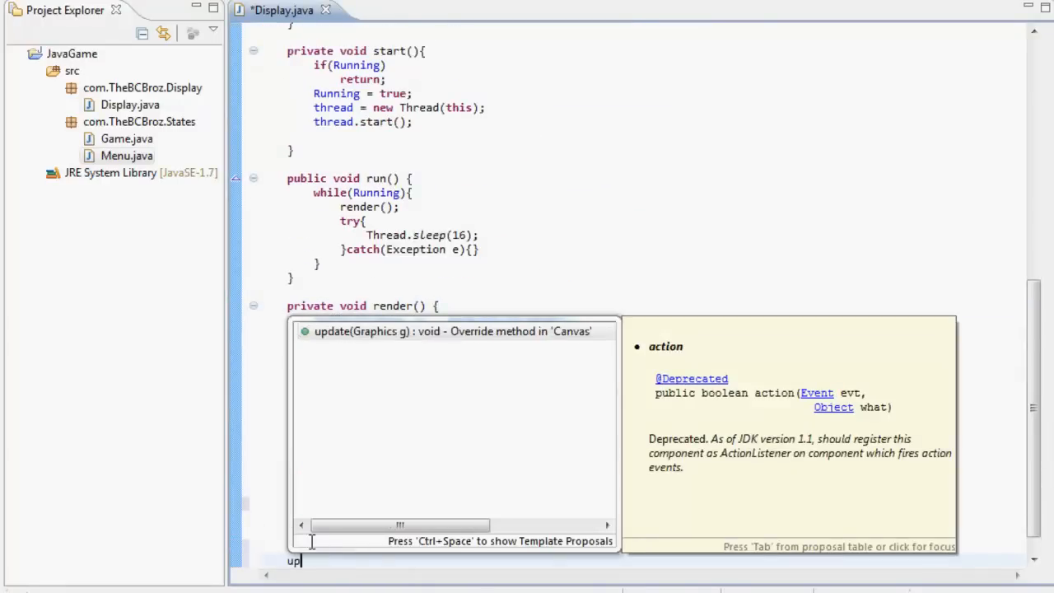
click(453, 331)
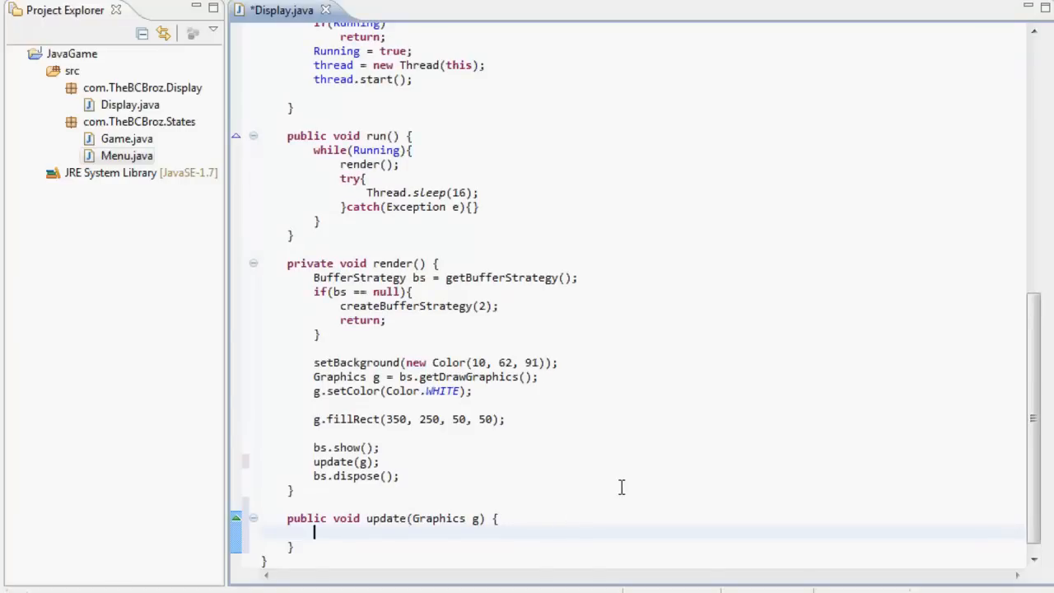
Start typing if(i ) as the first line inside update(Graphics g)
drag(472, 391, 498, 518)
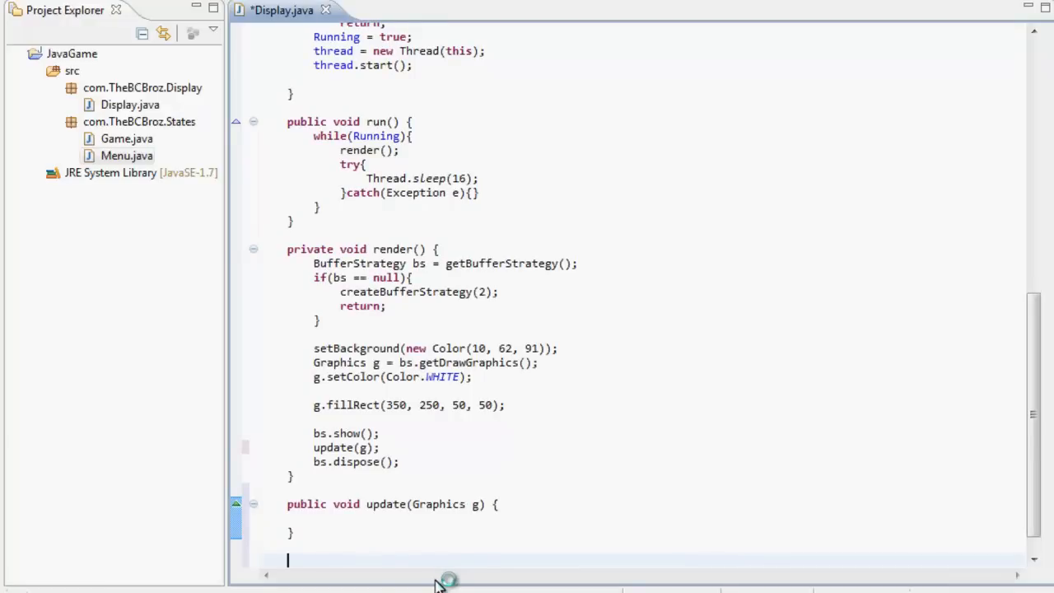
mouse_move(395, 572)
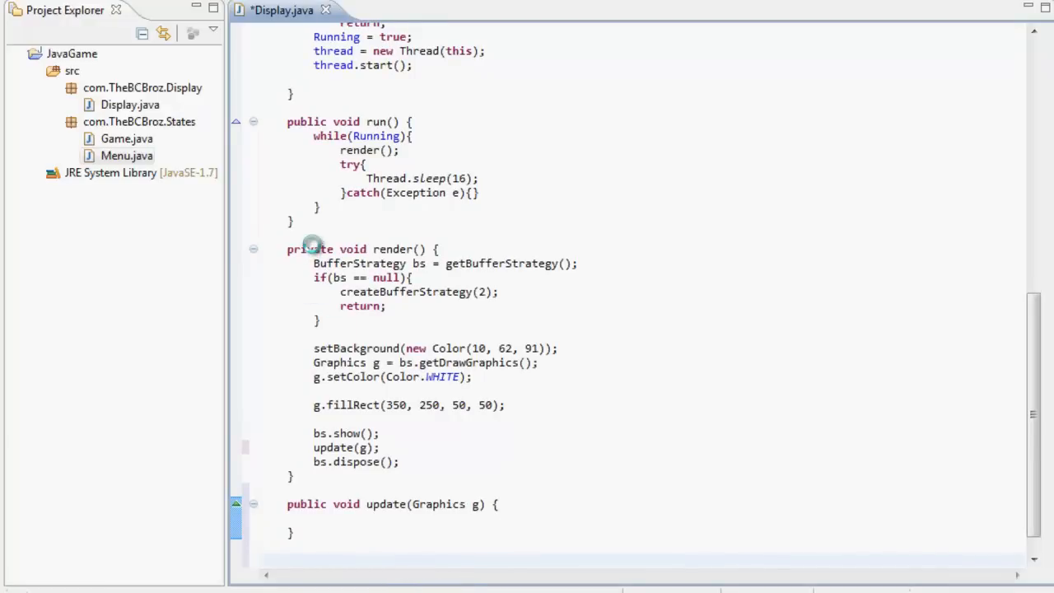
mouse_move(330, 259)
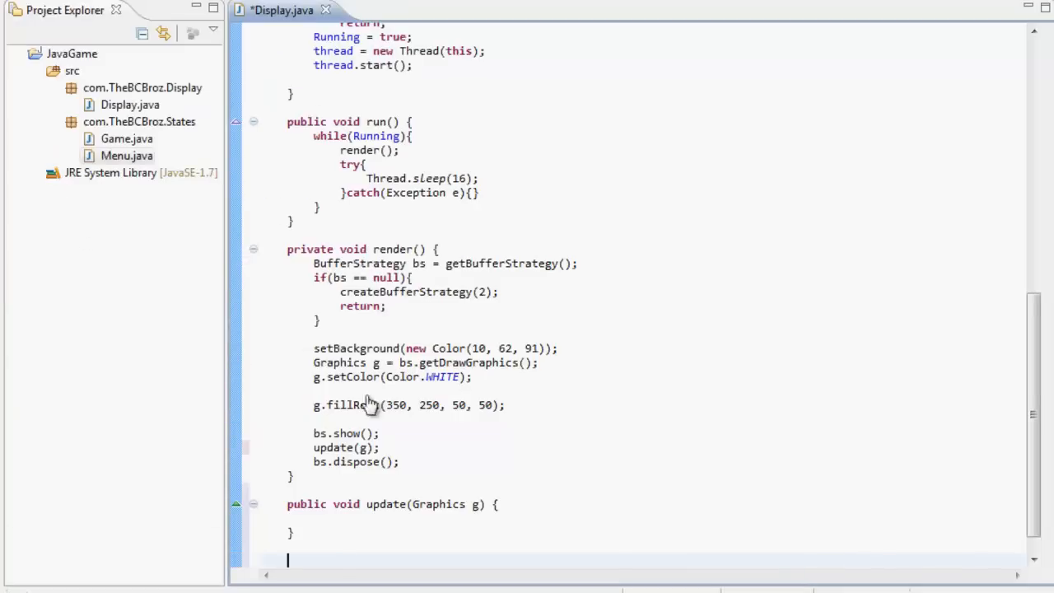
text(p)
click(655, 518)
text(if(i )
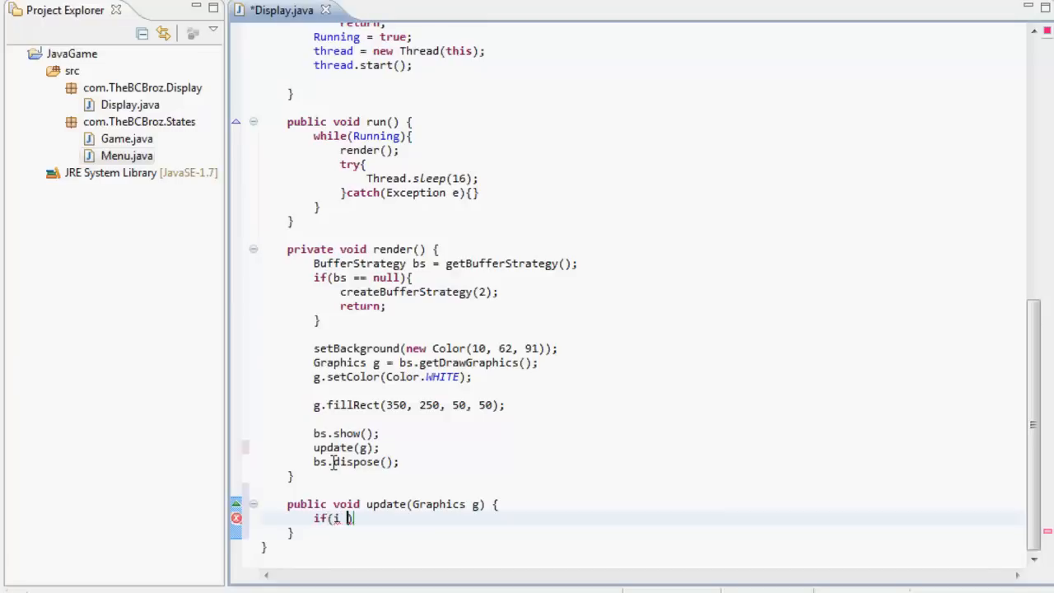
Complete if(i == null) and inside it set i = createImage(getWidth(), getHeight());
text(== null)
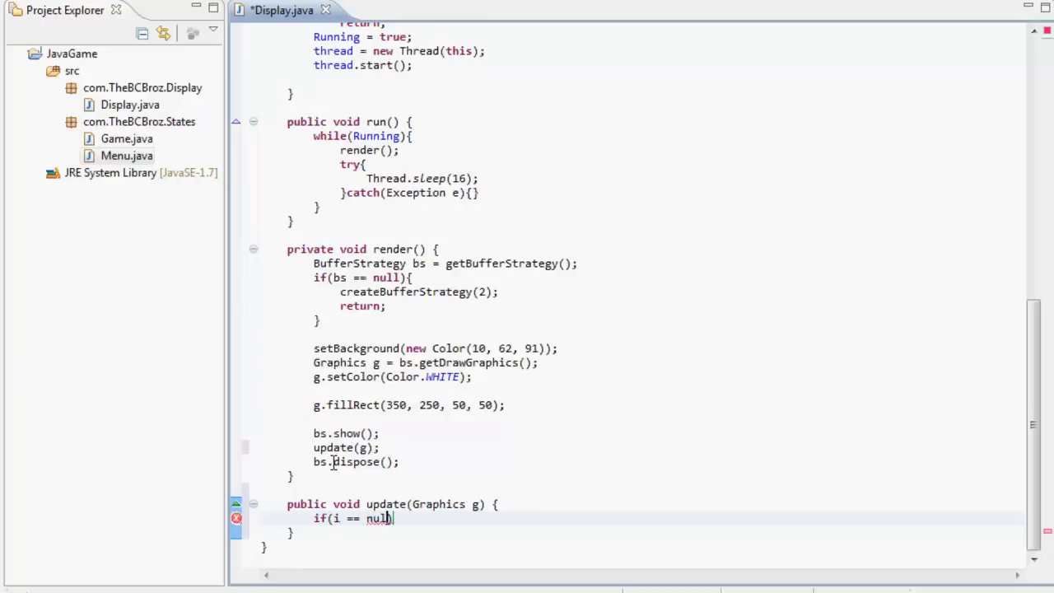
text(){)
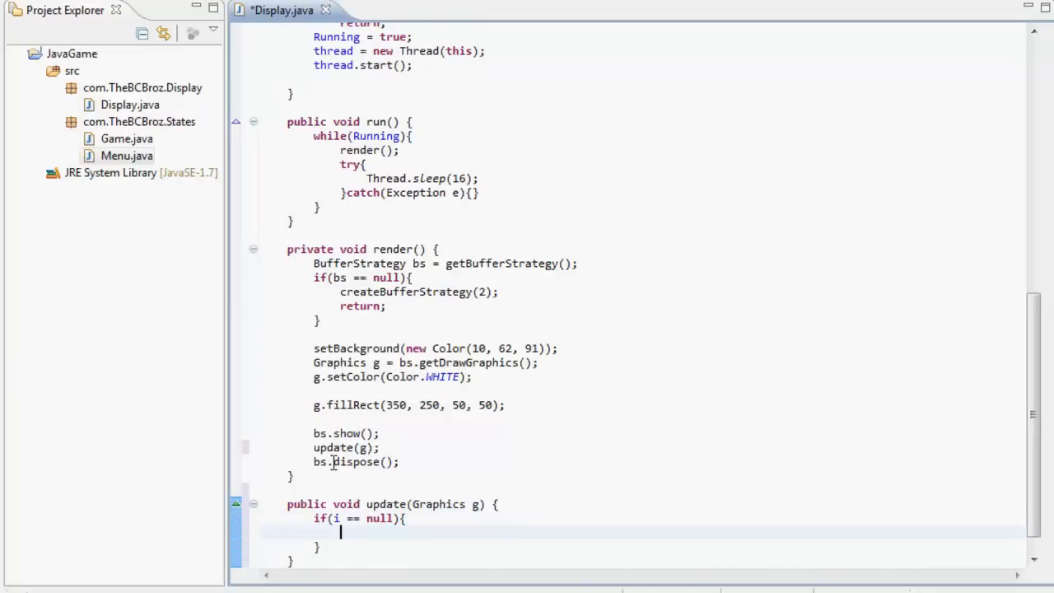
text(i = create)
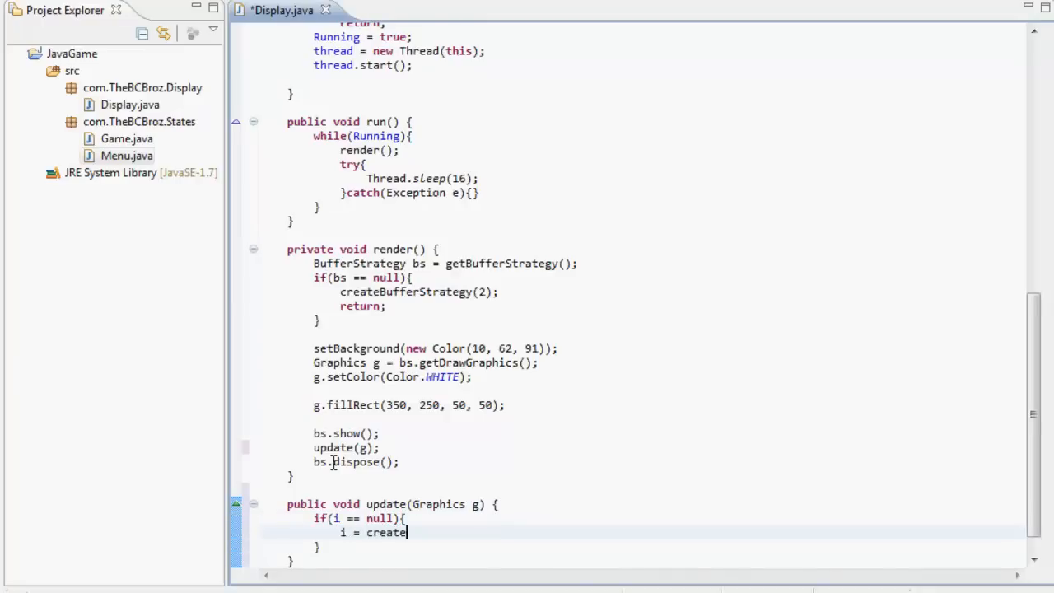
text(Image())
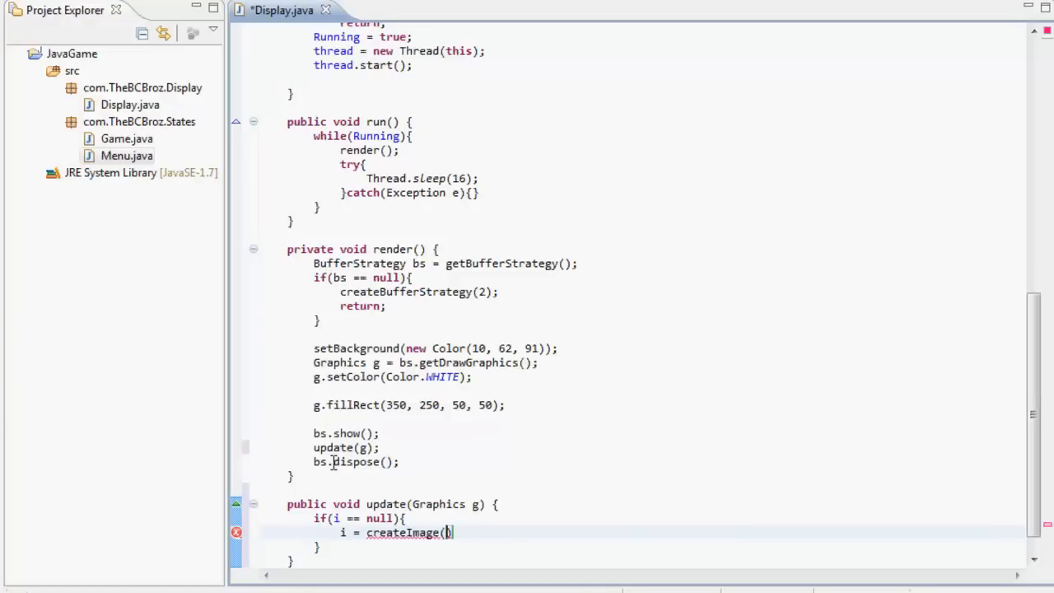
text(getWidth())
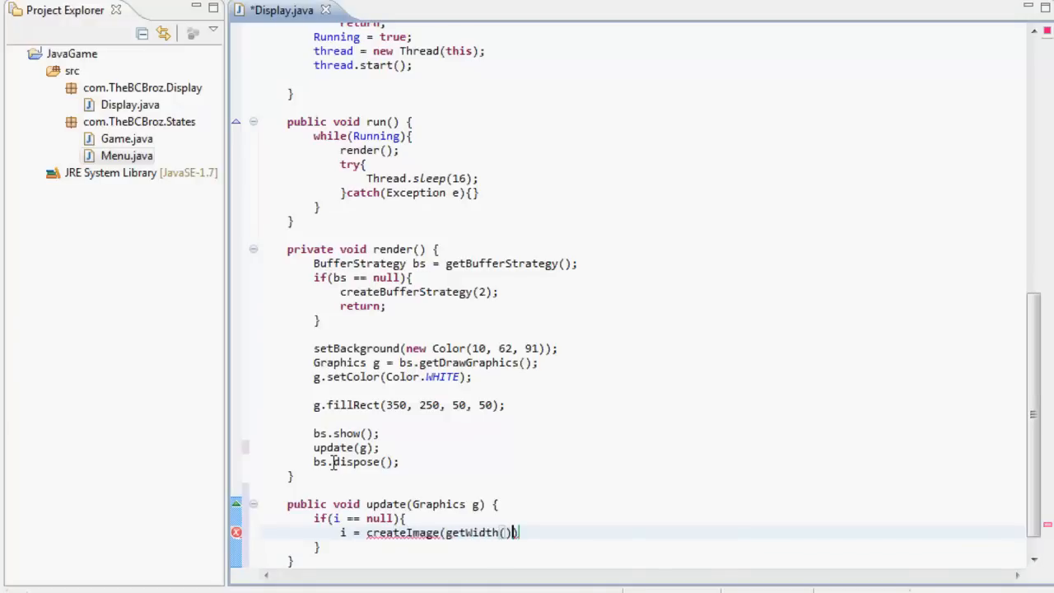
text(, getHei)
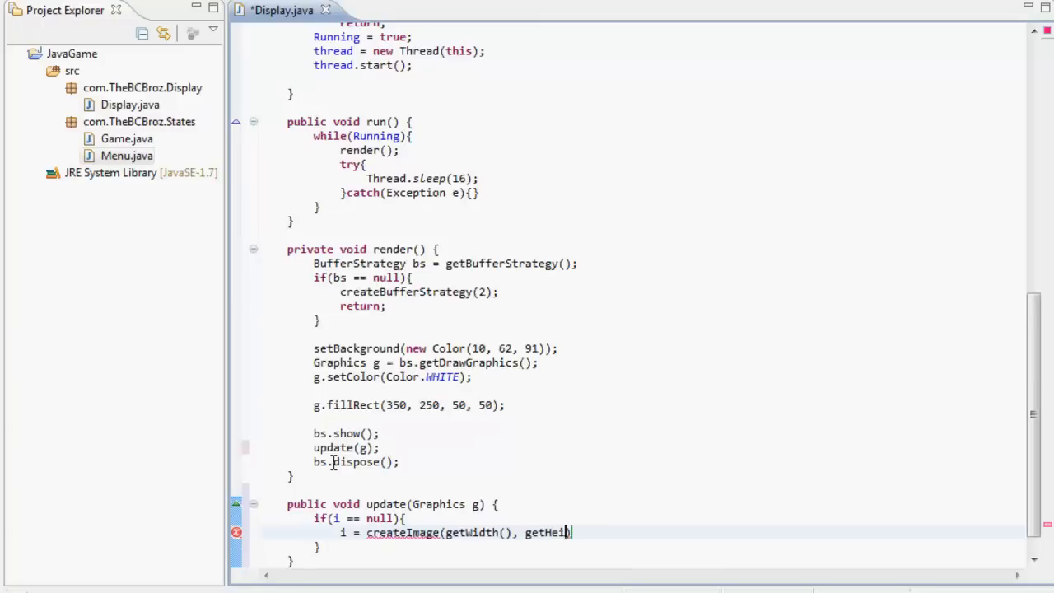
text(ght());)
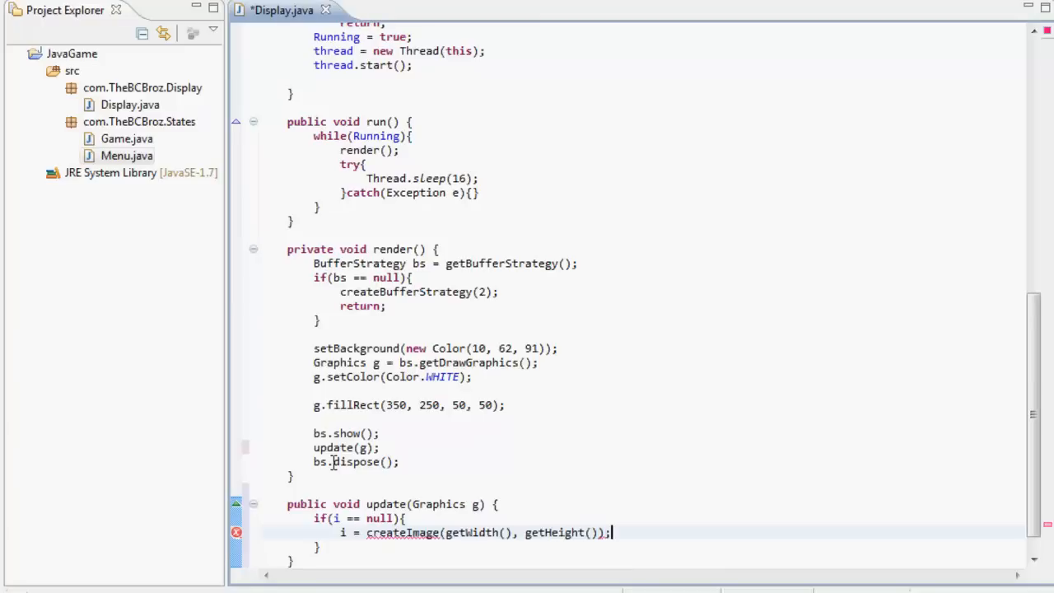
key(Return)
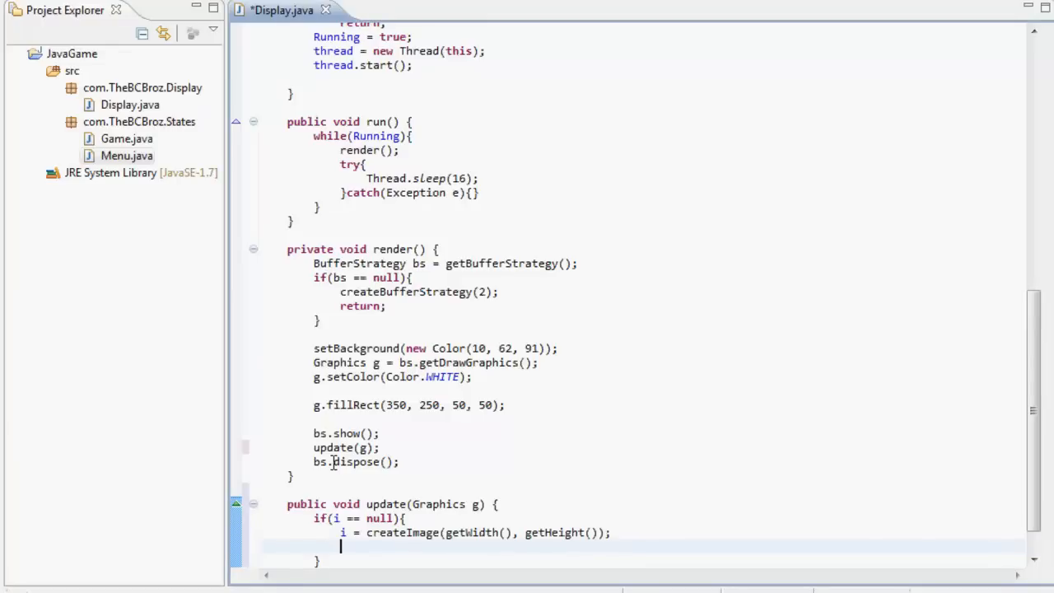
Set dbg = i.getGraphics(), add return;, and reformat the file's code
text(db)
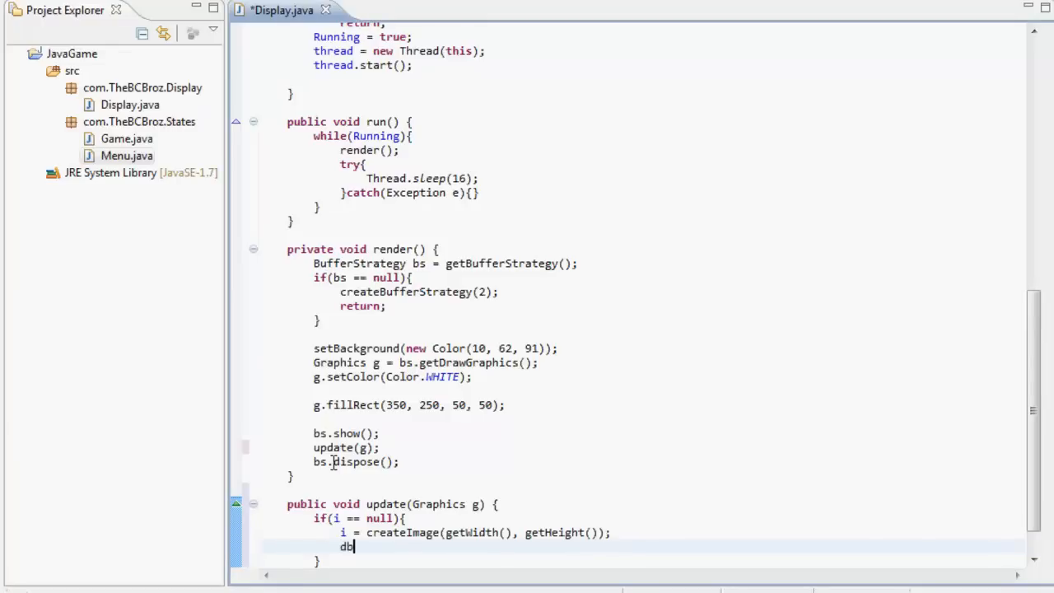
text(g)
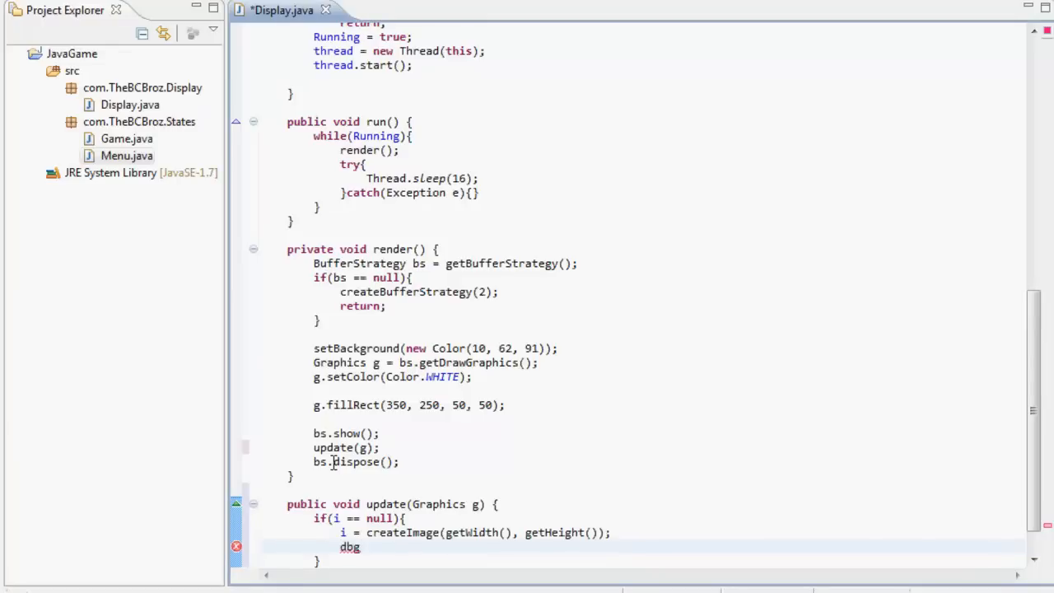
text(= i)
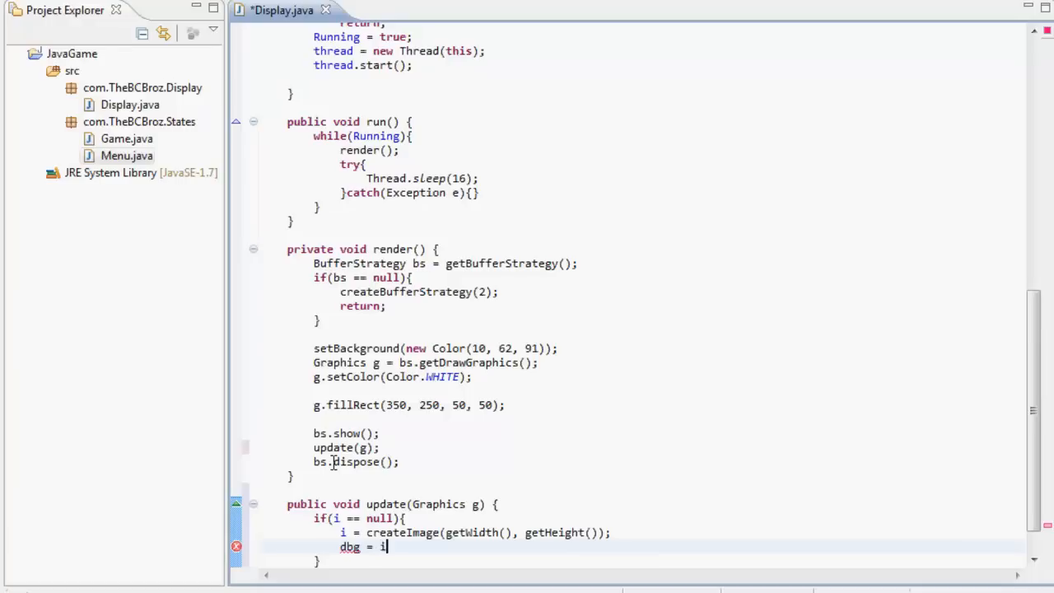
text(getGraphics();)
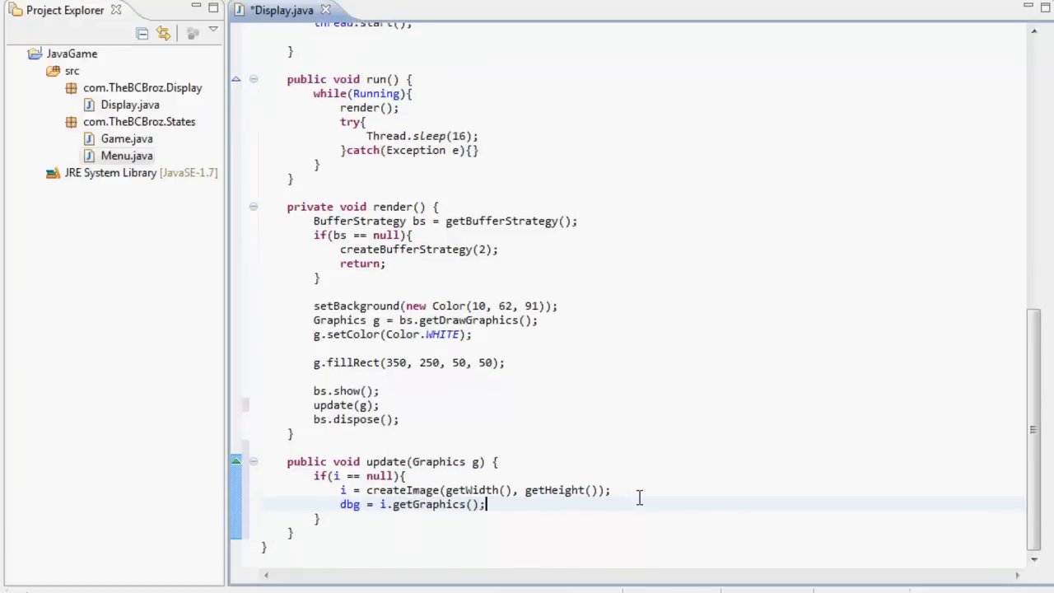
key(Return)
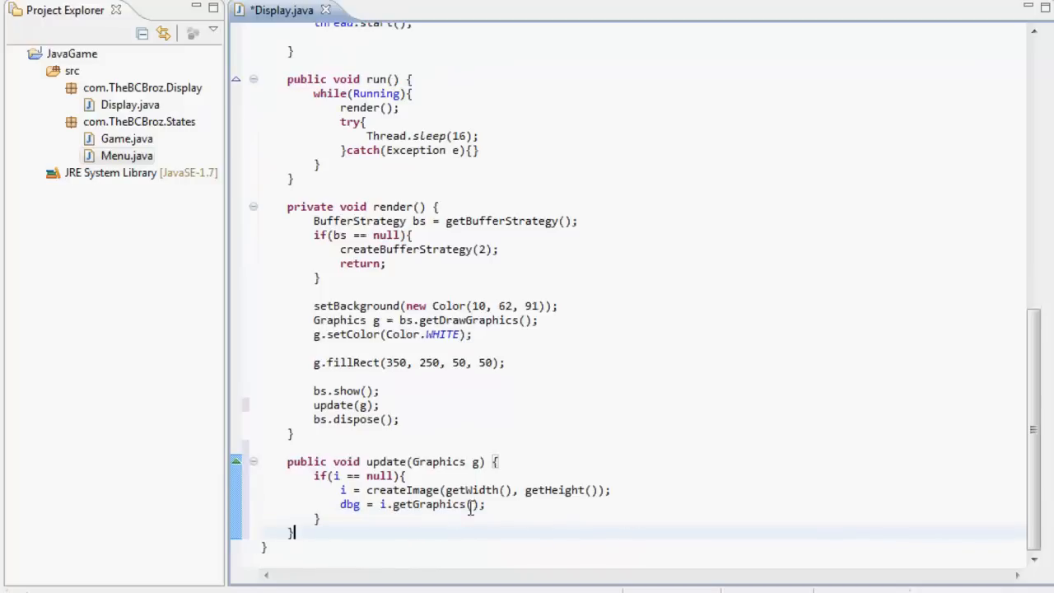
text(return;)
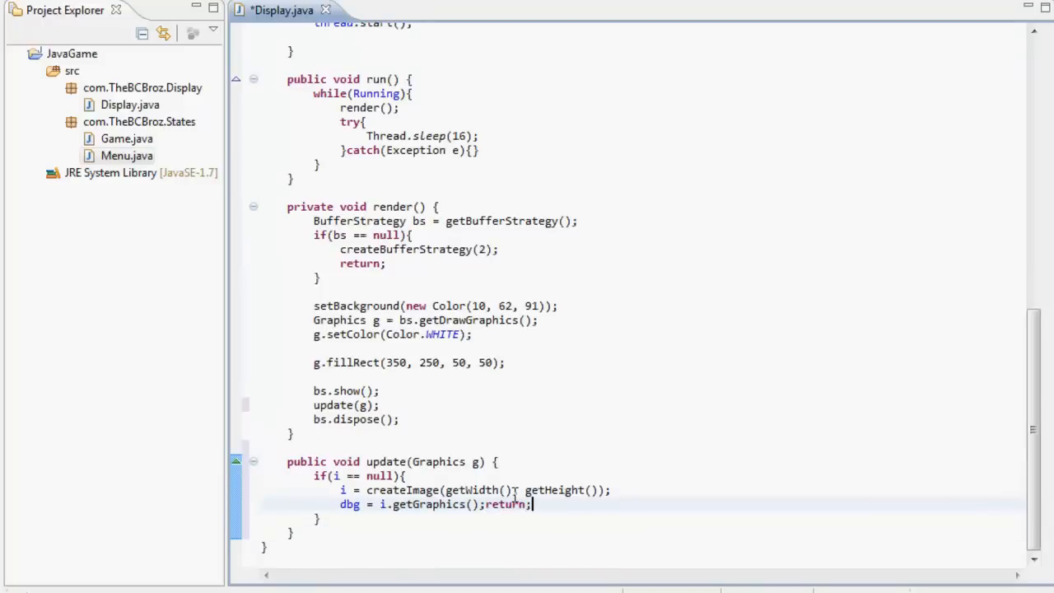
key(ctrl+s)
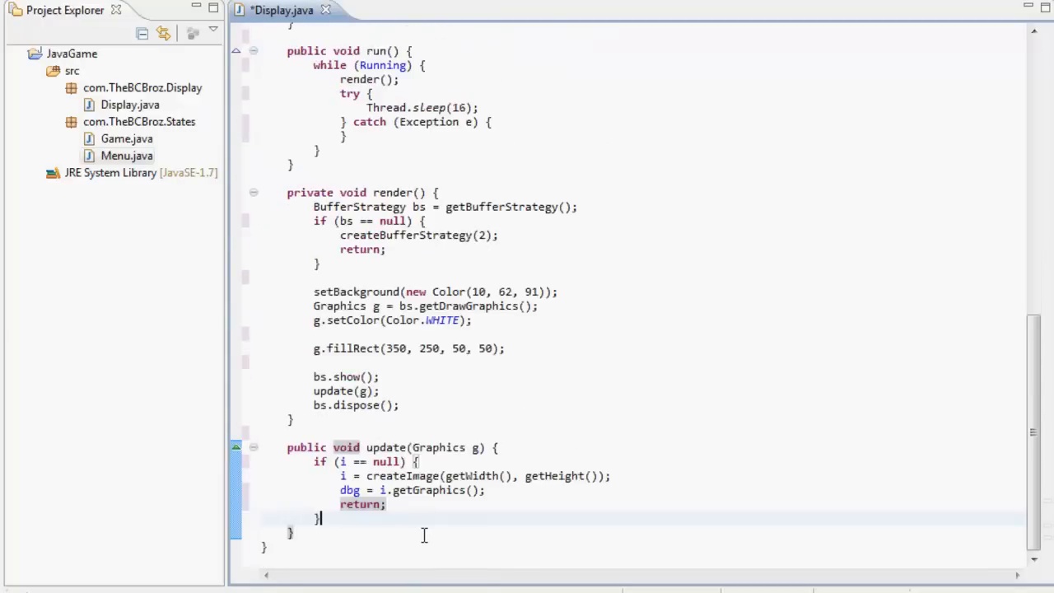
After the null check, add dbg.setColor(getBackground()) and dbg.fillRect(0, 0, getWidth(), getHeight())
key(enter)
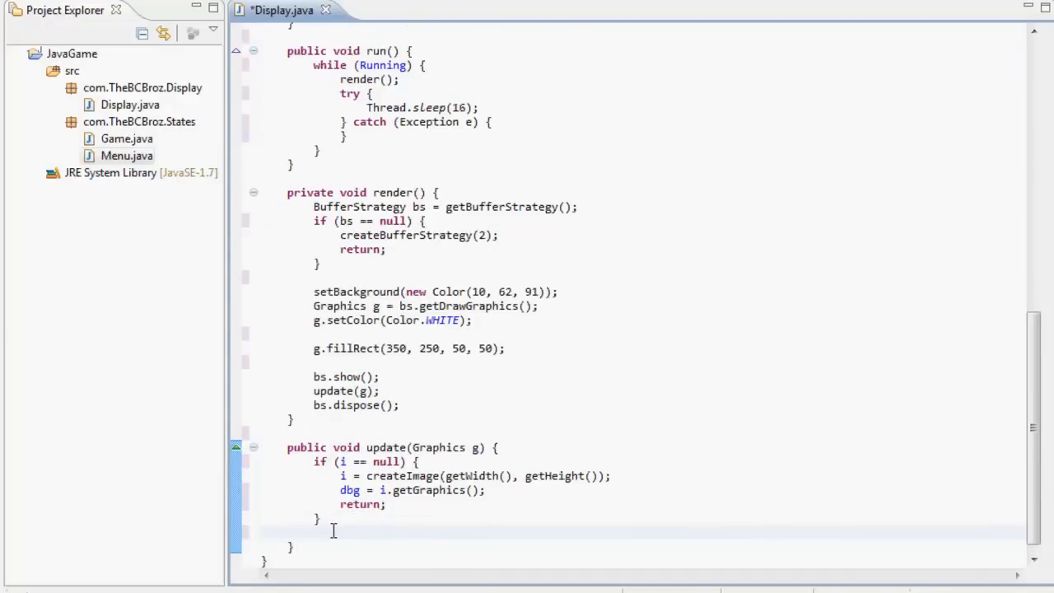
text(dbg.setColor(c)
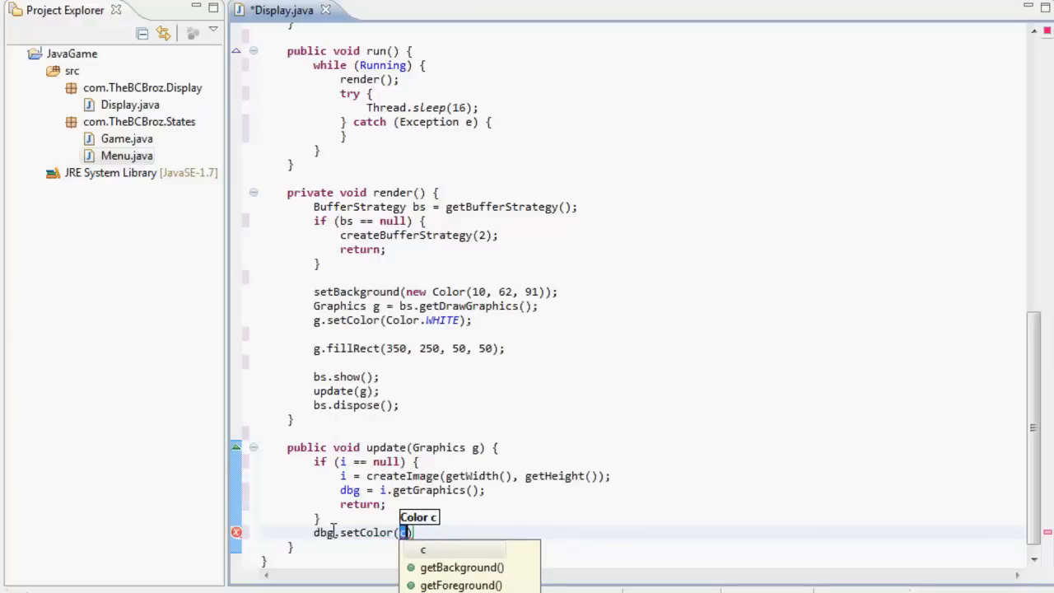
text(getBackground()
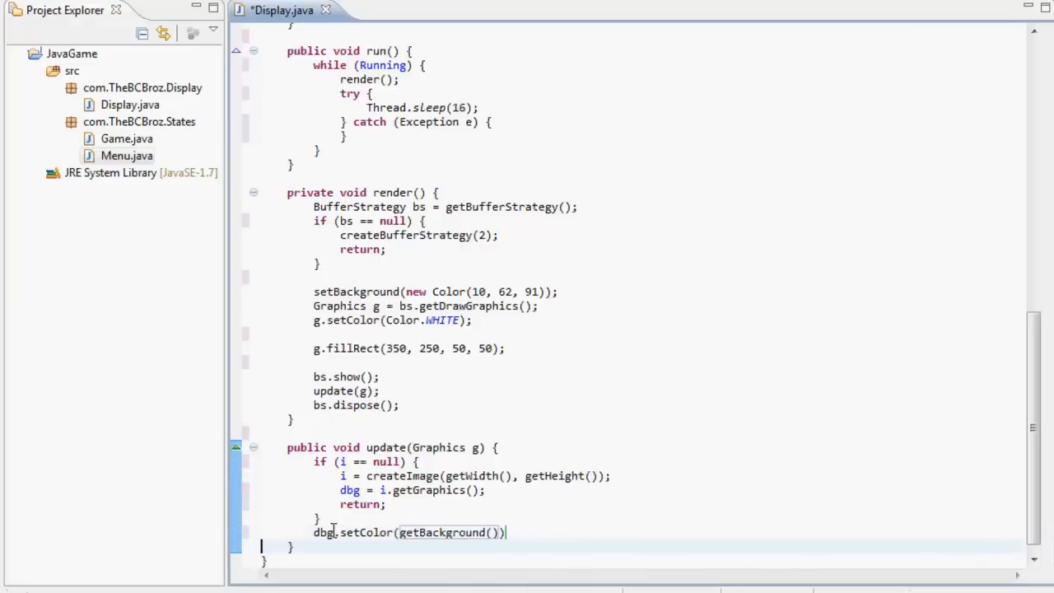
text(;)
text(dbg.fillRect(x, y, width, height)
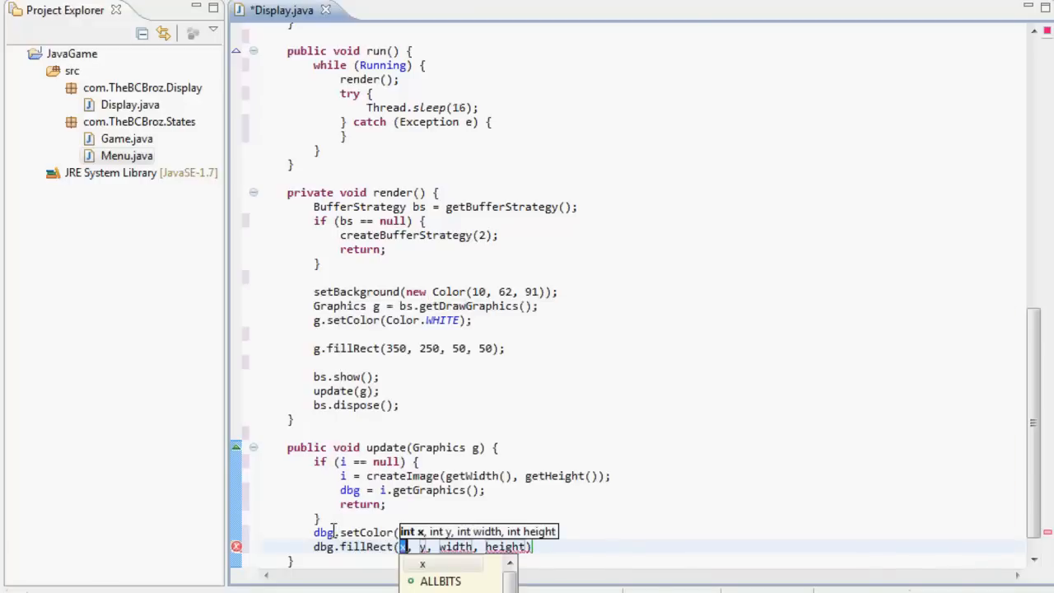
text(0)
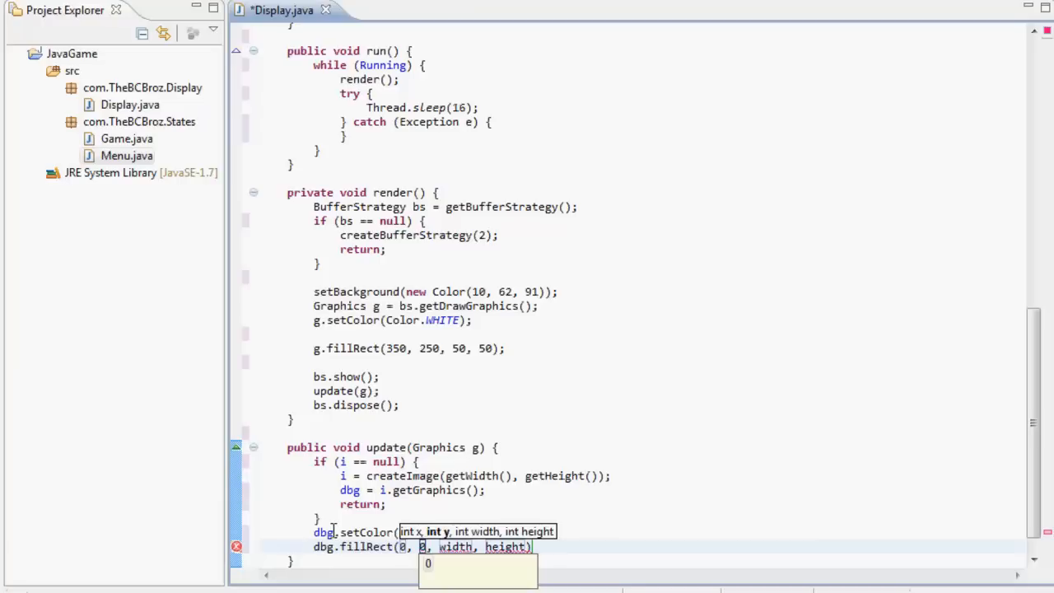
text(getWi)
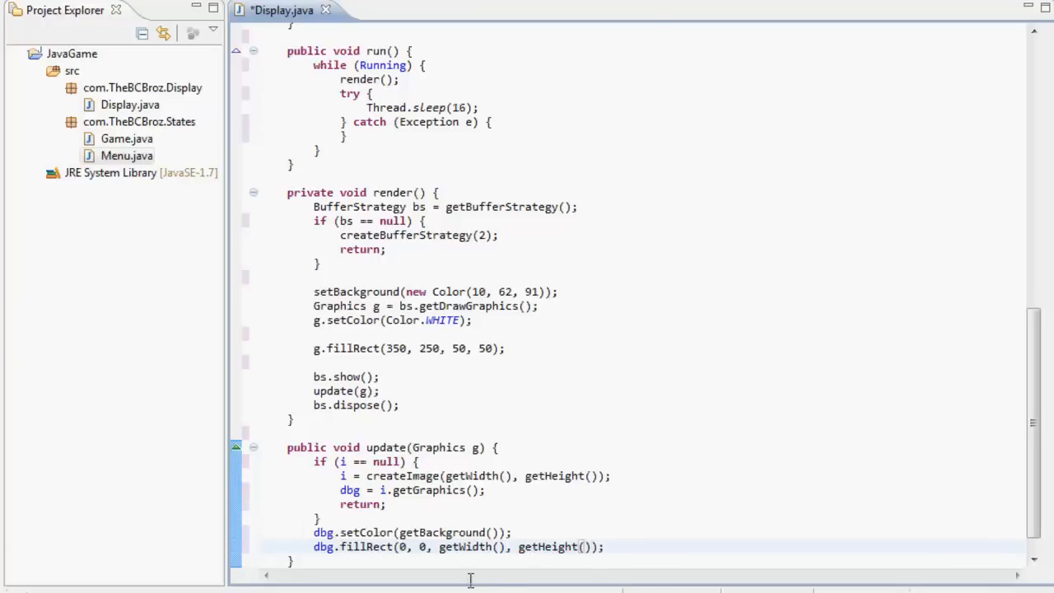
mouse_move(598, 396)
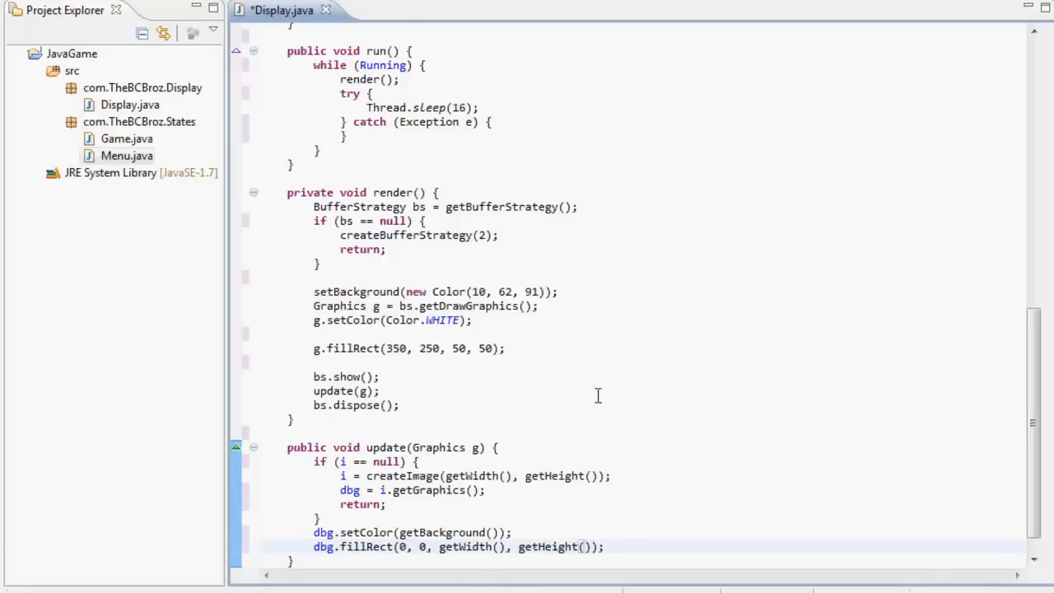
scroll(down, 3)
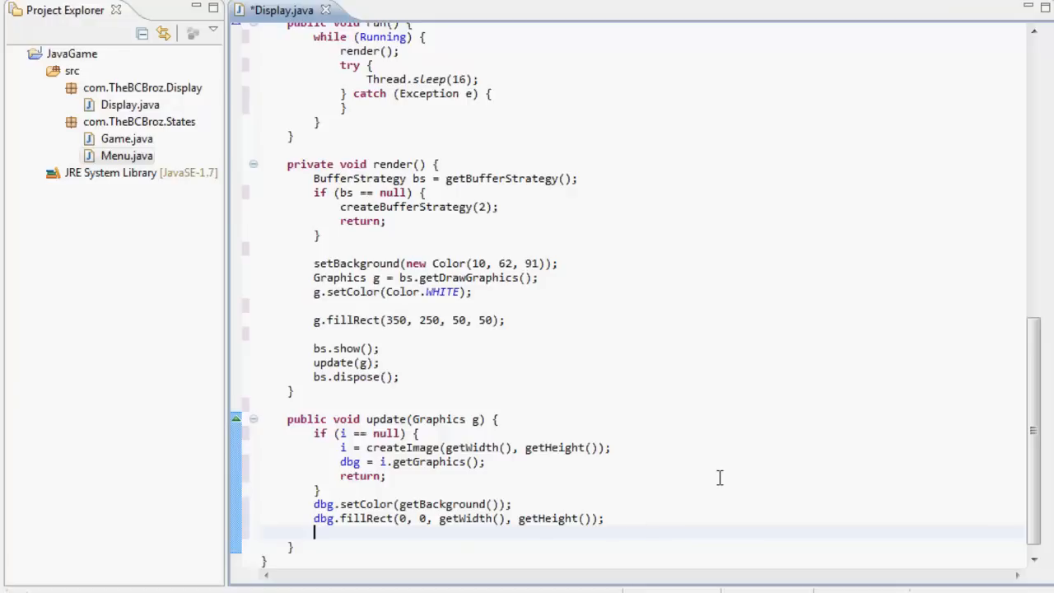
Add dbg.setColor(getForeground()) and paint(dbg) below the fillRect line
text(d)
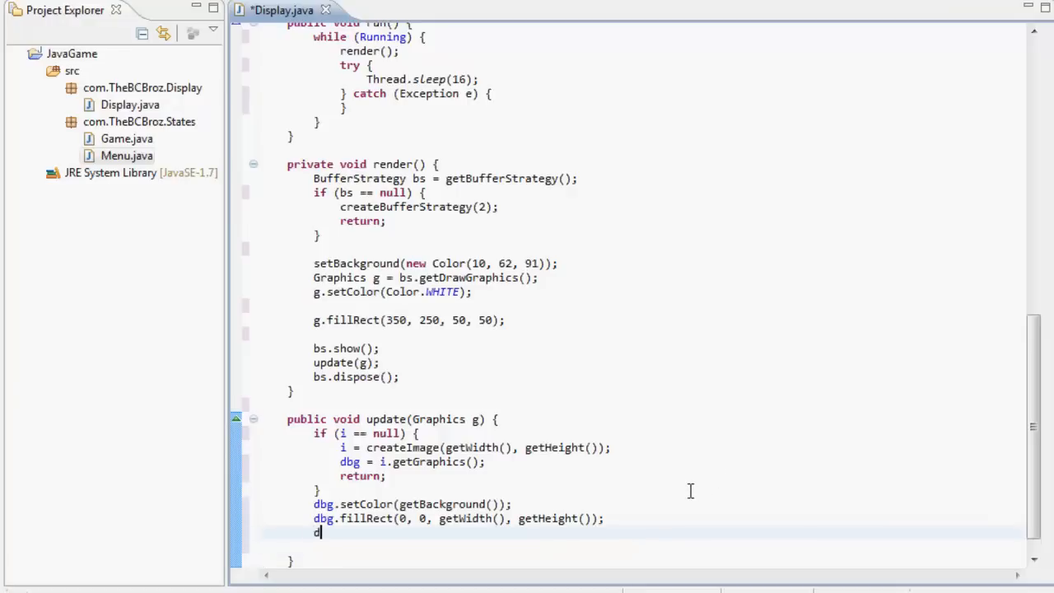
text(setF)
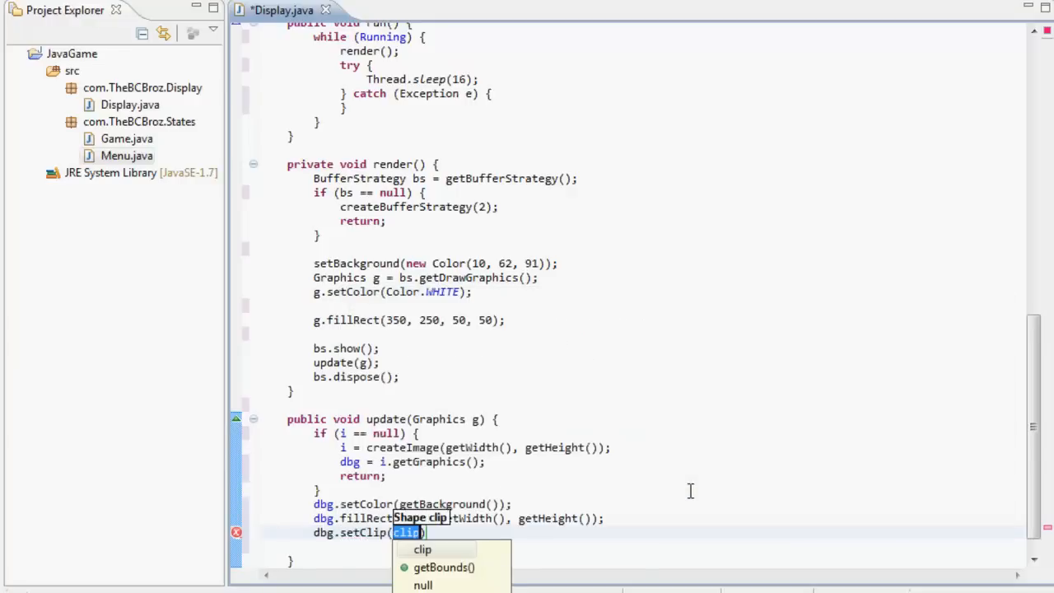
key(Escape)
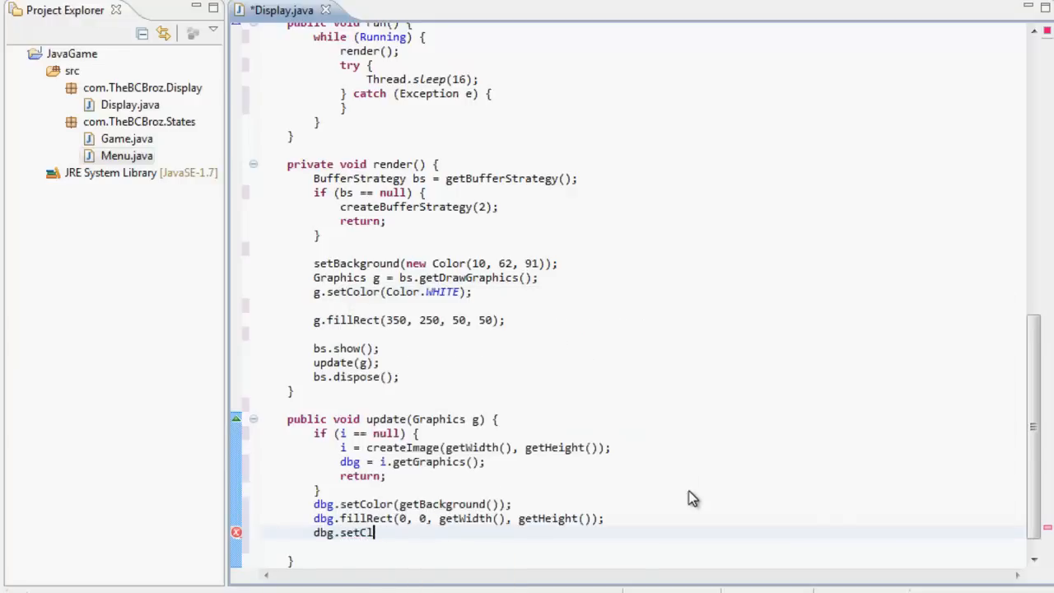
text(c)
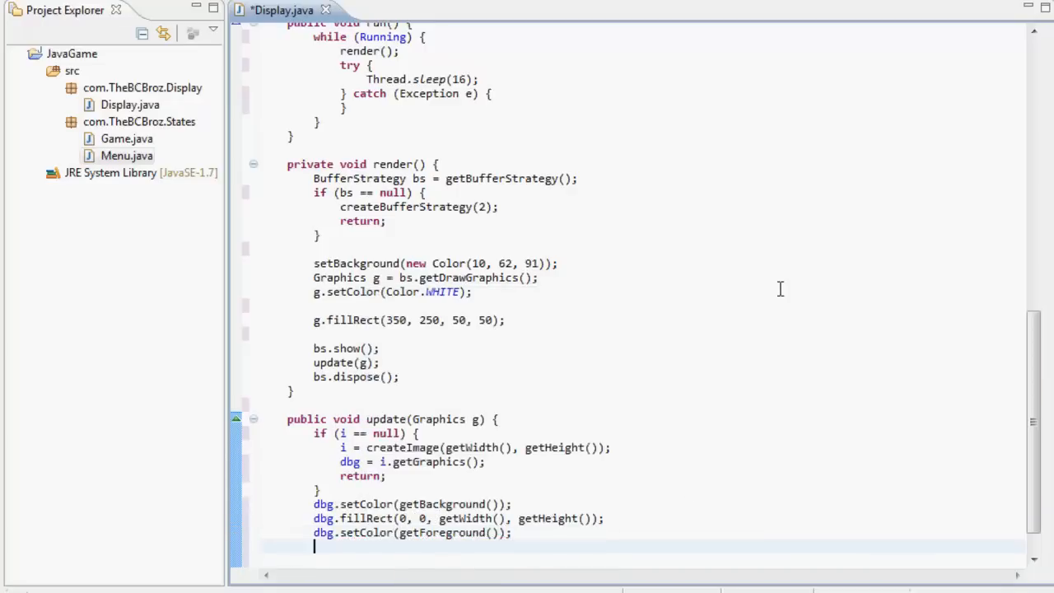
text(pa)
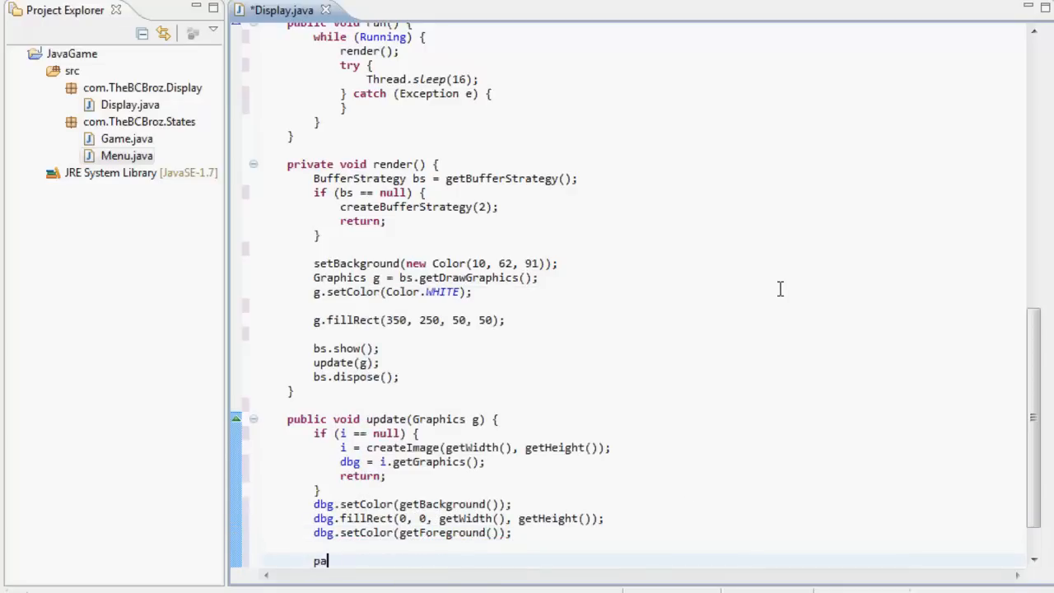
text(int(dbg);)
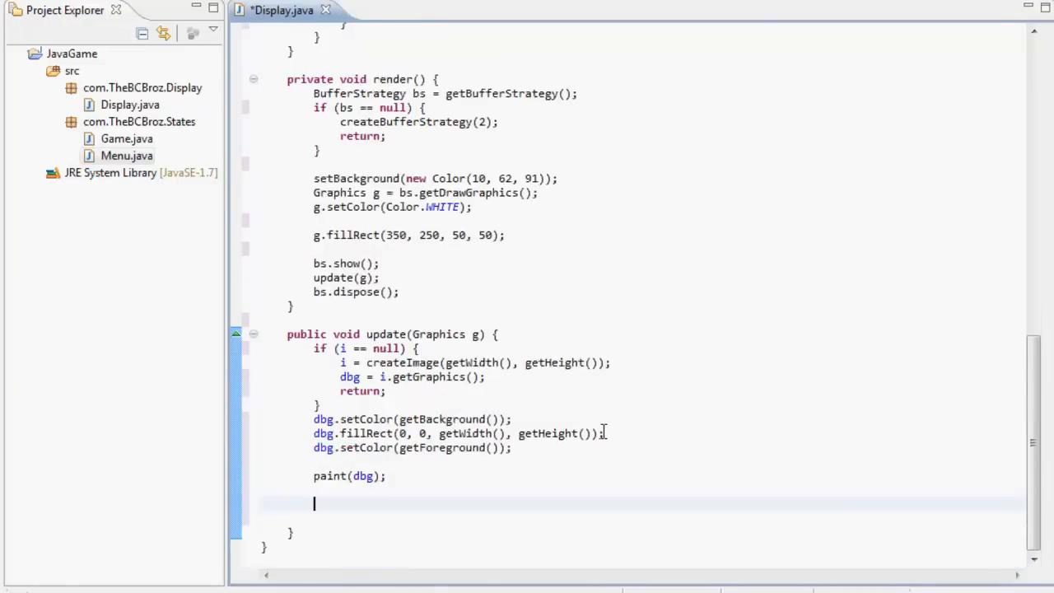
Draw the buffer onto the screen with g.drawImage(i, 0, 0, null)
text(g)
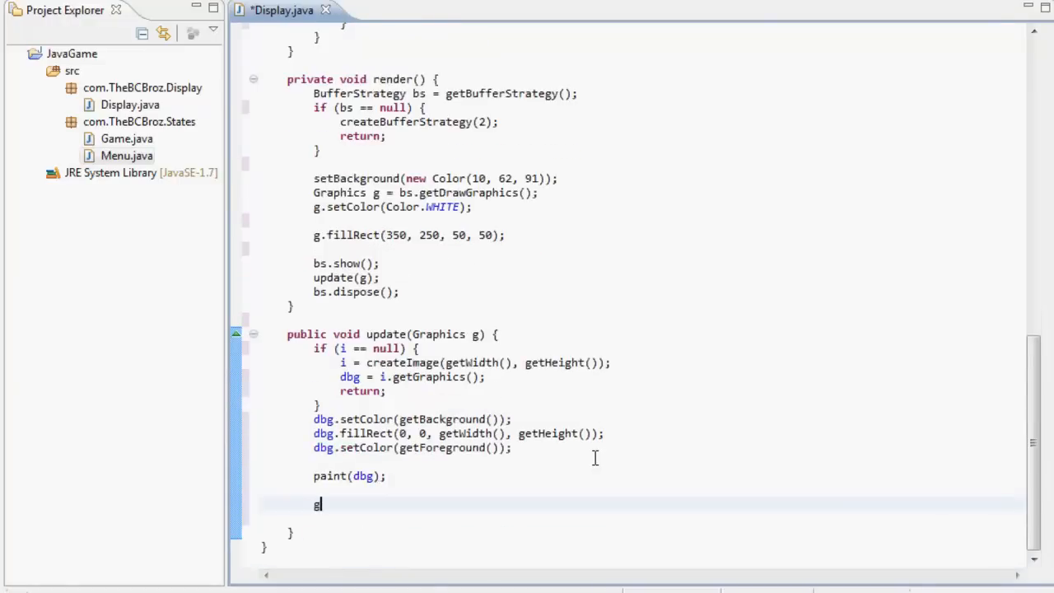
text(.drawImage)
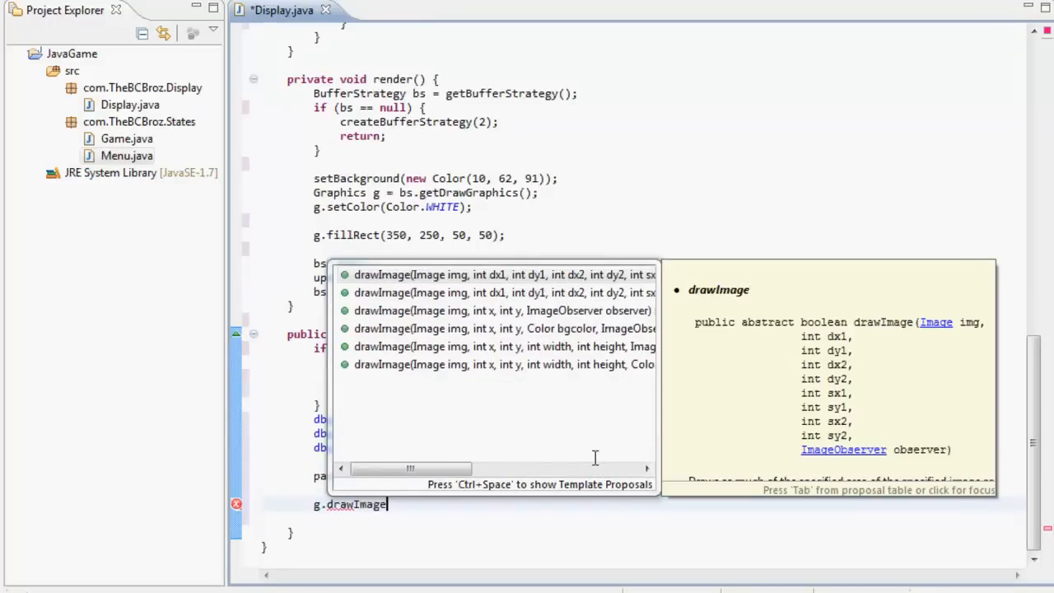
key(Escape)
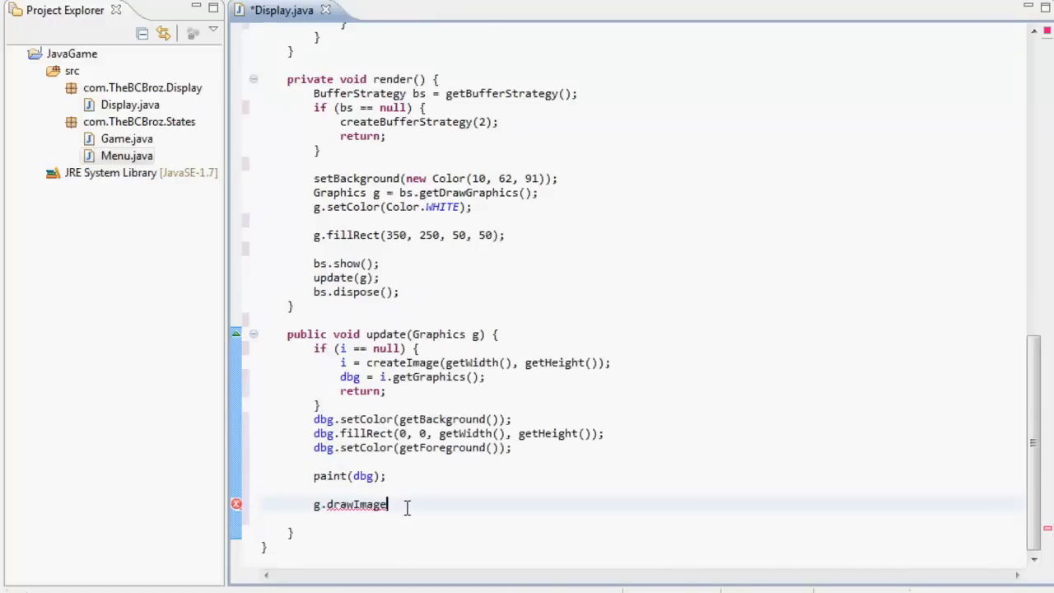
text(();)
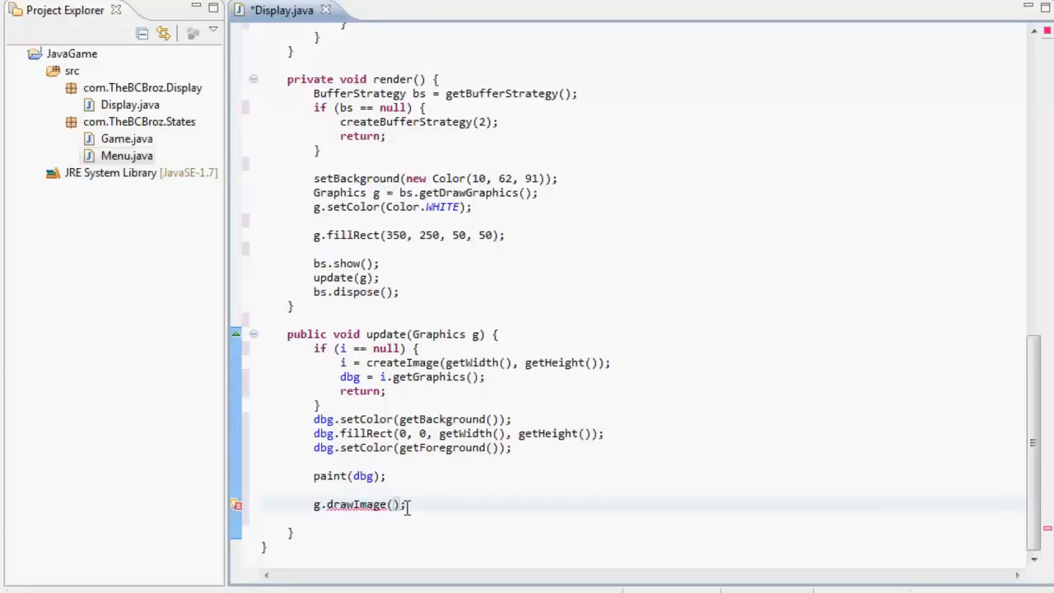
text(i, 0)
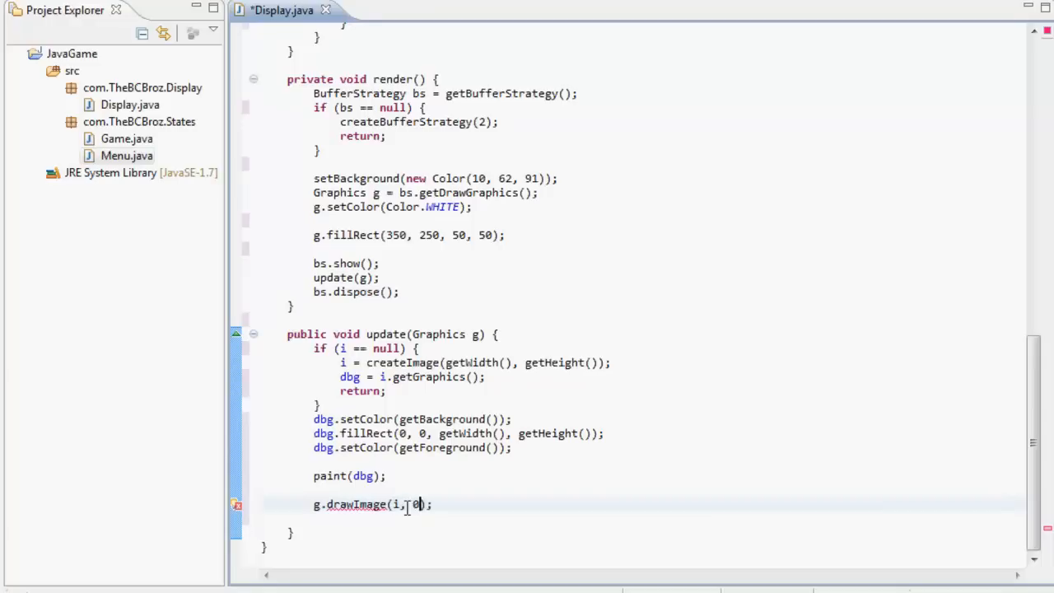
text(, 0)
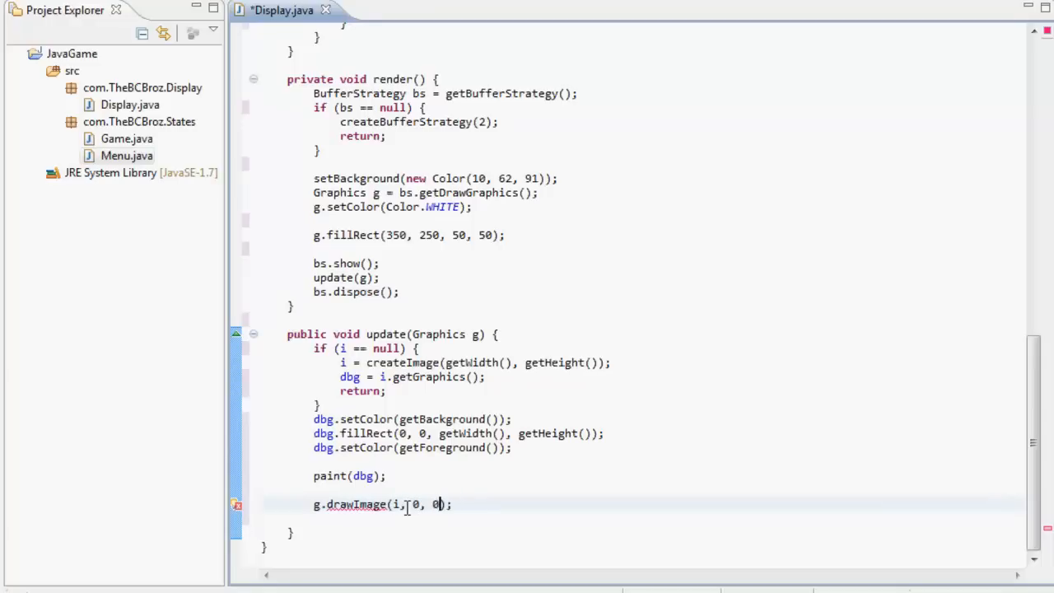
text(, null)
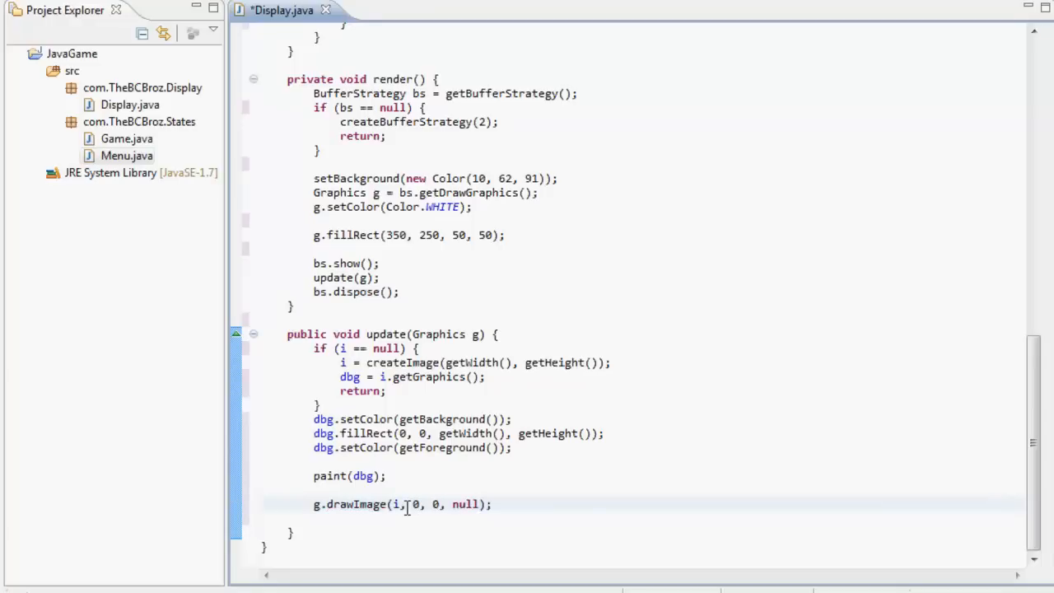
drag(287, 333, 314, 519)
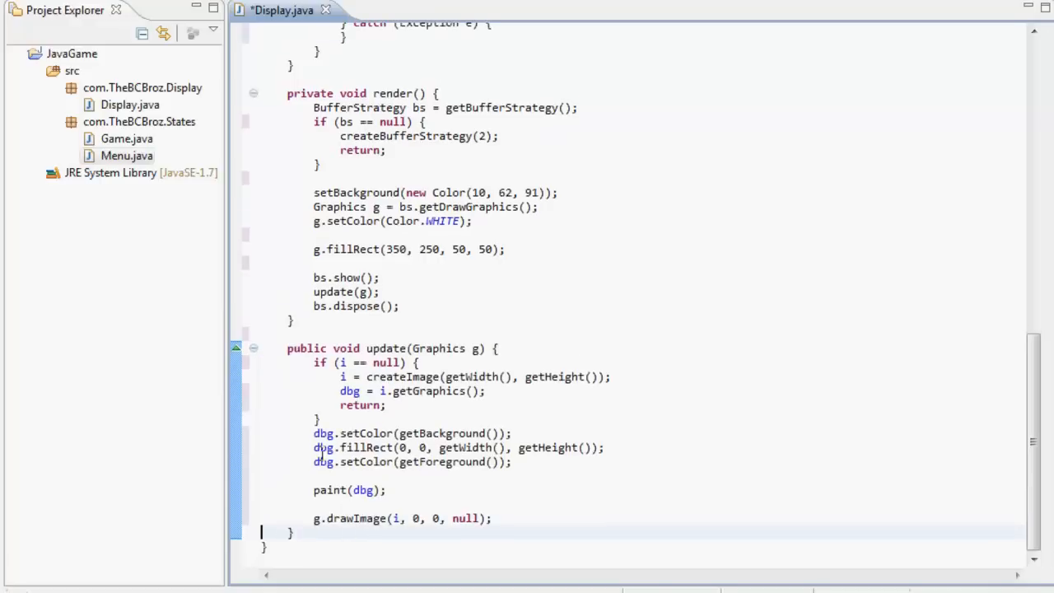
key(ctrl+s)
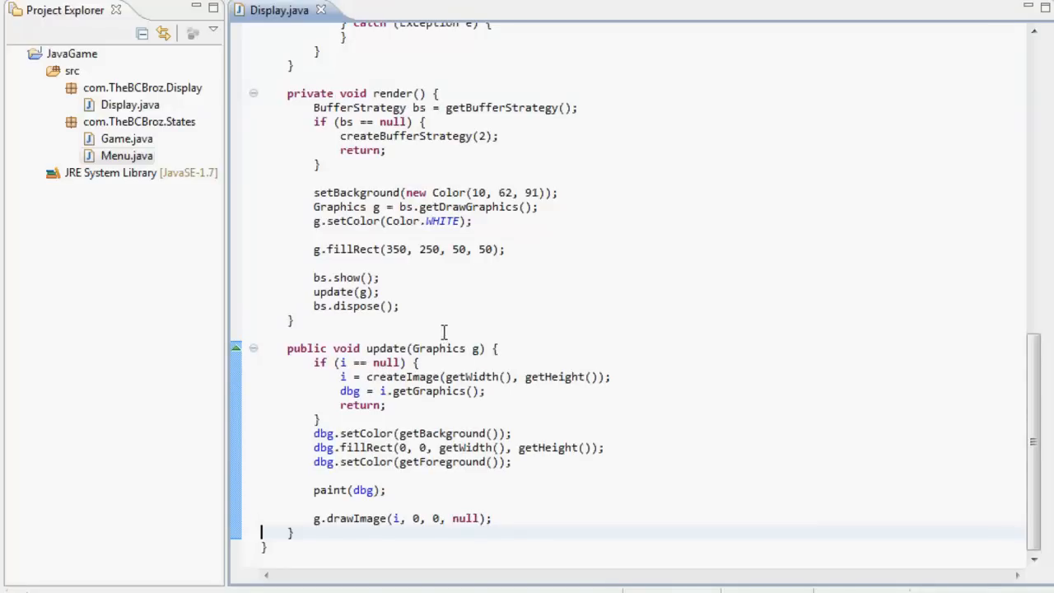
double_click(321, 362)
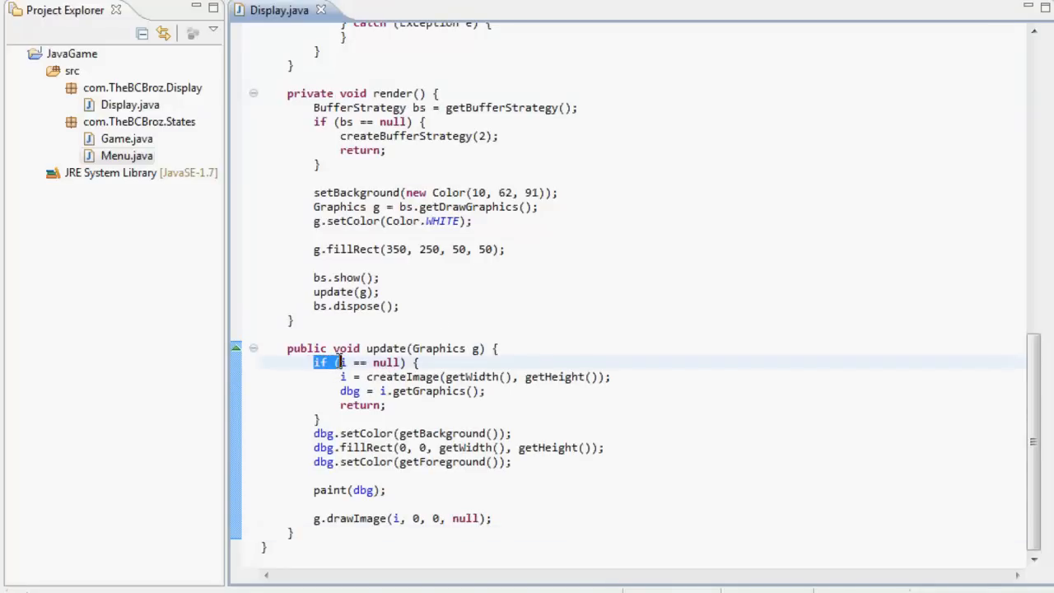
click(395, 362)
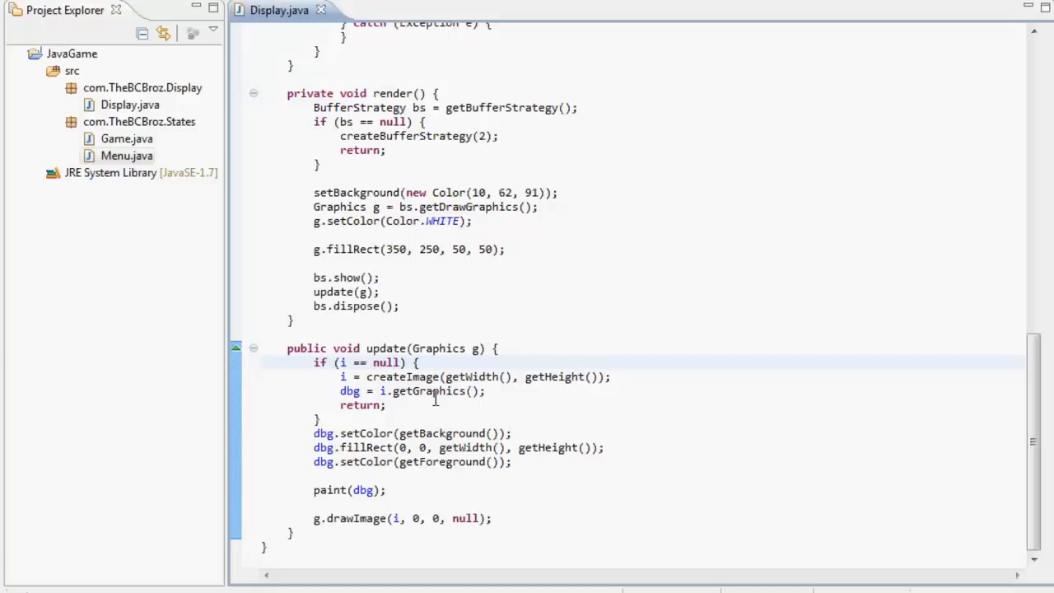
click(395, 363)
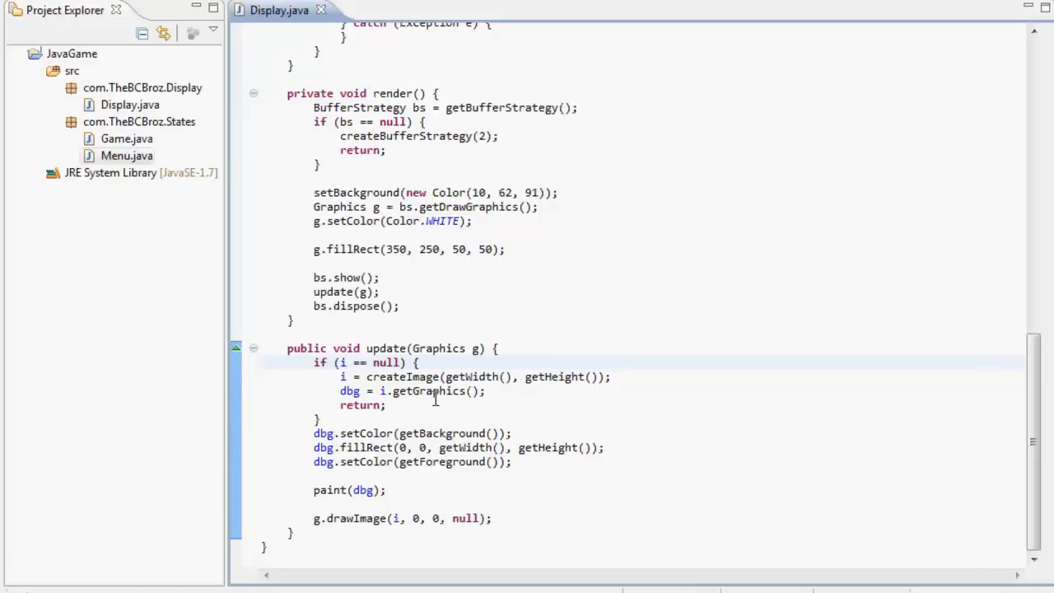
click(396, 363)
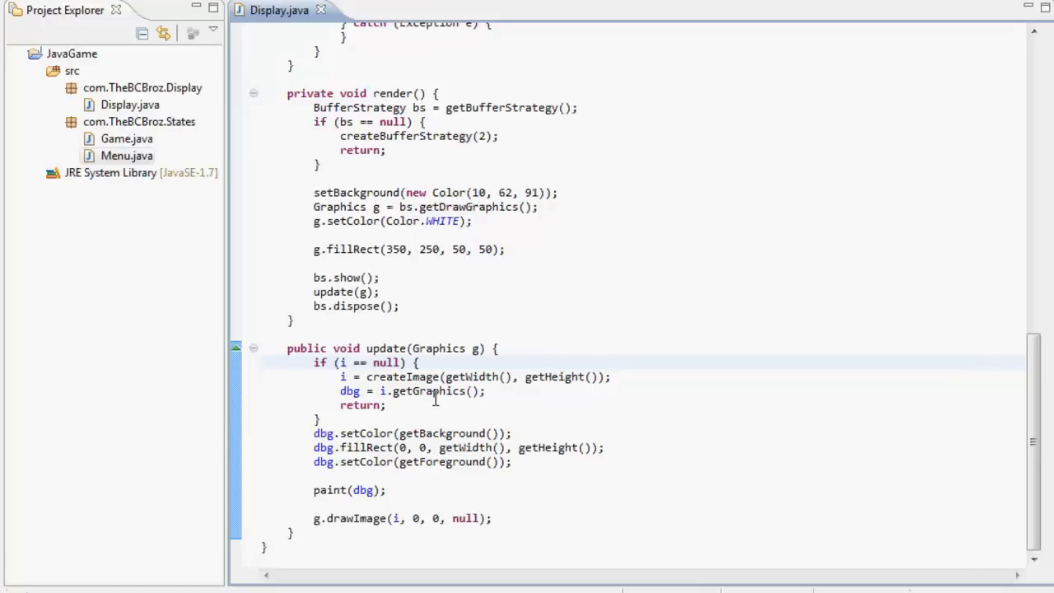
click(397, 362)
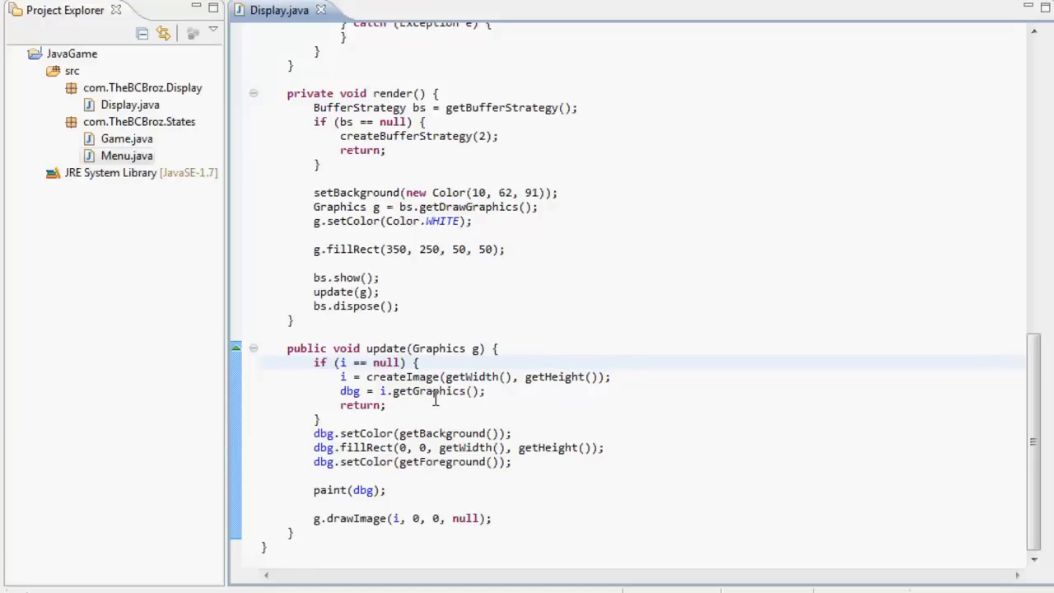
click(394, 363)
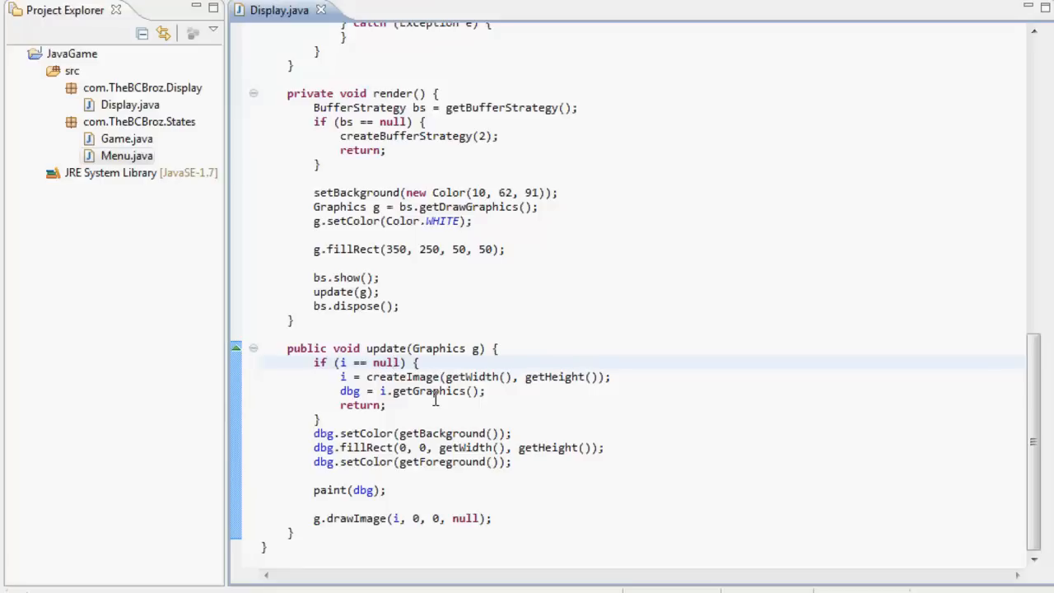
click(395, 362)
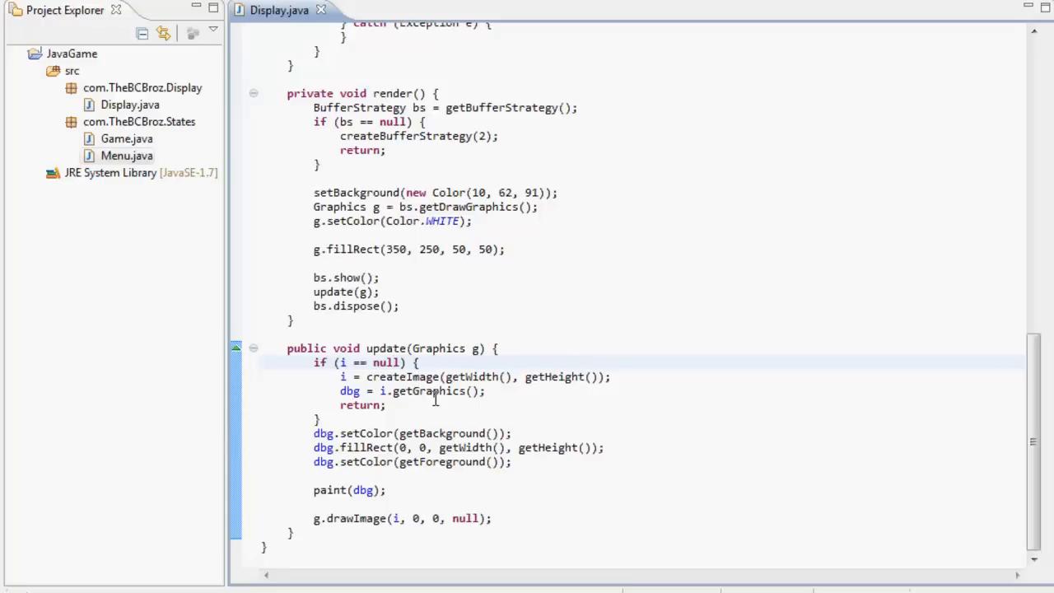
click(393, 362)
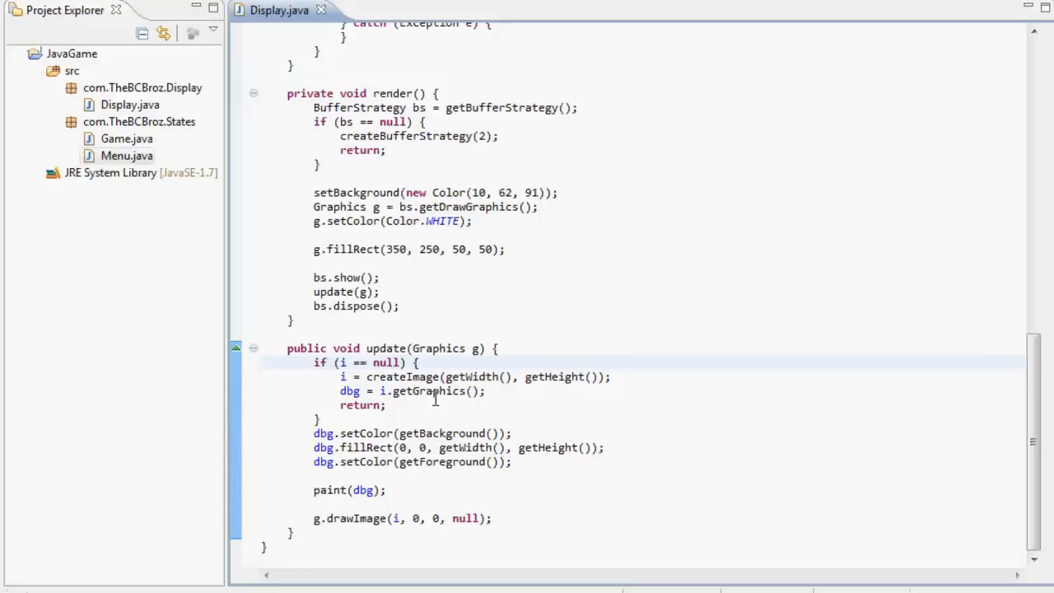
click(396, 362)
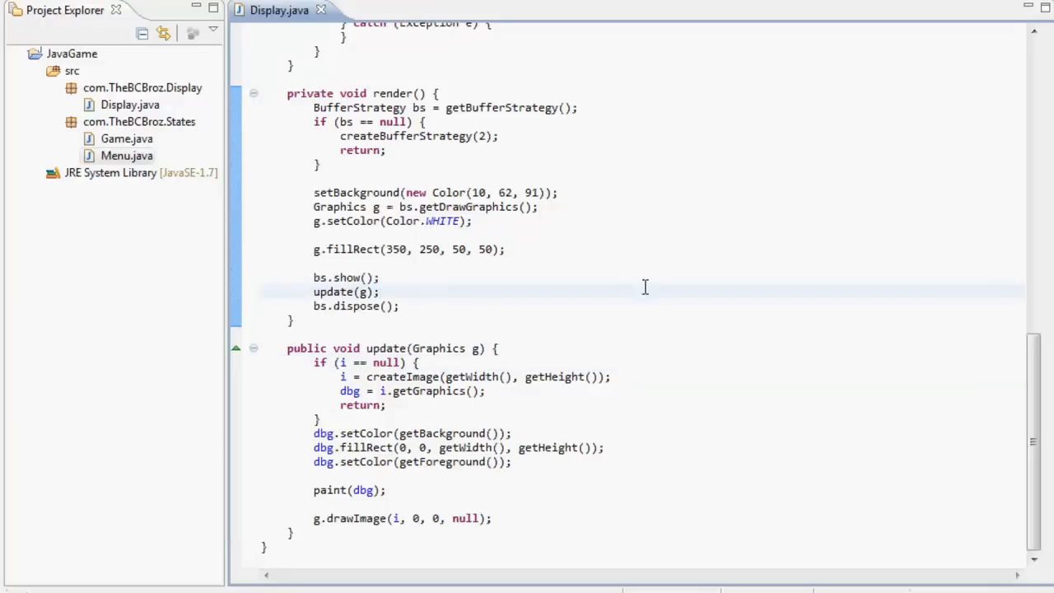
click(681, 329)
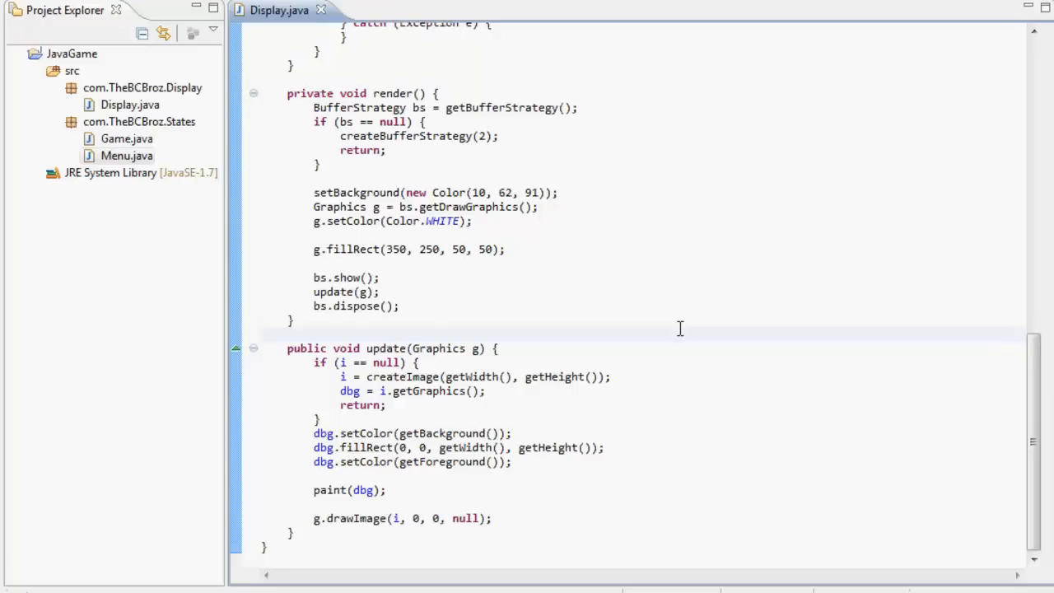
click(262, 334)
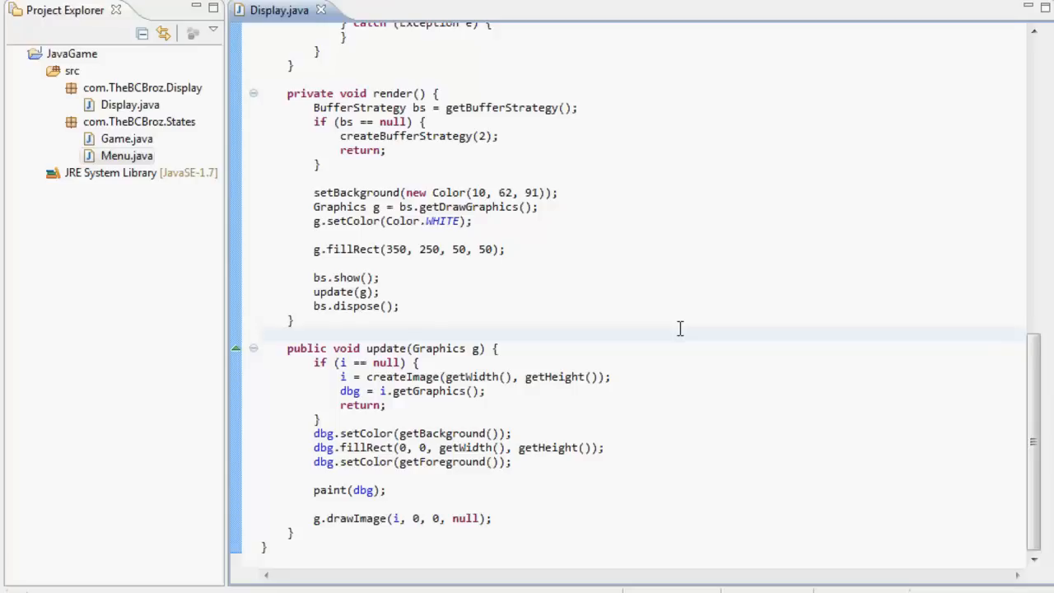
click(262, 333)
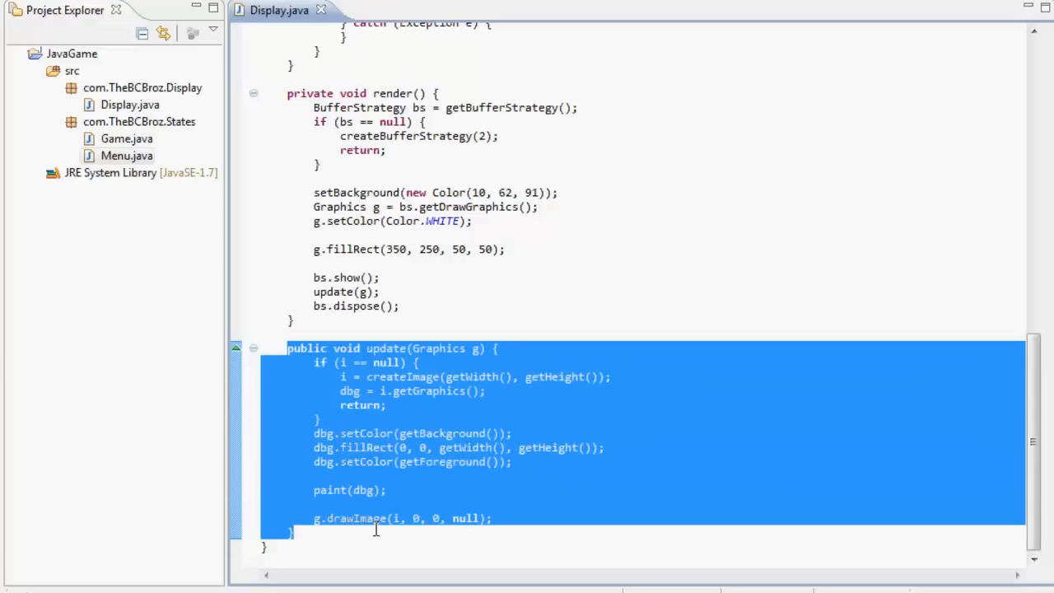
click(391, 539)
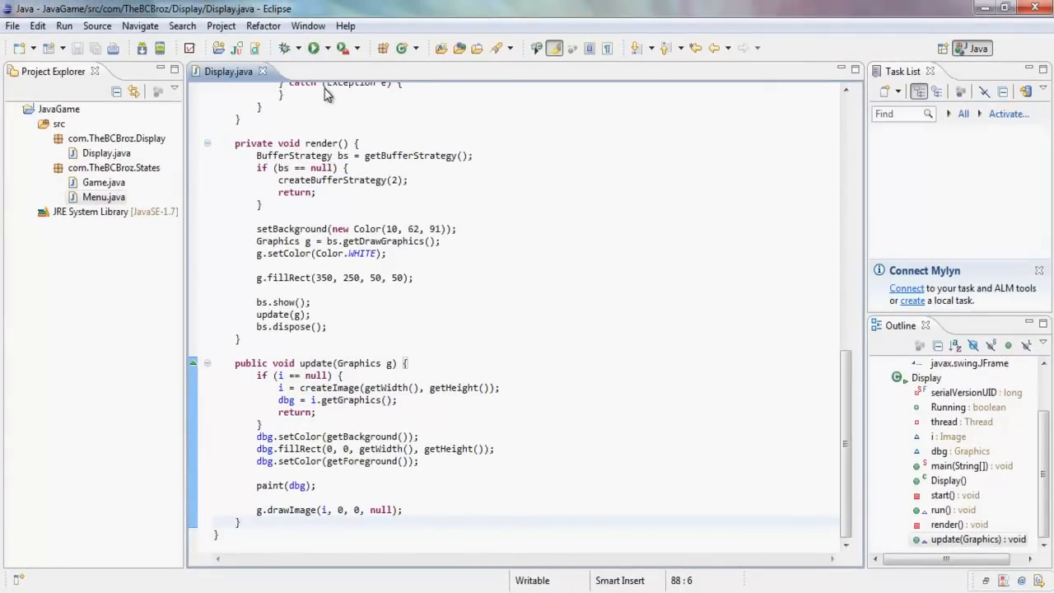
click(312, 48)
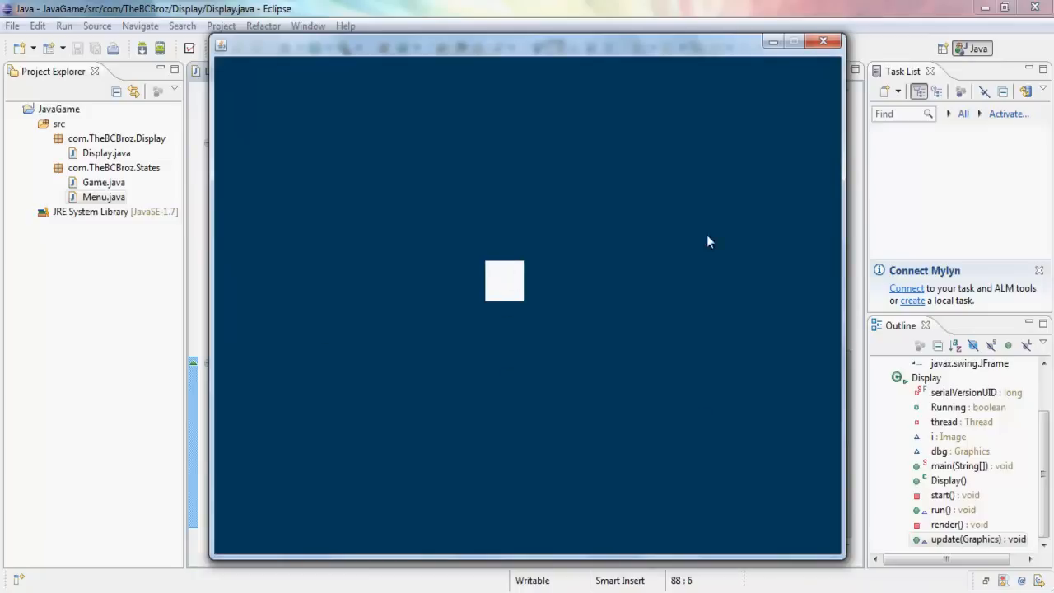
mouse_move(834, 58)
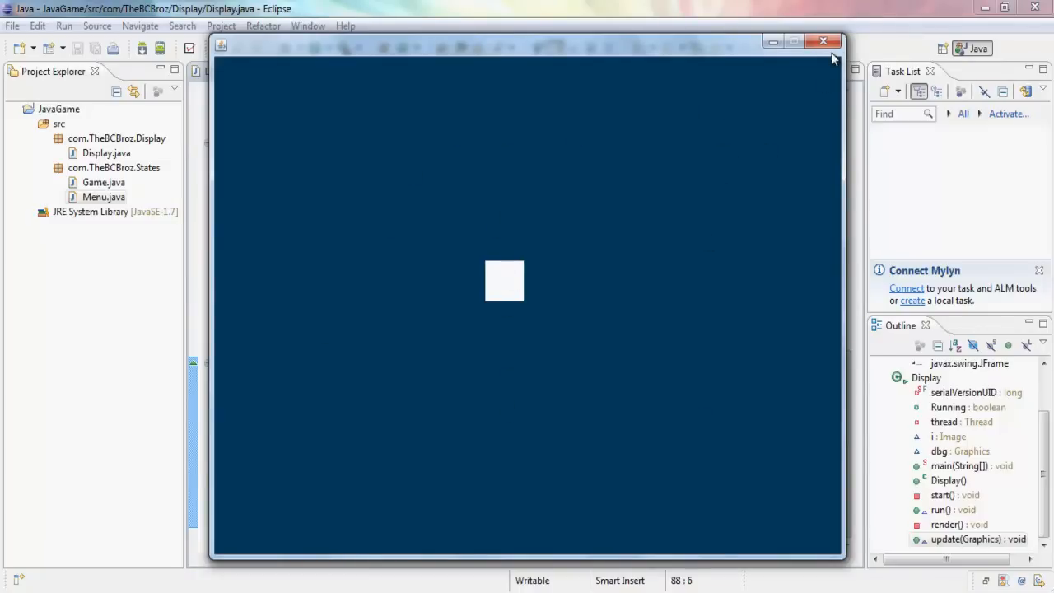
click(823, 41)
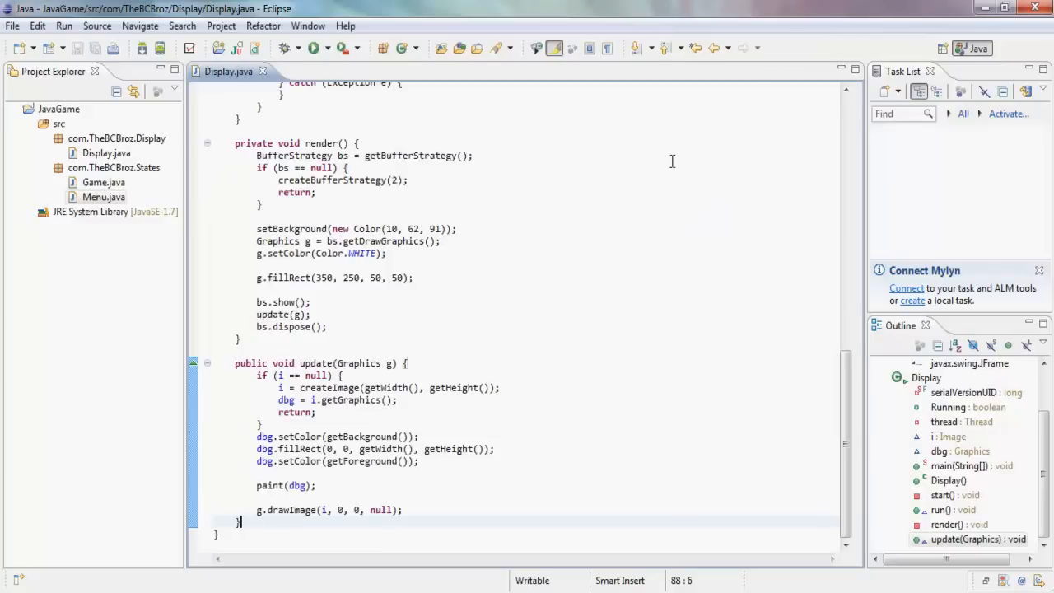
click(388, 289)
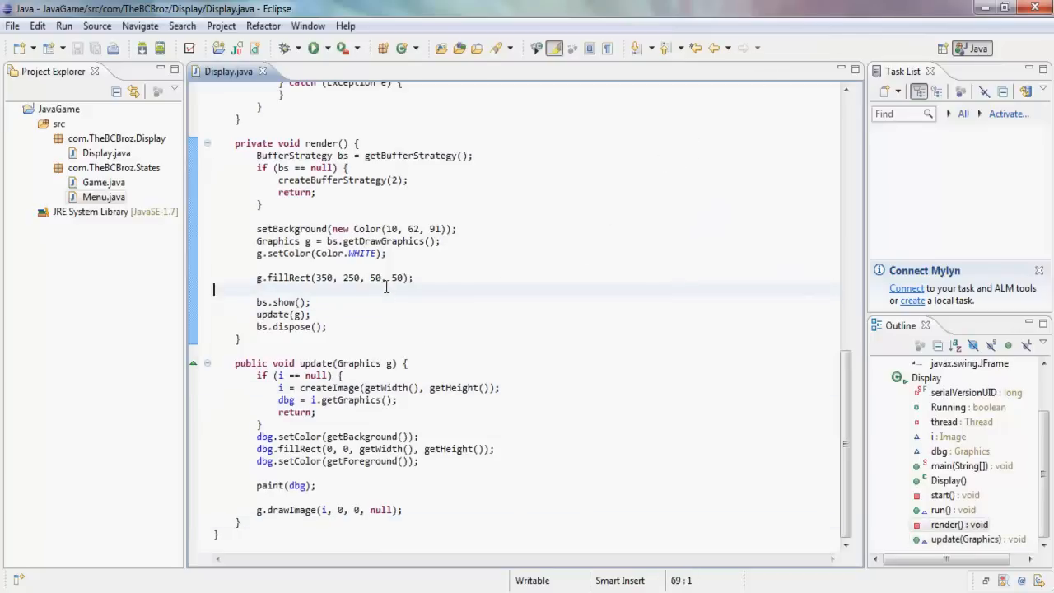
scroll(up, 3)
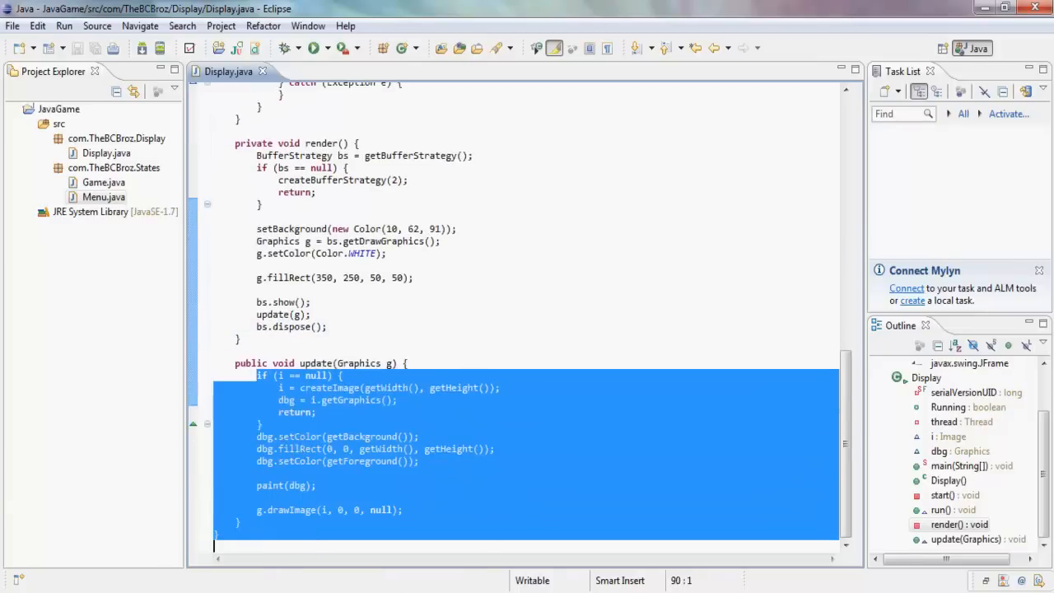
click(435, 500)
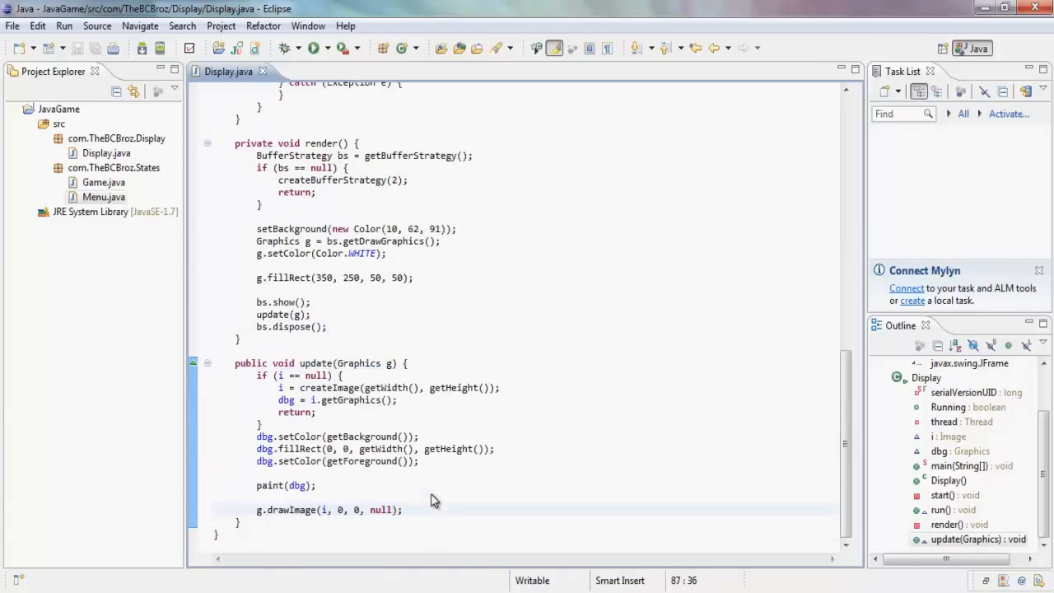
mouse_move(471, 268)
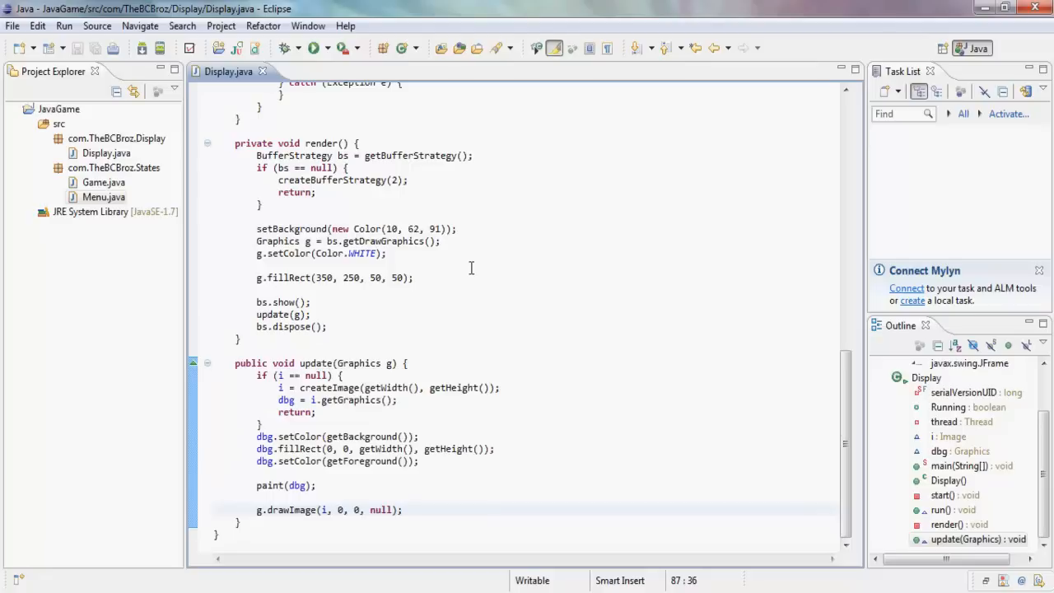
click(402, 510)
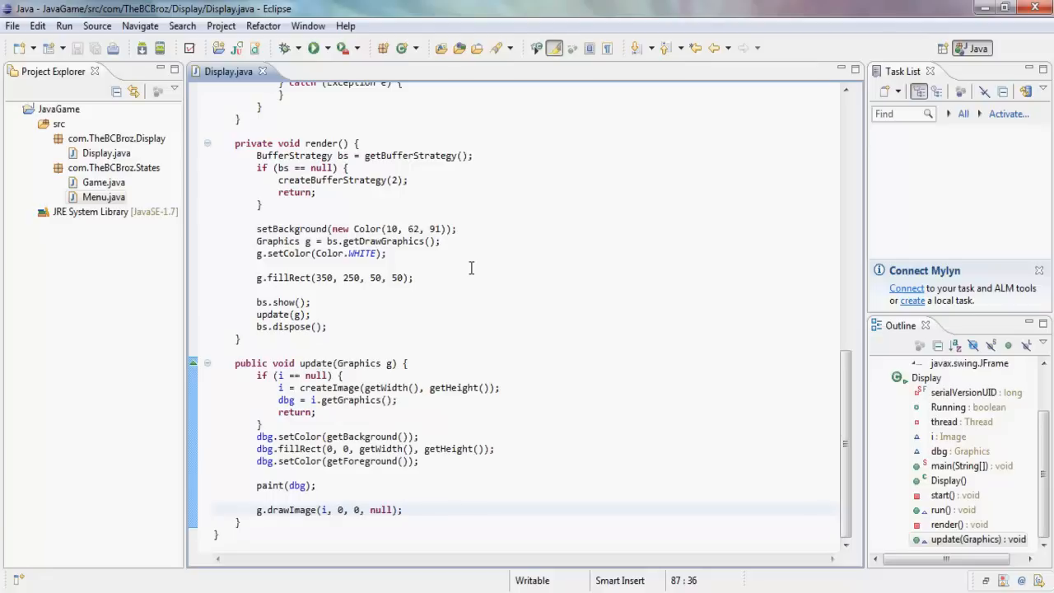
click(402, 510)
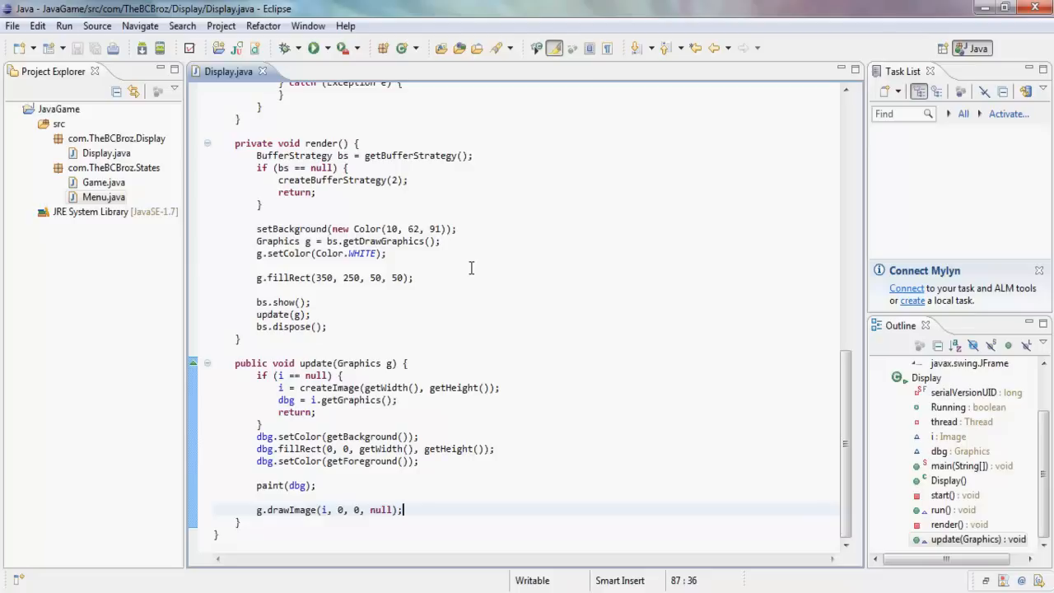
mouse_move(545, 227)
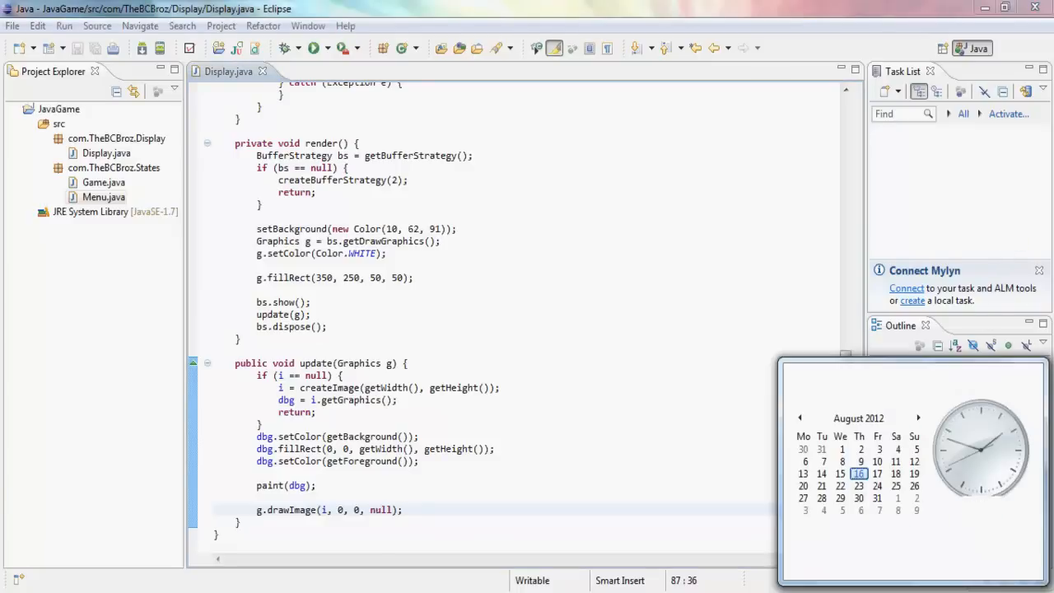
click(914, 486)
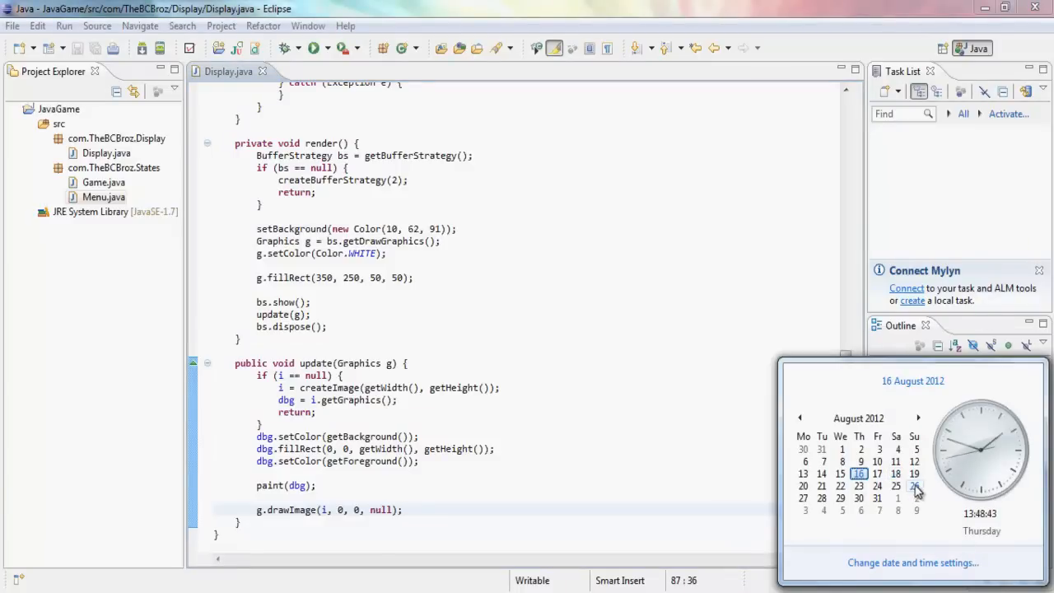
click(659, 469)
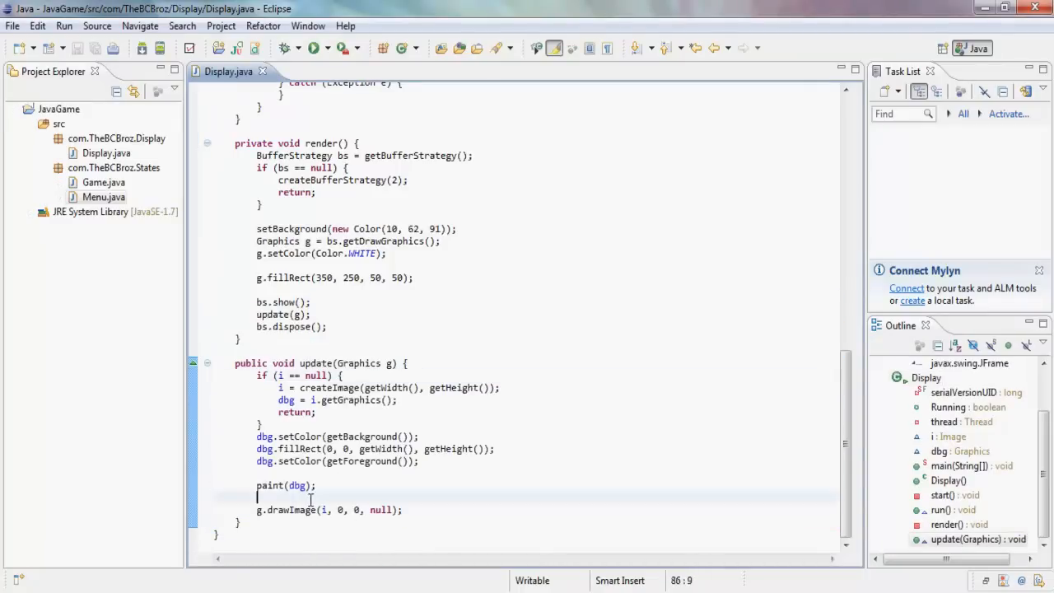
click(205, 497)
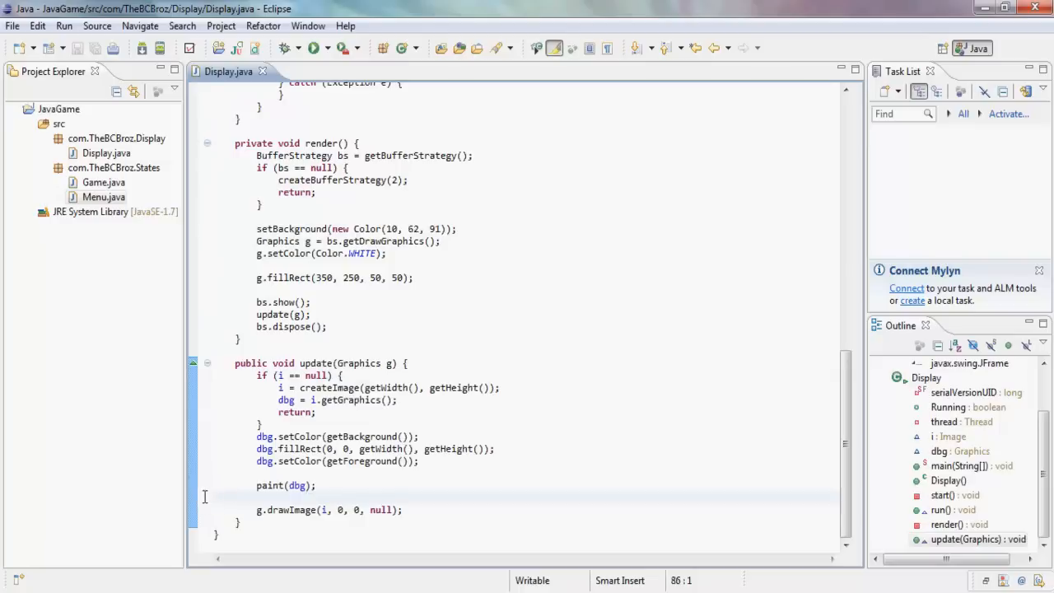
click(214, 474)
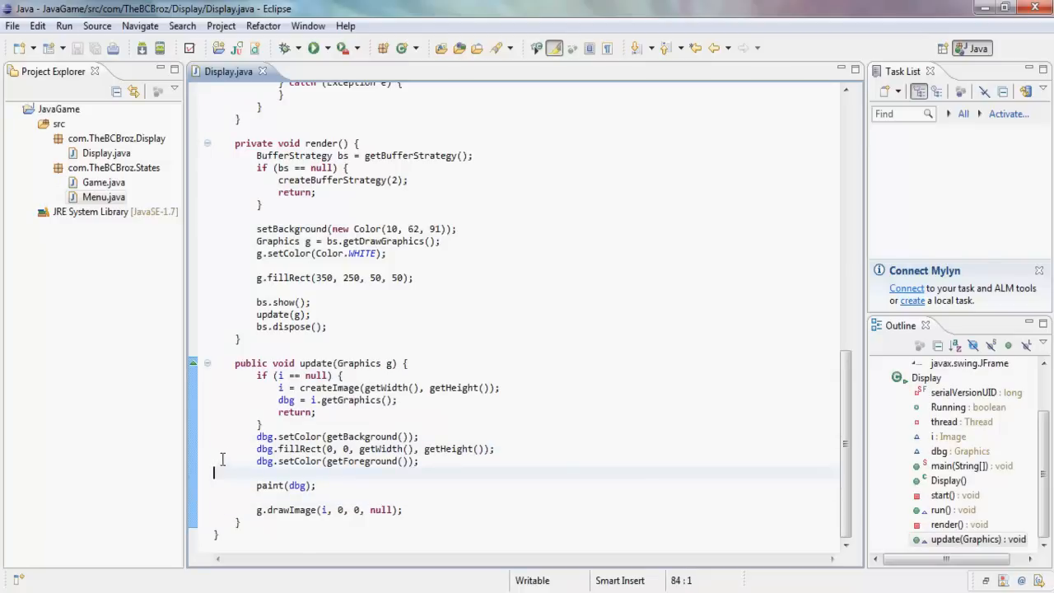
mouse_move(308, 284)
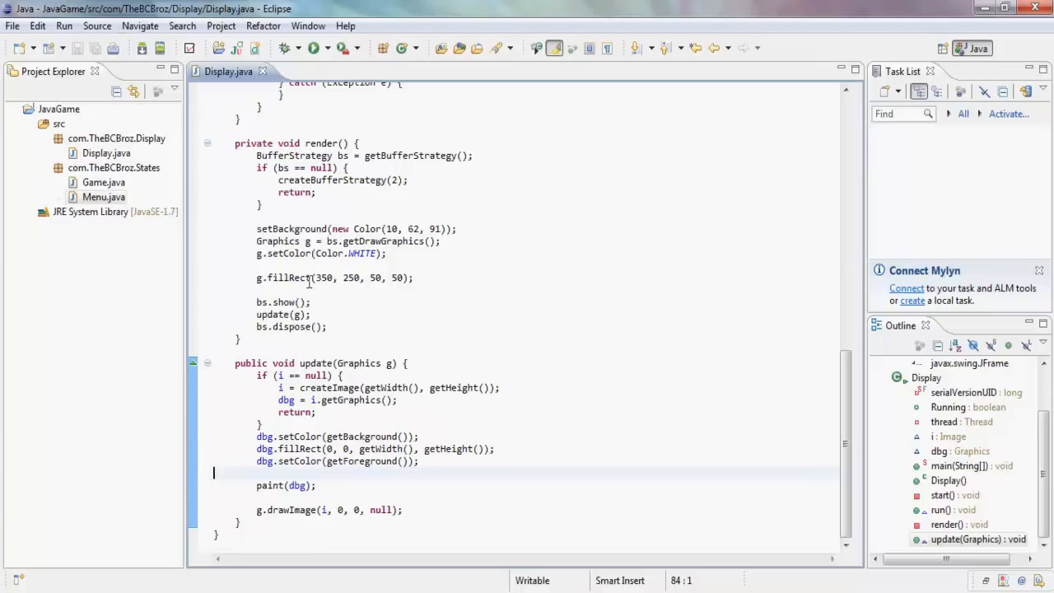
click(402, 287)
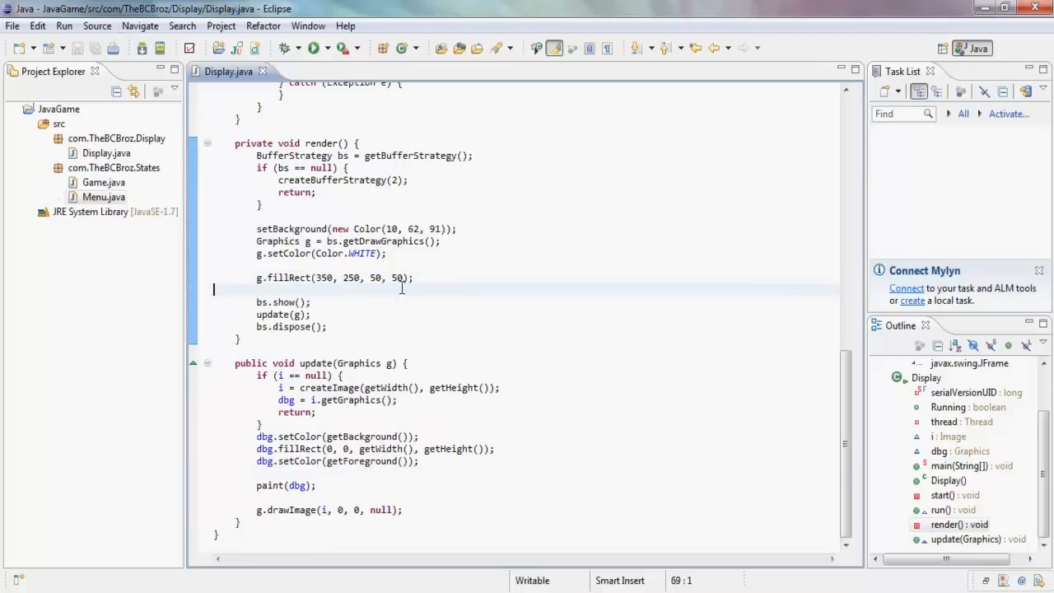
click(371, 253)
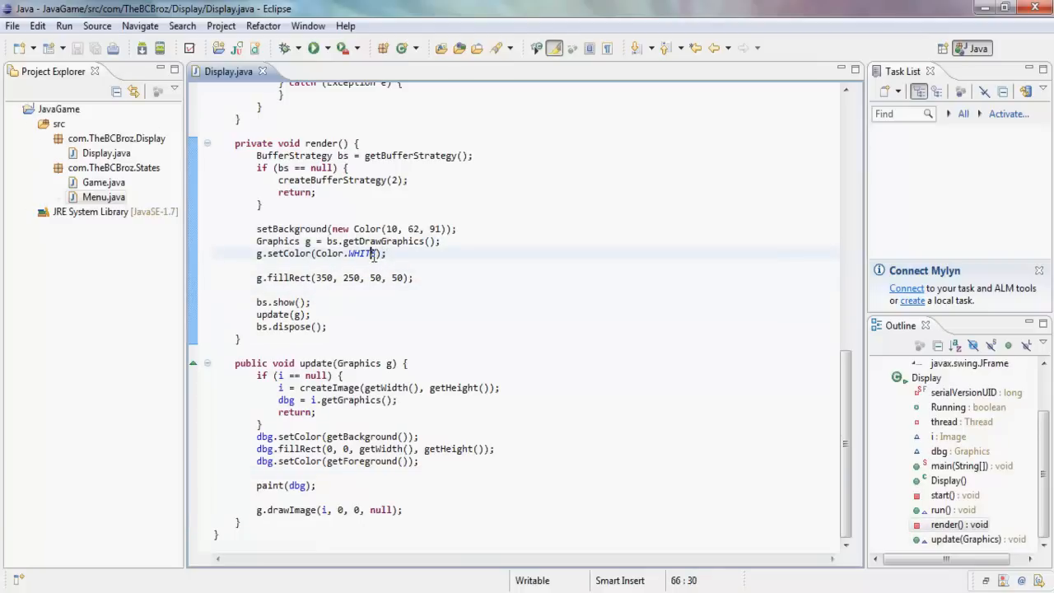